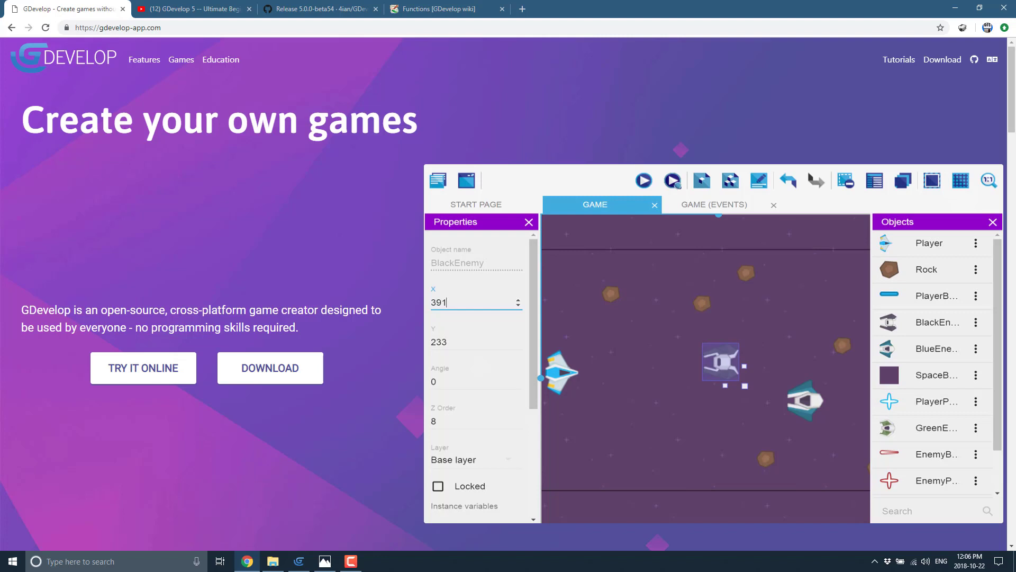
Browse the GDevelop site and YouTube tabs, then read the GitHub 5.0.0-beta54 release notes.
{"action": "left_click", "coordinate": [188, 8]}
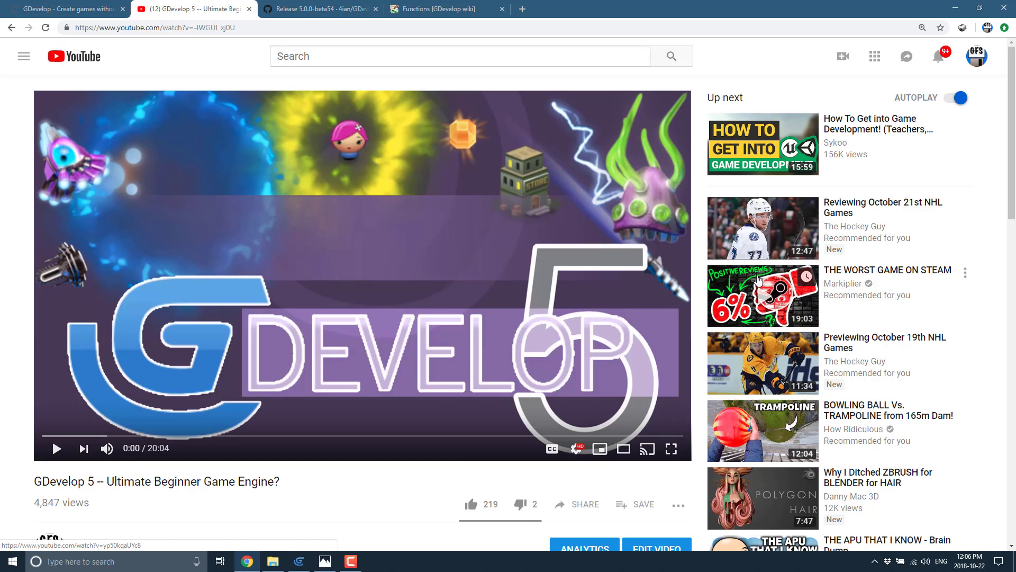
{"action": "scroll", "scroll_direction": "down", "scroll_amount": 3}
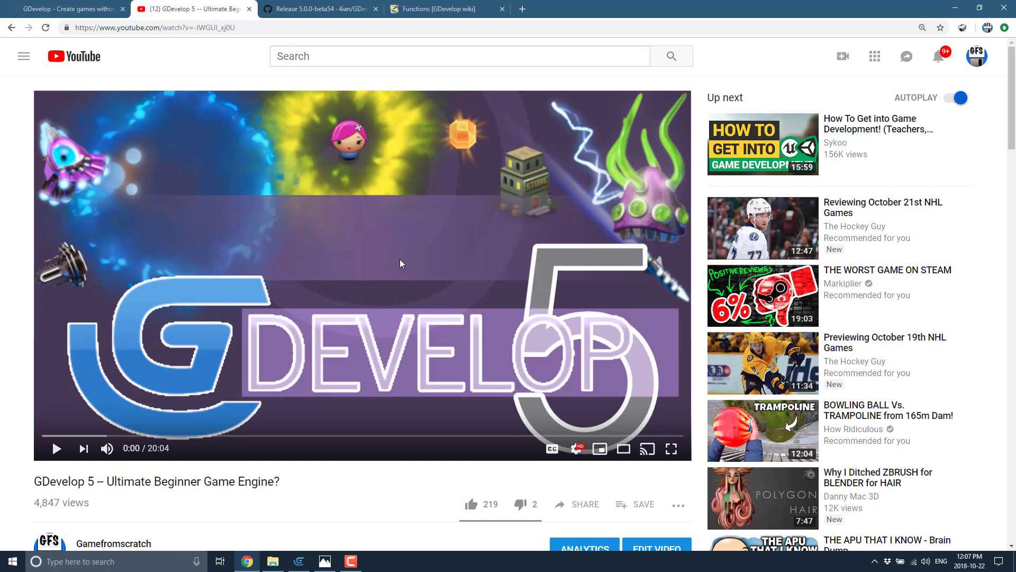
{"action": "left_click", "coordinate": [317, 9]}
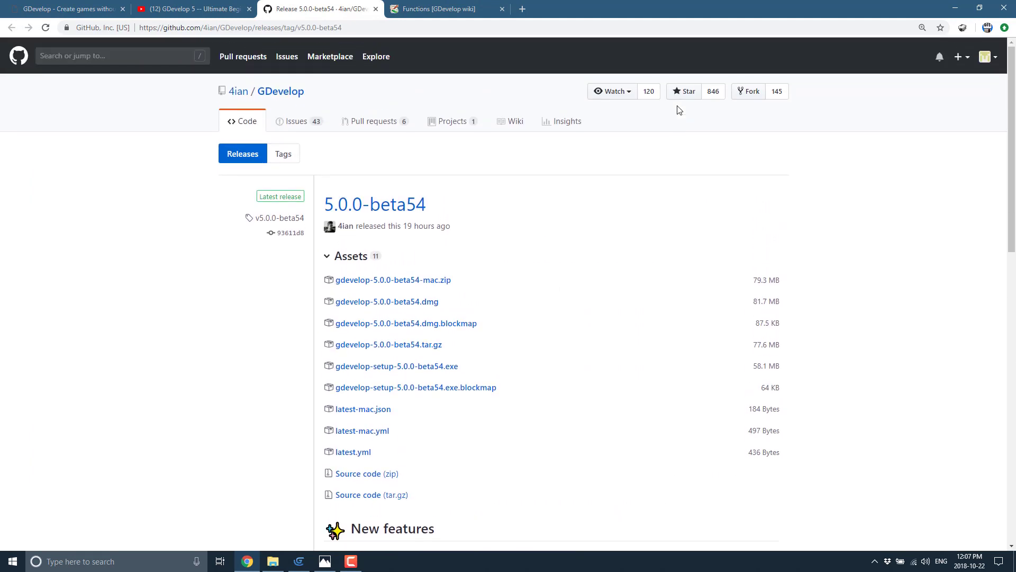
{"action": "scroll", "scroll_direction": "down", "scroll_amount": 3}
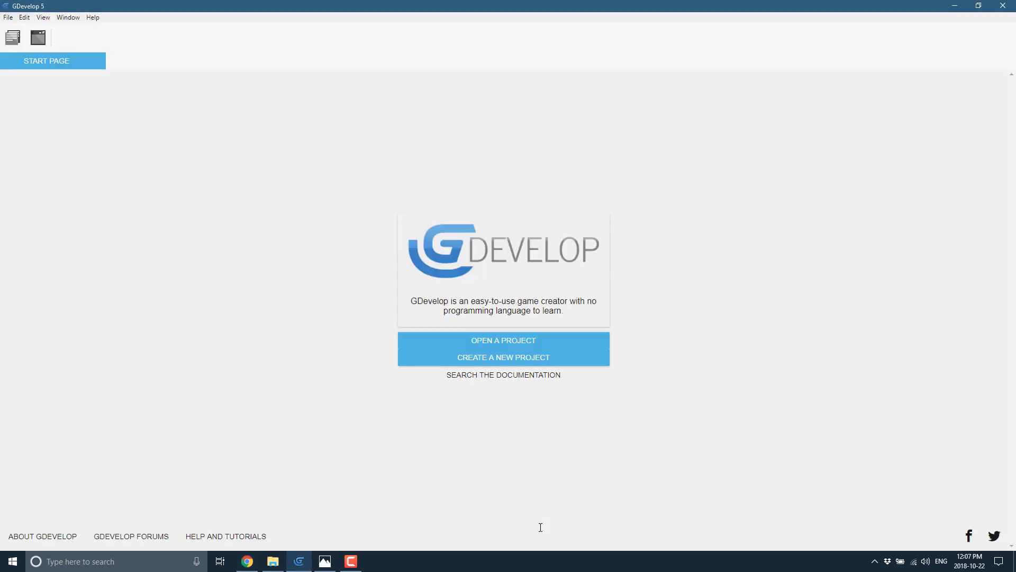
{"action": "mouse_move", "coordinate": [569, 496]}
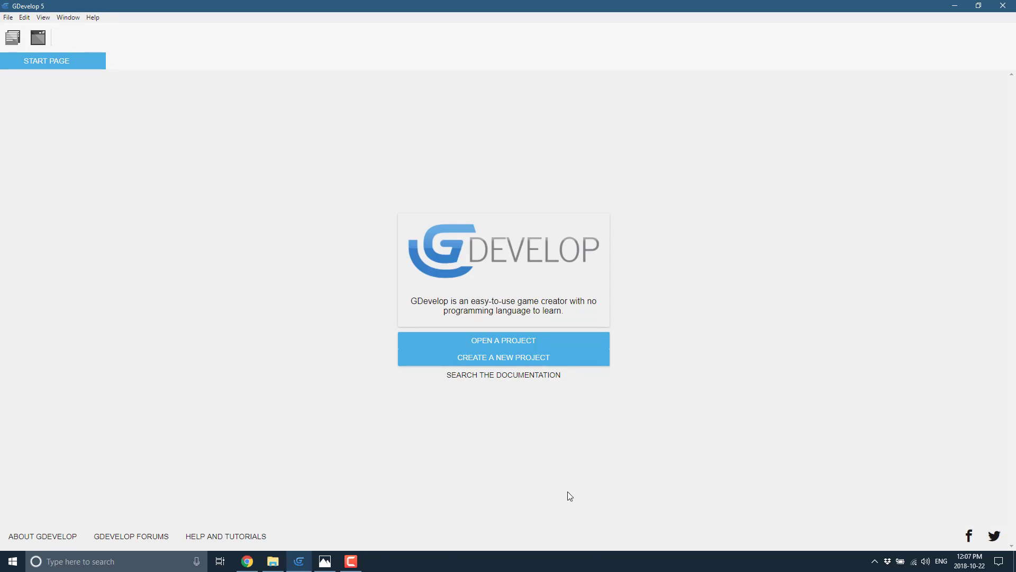
Start a new Empty game project and open its NewScene in the scene editor.
{"action": "left_click", "coordinate": [503, 357]}
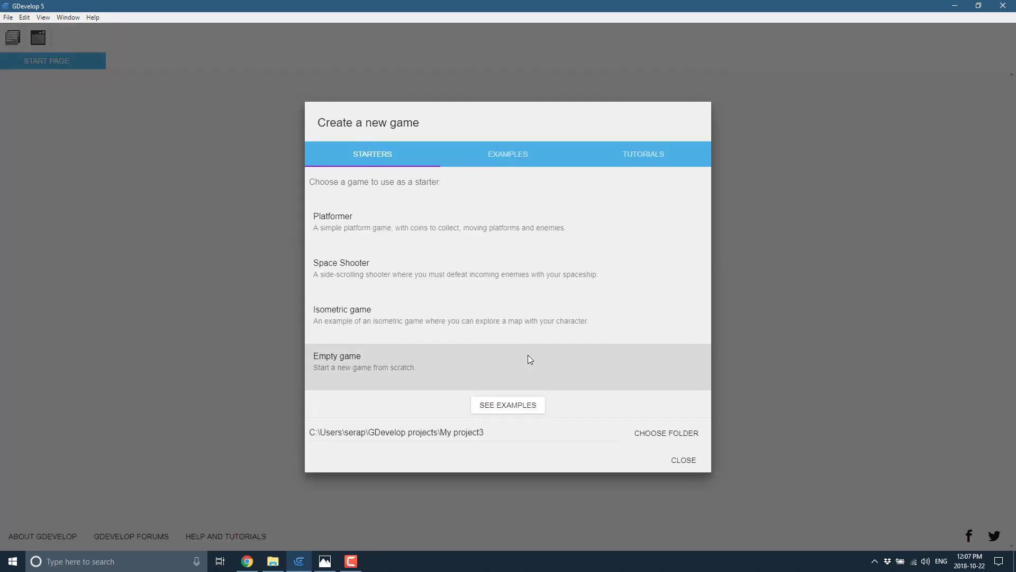
{"action": "left_click", "coordinate": [337, 360]}
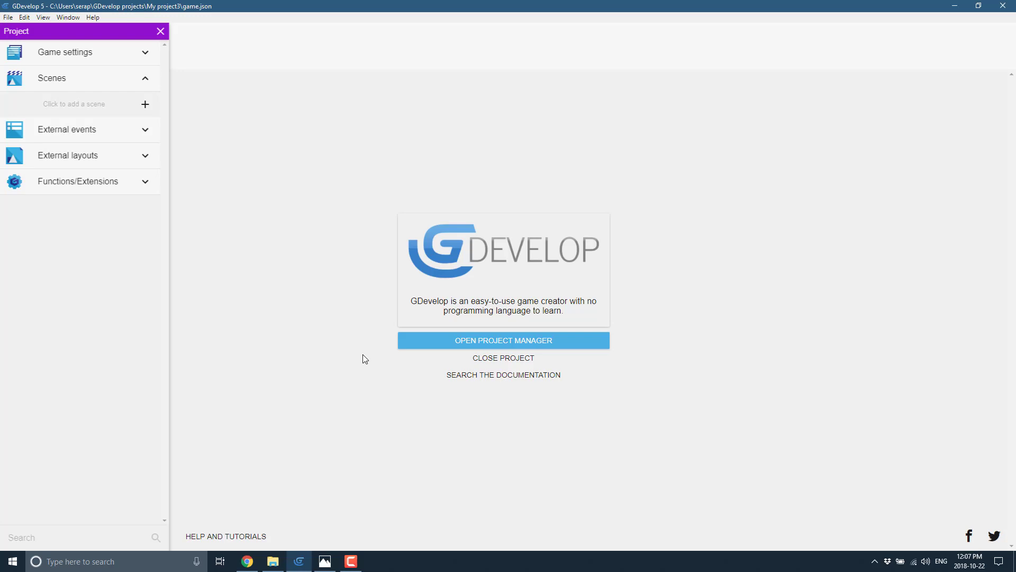
{"action": "mouse_move", "coordinate": [137, 103]}
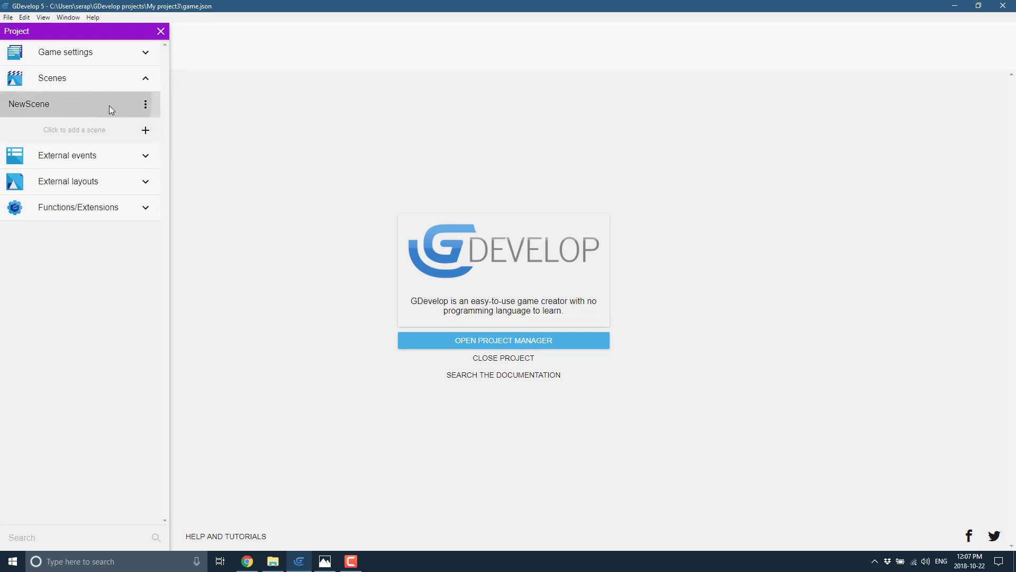
{"action": "double_click", "coordinate": [29, 104]}
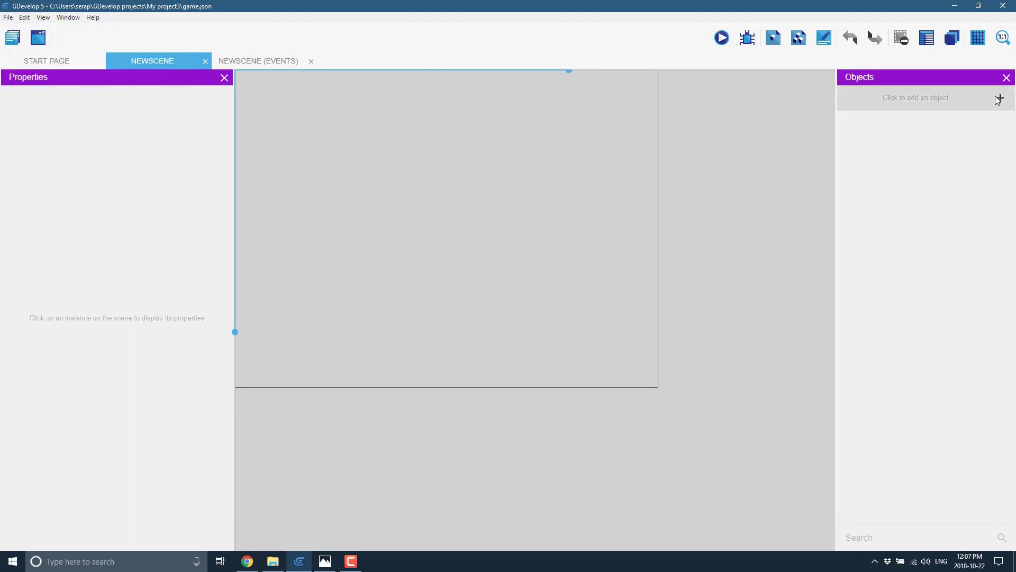
Add NewObject as a sprite with a circle drawn in Piskel, saved back to GDevelop.
{"action": "left_click", "coordinate": [915, 97]}
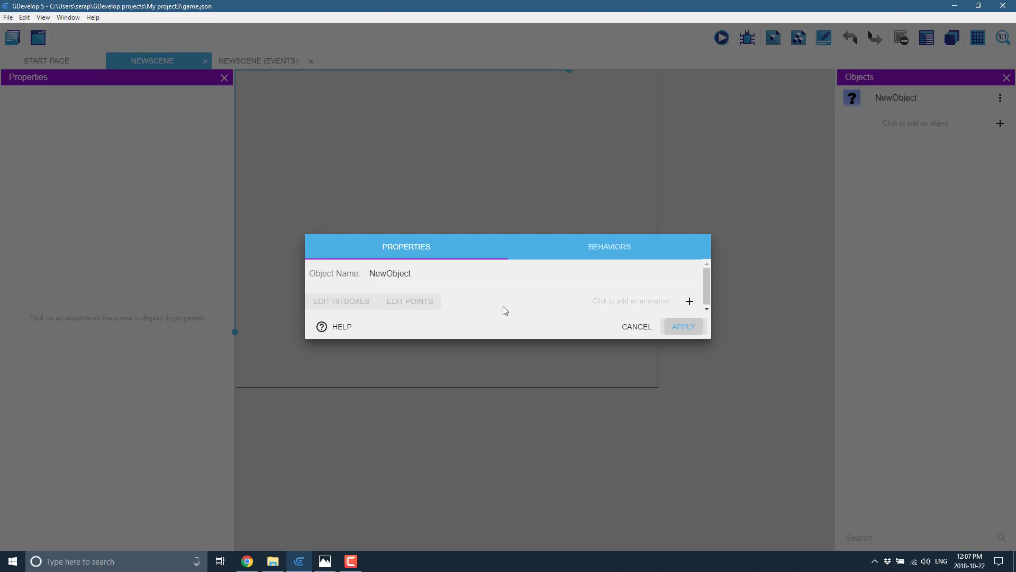
{"action": "left_click", "coordinate": [689, 301]}
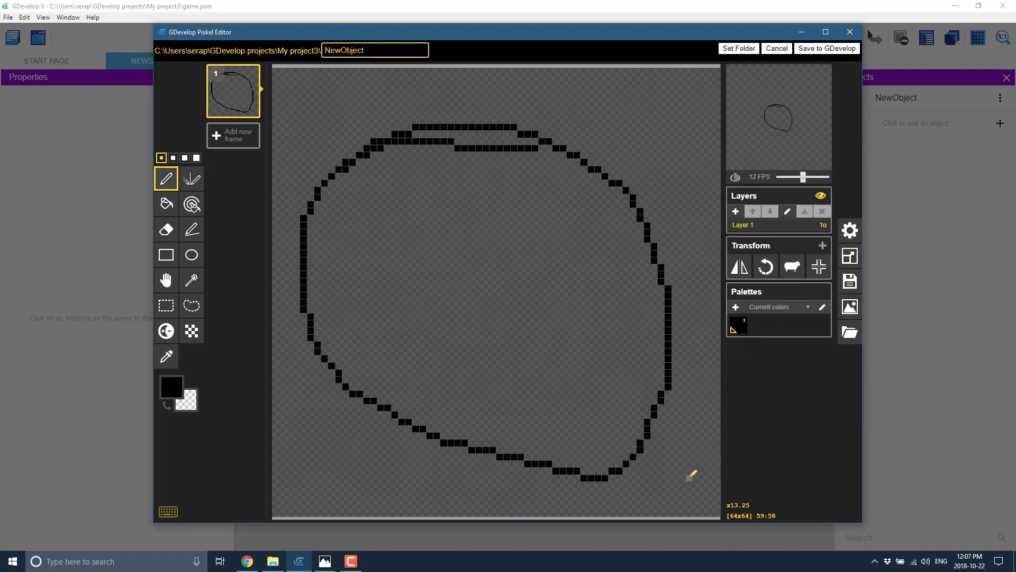
{"action": "left_click", "coordinate": [826, 48]}
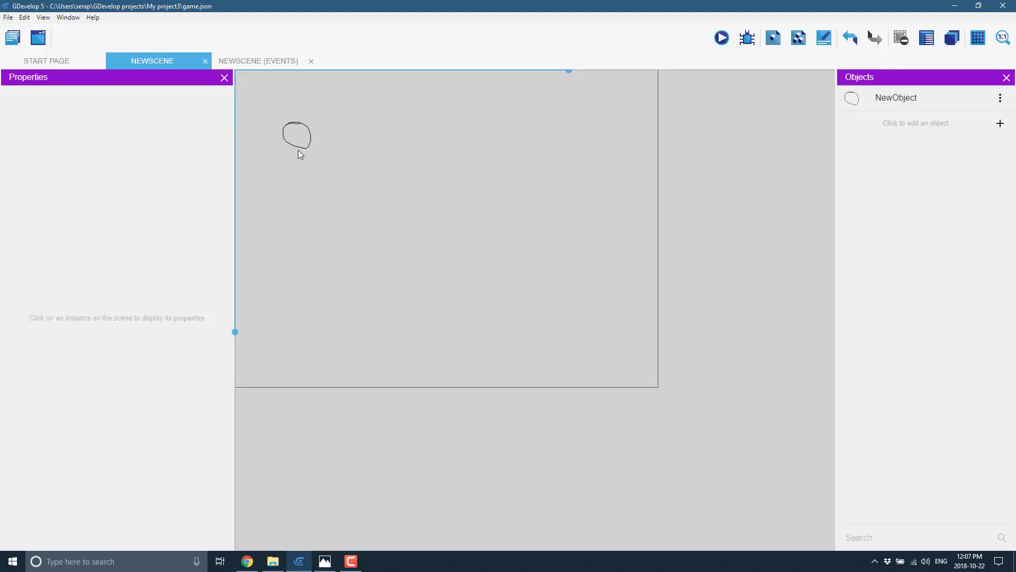
{"action": "left_click", "coordinate": [297, 135]}
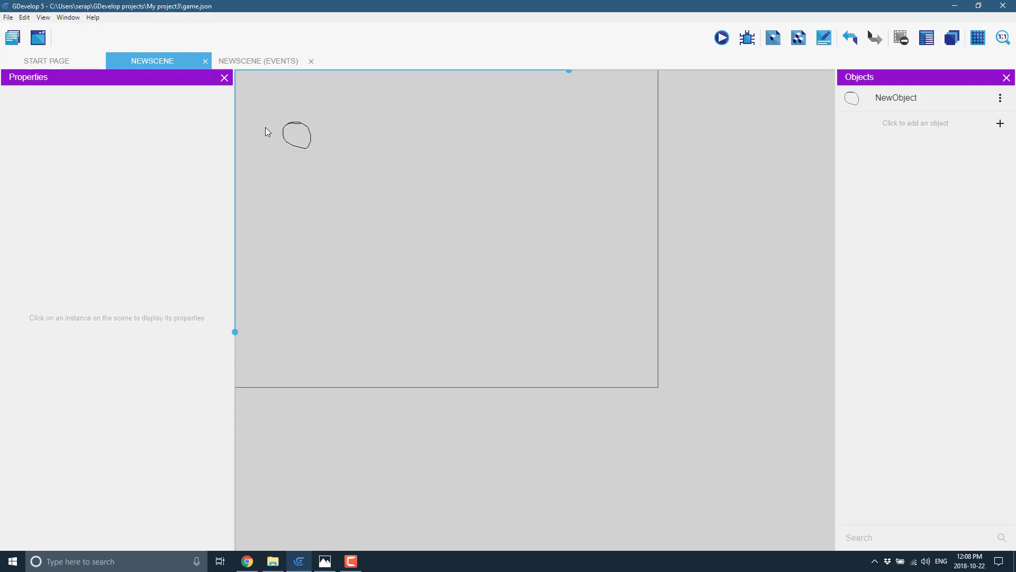
{"action": "mouse_move", "coordinate": [453, 205]}
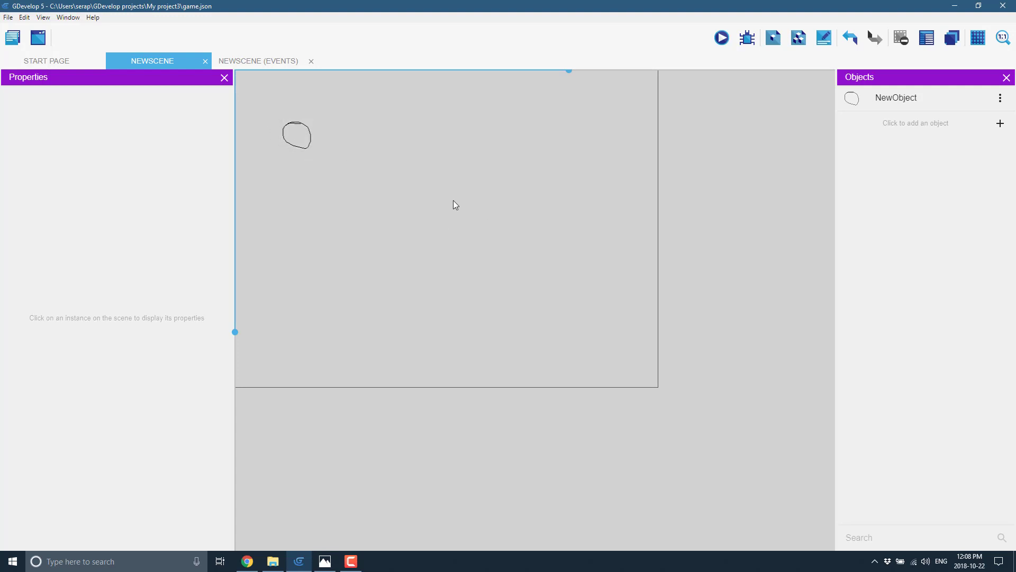
{"action": "mouse_move", "coordinate": [266, 127]}
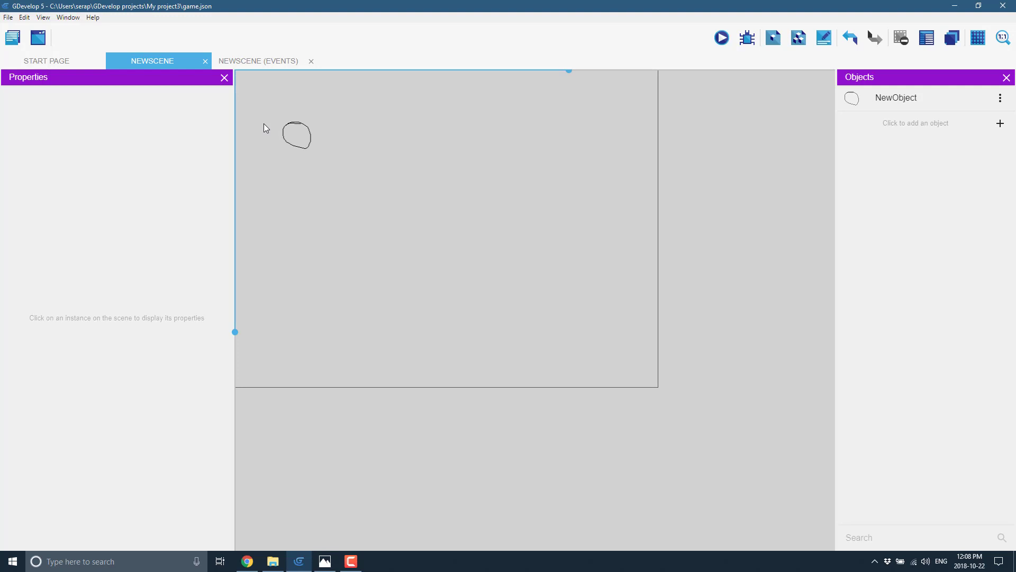
{"action": "mouse_move", "coordinate": [49, 67]}
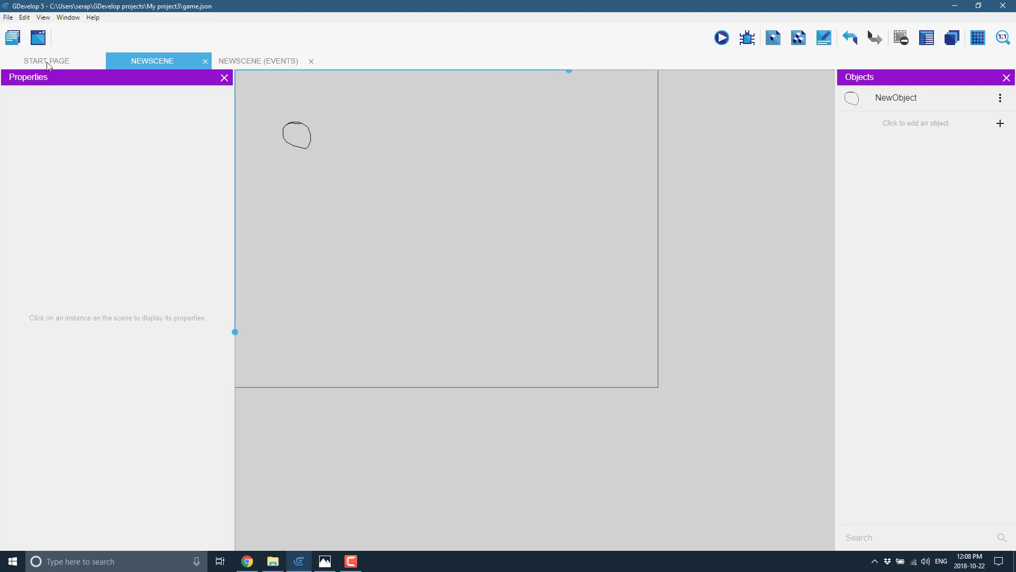
Add a new functions extension in the Project manager and rename it MyFunctions.
{"action": "left_click", "coordinate": [258, 61]}
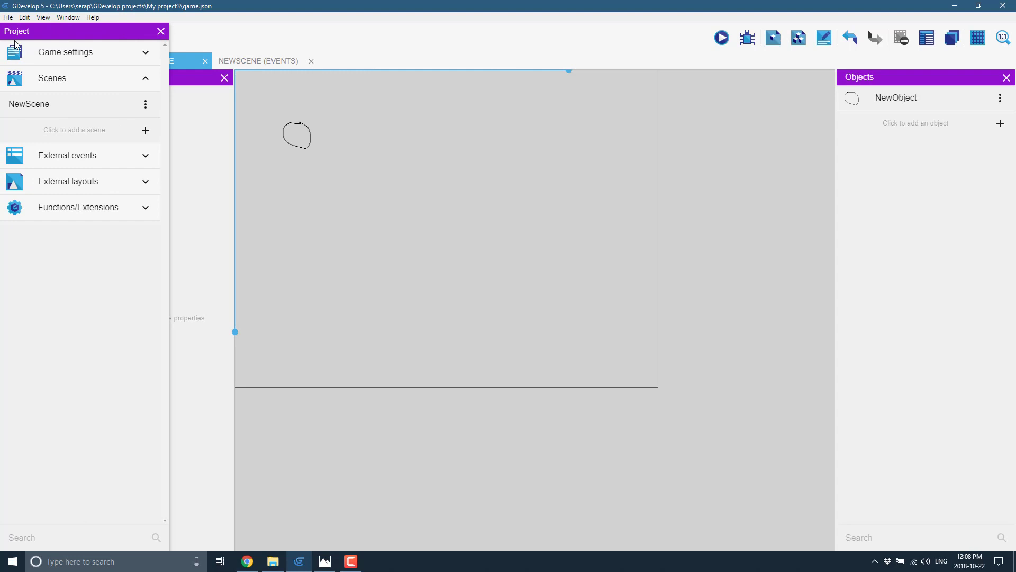
{"action": "mouse_move", "coordinate": [140, 213]}
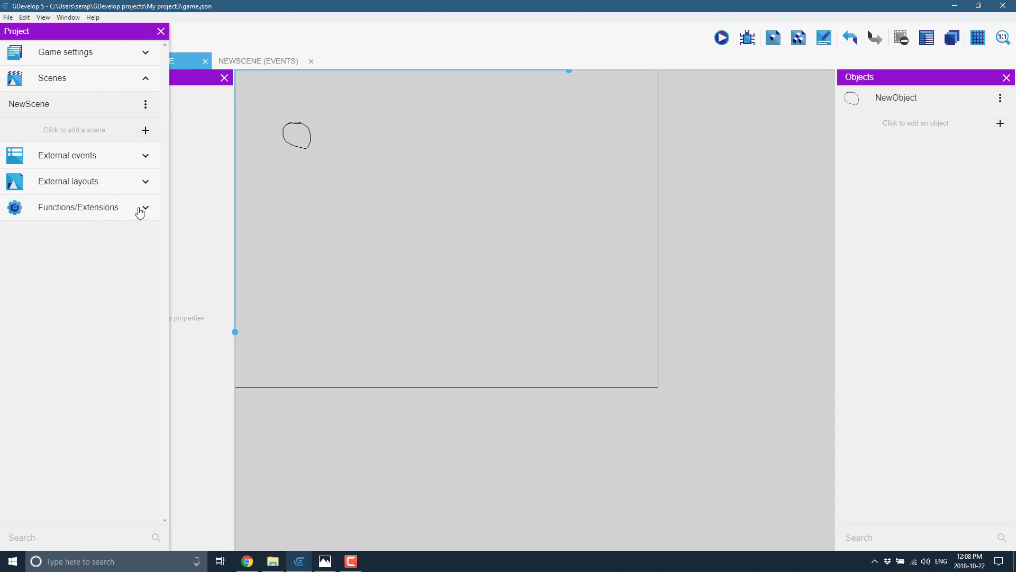
{"action": "left_click", "coordinate": [145, 208]}
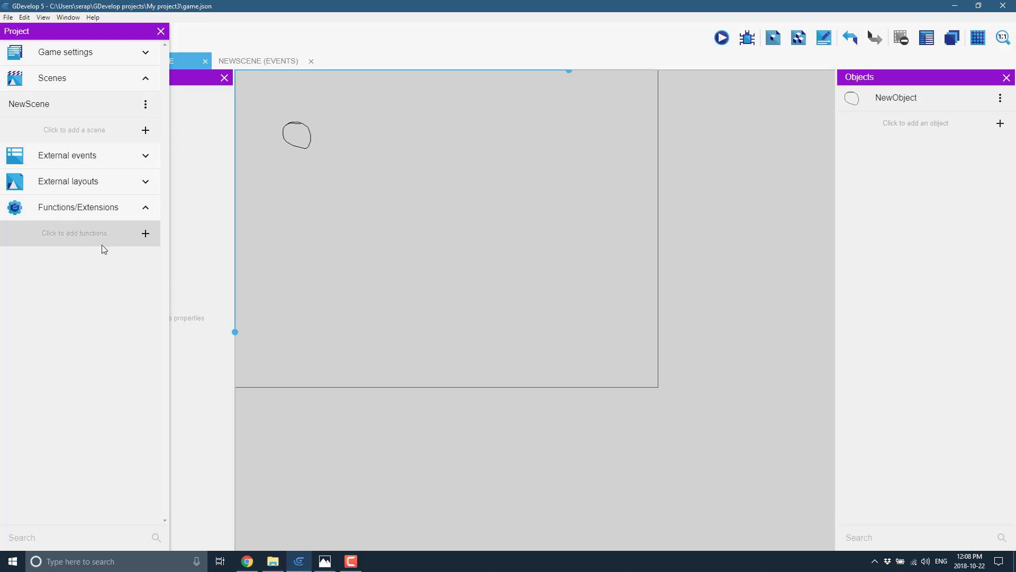
{"action": "left_click", "coordinate": [73, 233]}
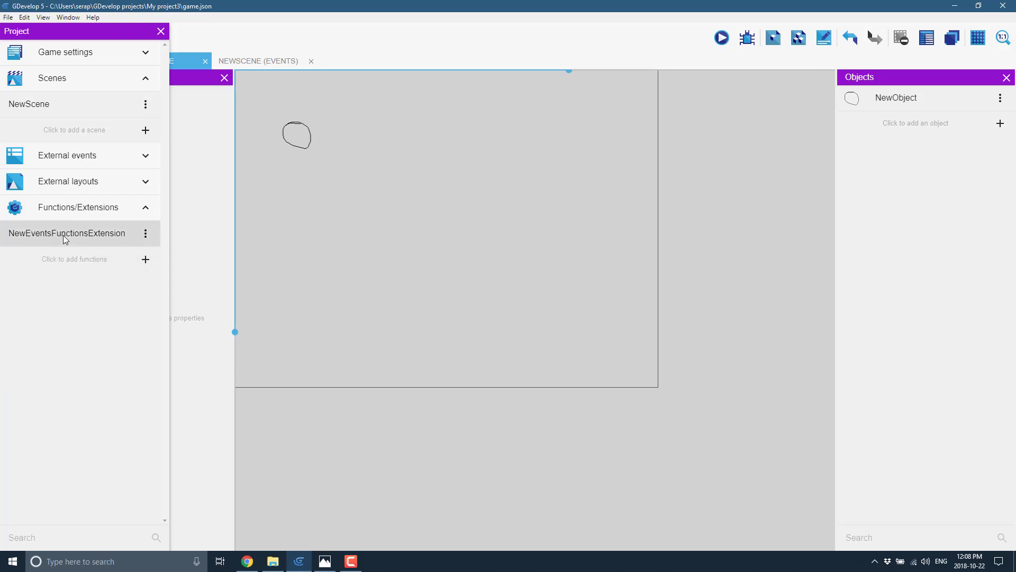
{"action": "left_click", "coordinate": [145, 233]}
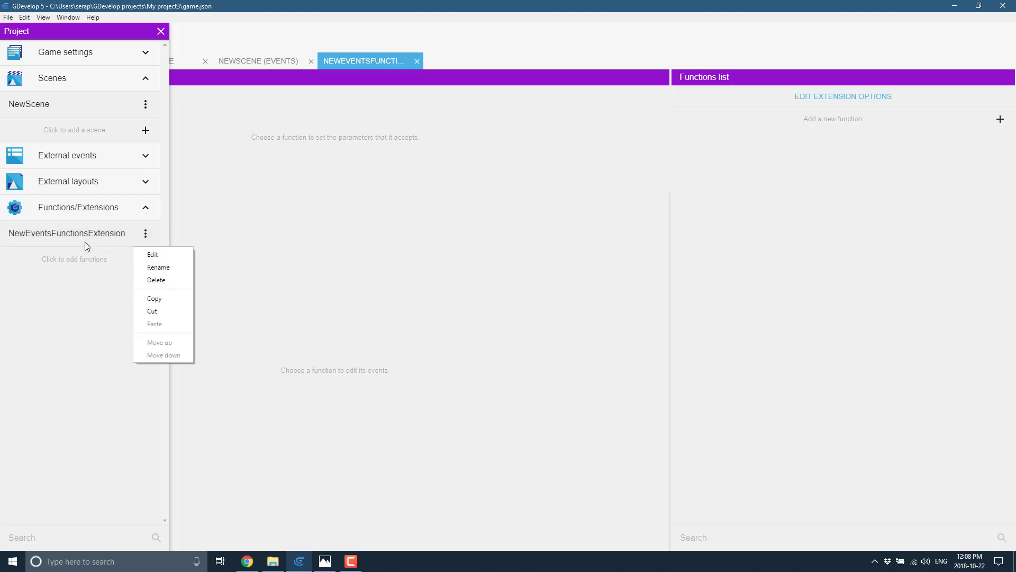
{"action": "left_click", "coordinate": [158, 267]}
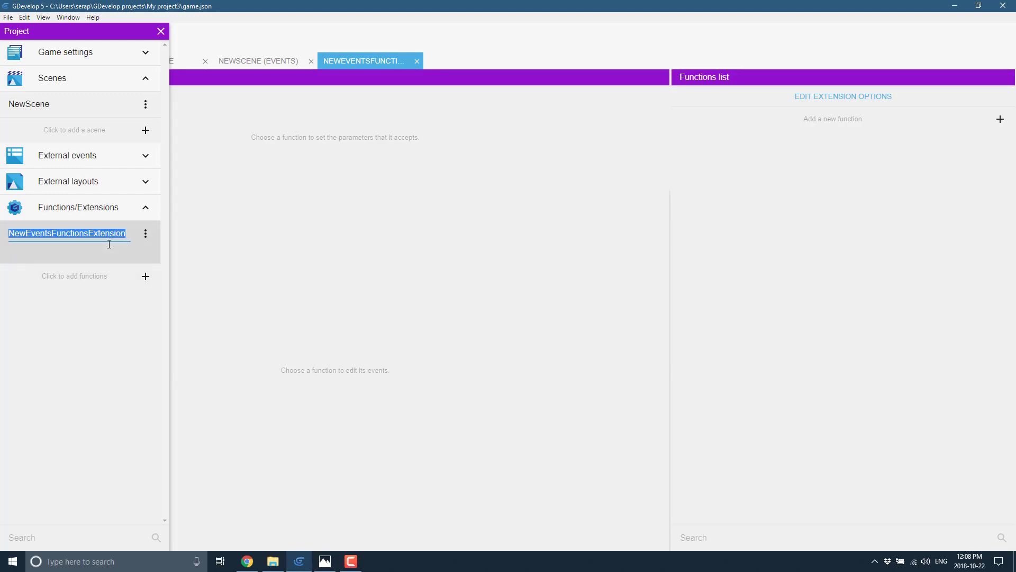
{"action": "type", "text": "MyFunctions"}
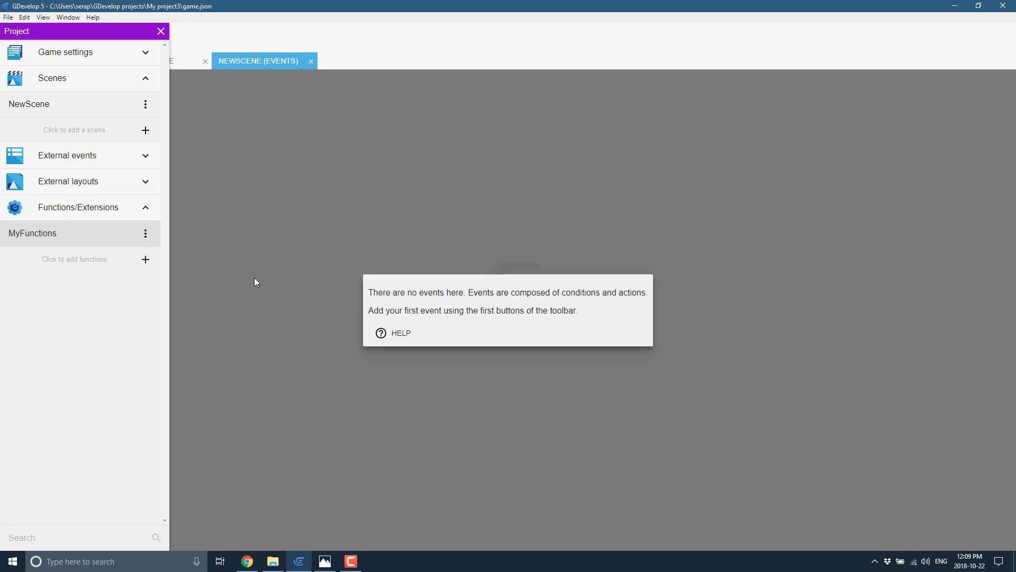
{"action": "mouse_move", "coordinate": [83, 239]}
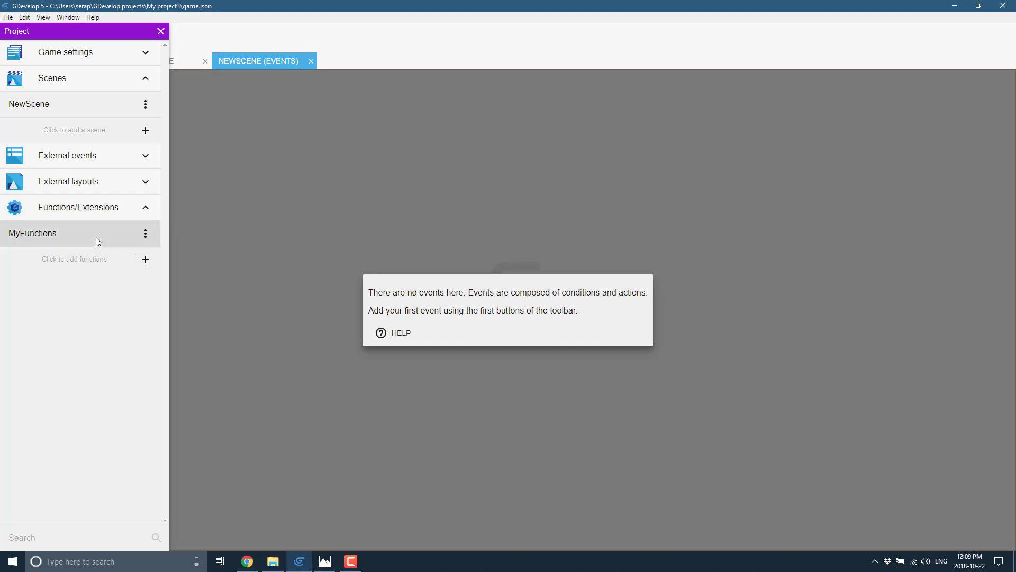
{"action": "mouse_move", "coordinate": [41, 236]}
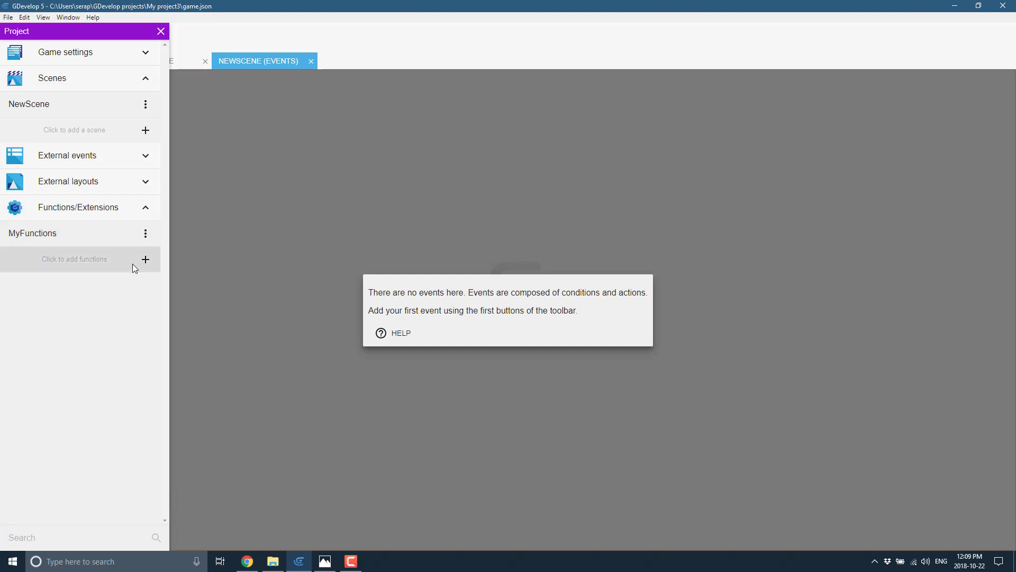
{"action": "mouse_move", "coordinate": [132, 266]}
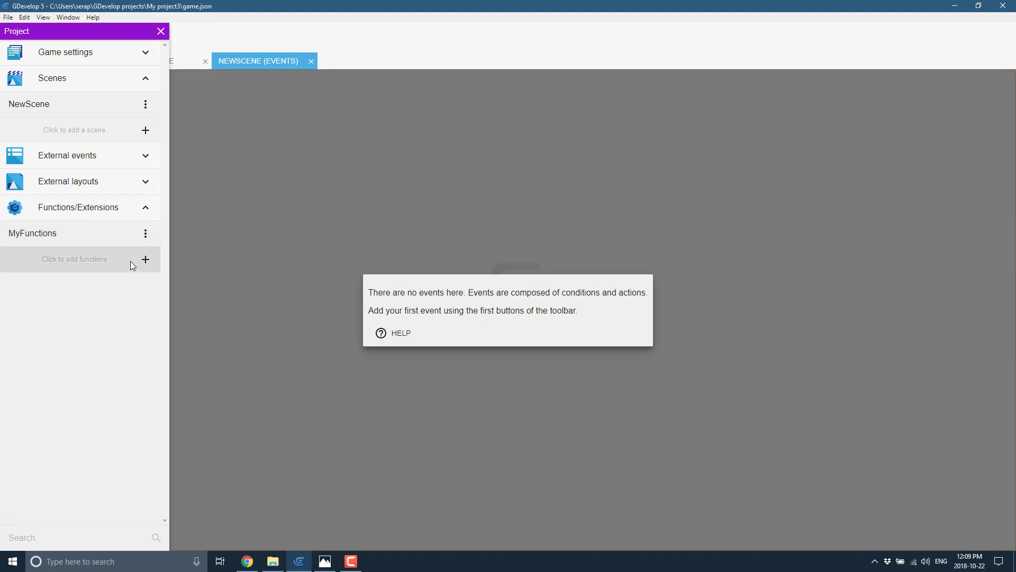
{"action": "mouse_move", "coordinate": [575, 300]}
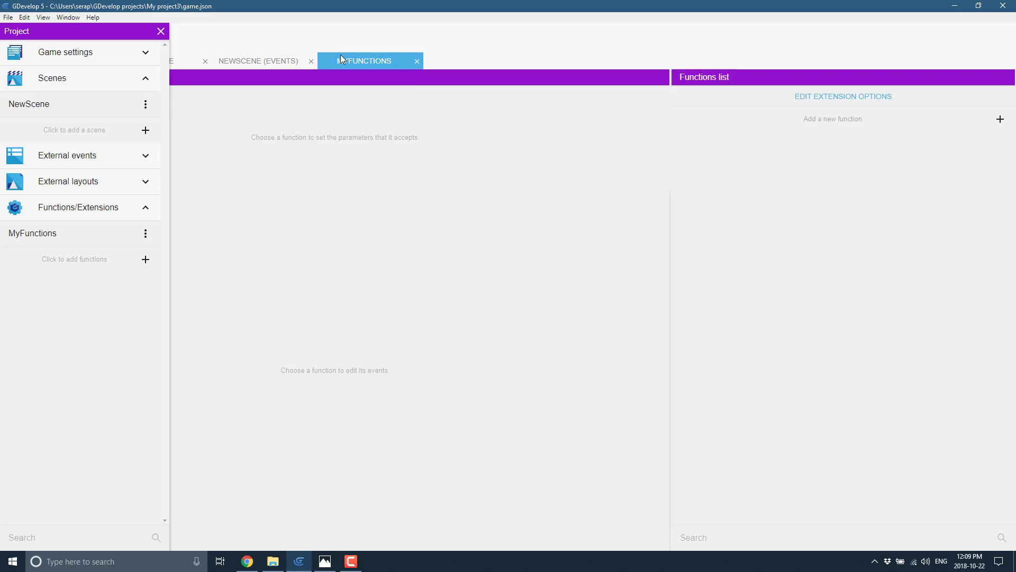
{"action": "left_click", "coordinate": [160, 31]}
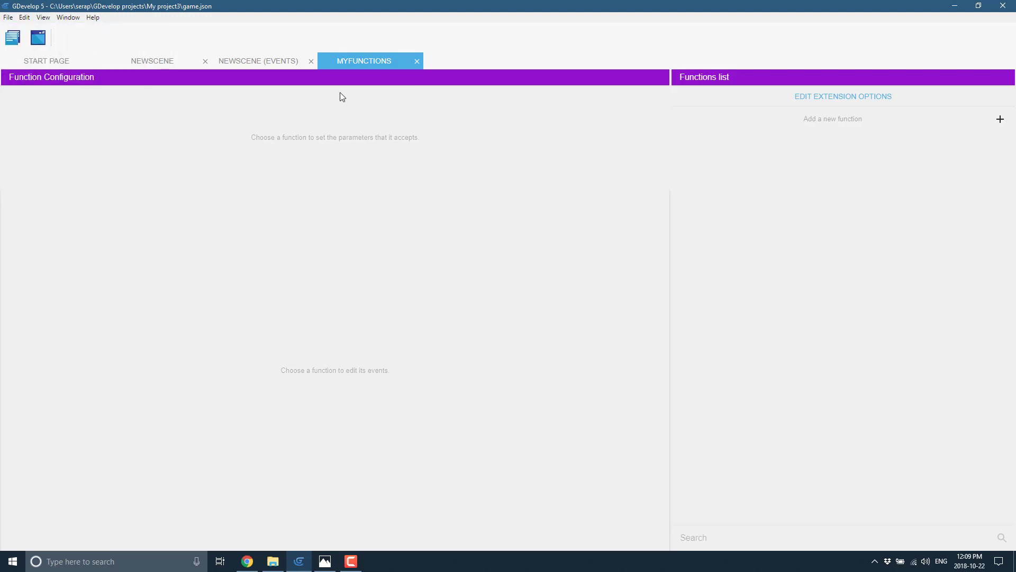
{"action": "mouse_move", "coordinate": [433, 92]}
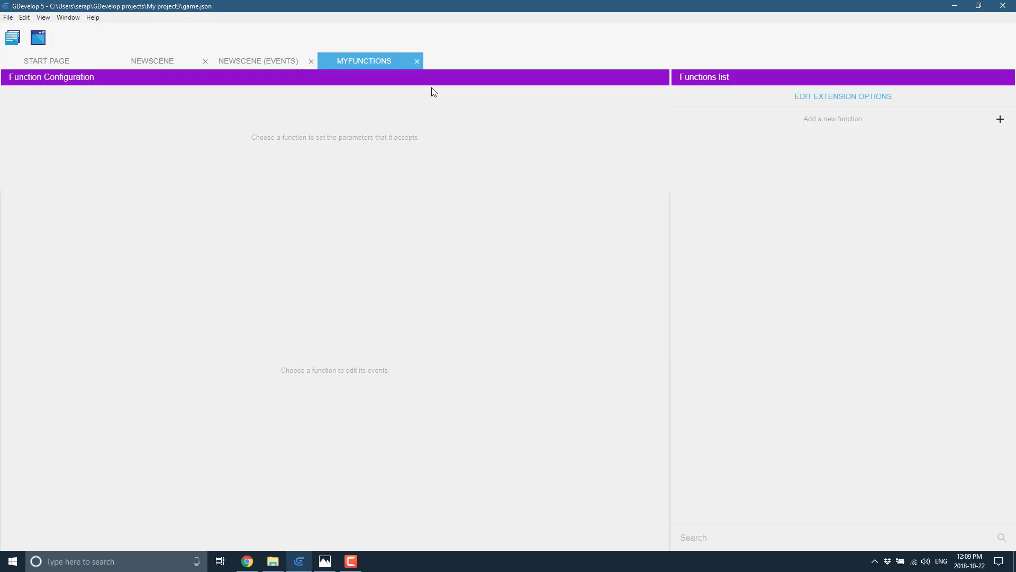
{"action": "mouse_move", "coordinate": [870, 141]}
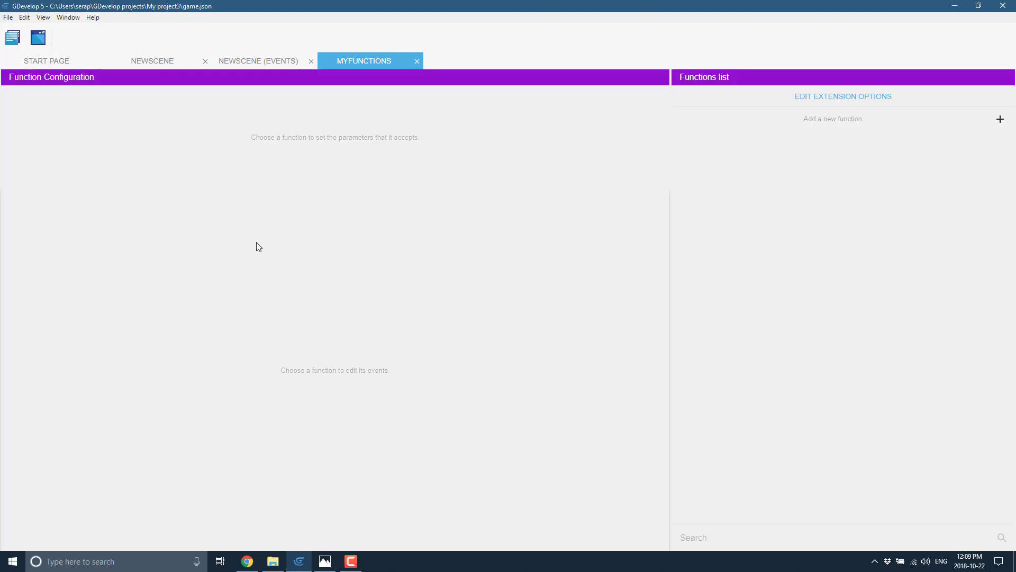
{"action": "left_click", "coordinate": [8, 18]}
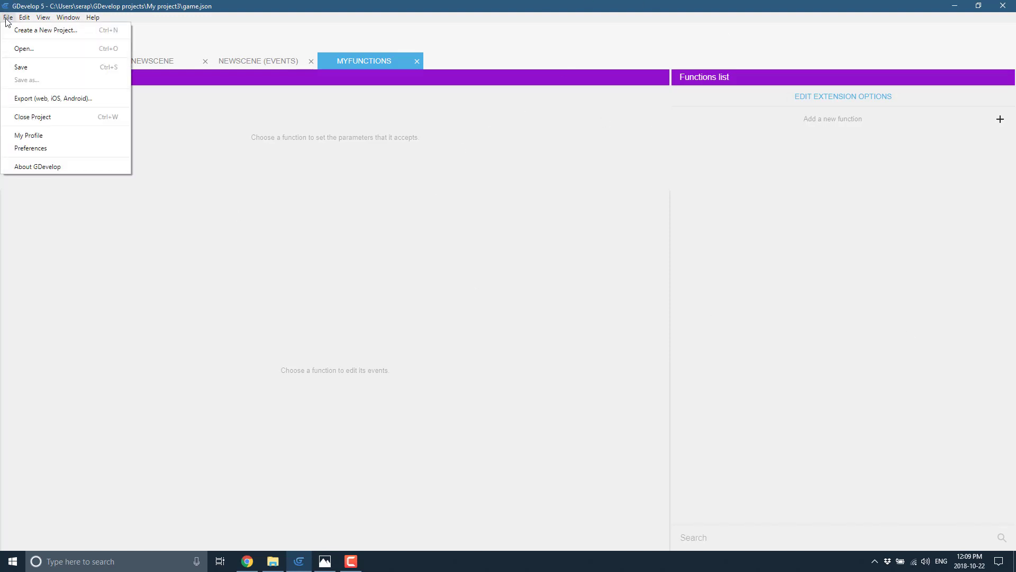
{"action": "left_click", "coordinate": [30, 147]}
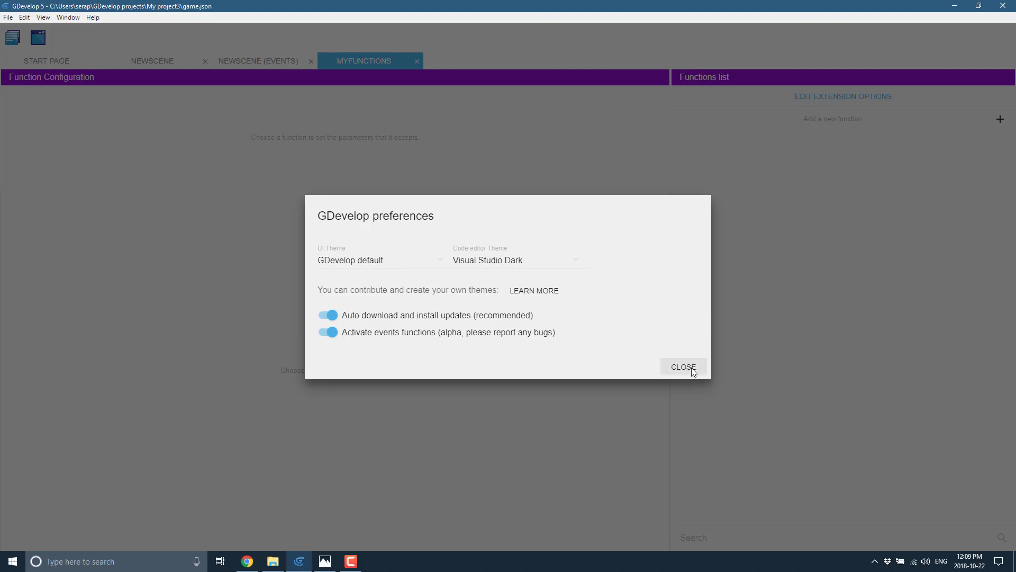
{"action": "left_click", "coordinate": [683, 367]}
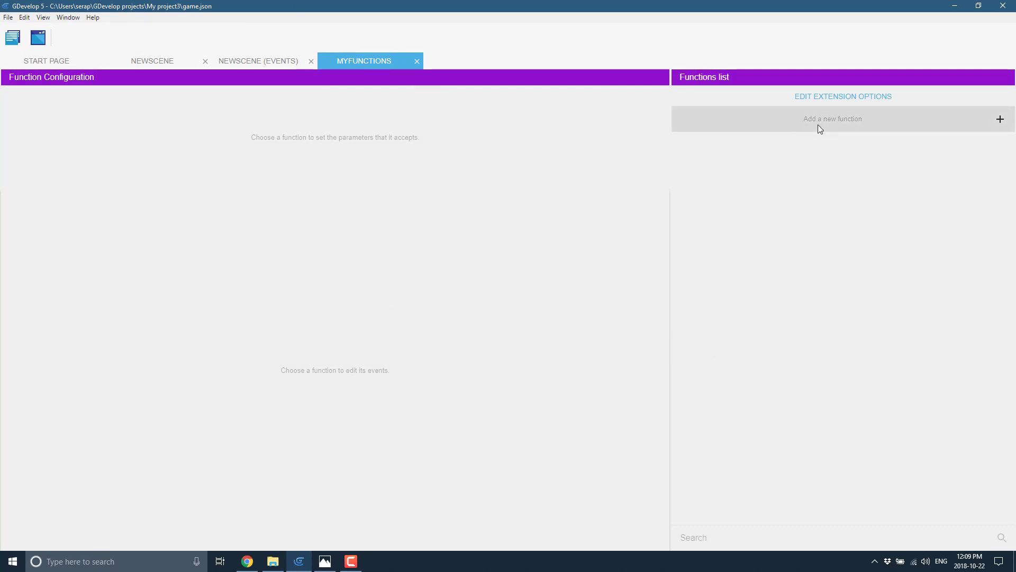
Add a new function to MyFunctions, rename it Center, and open it.
{"action": "left_click", "coordinate": [832, 118]}
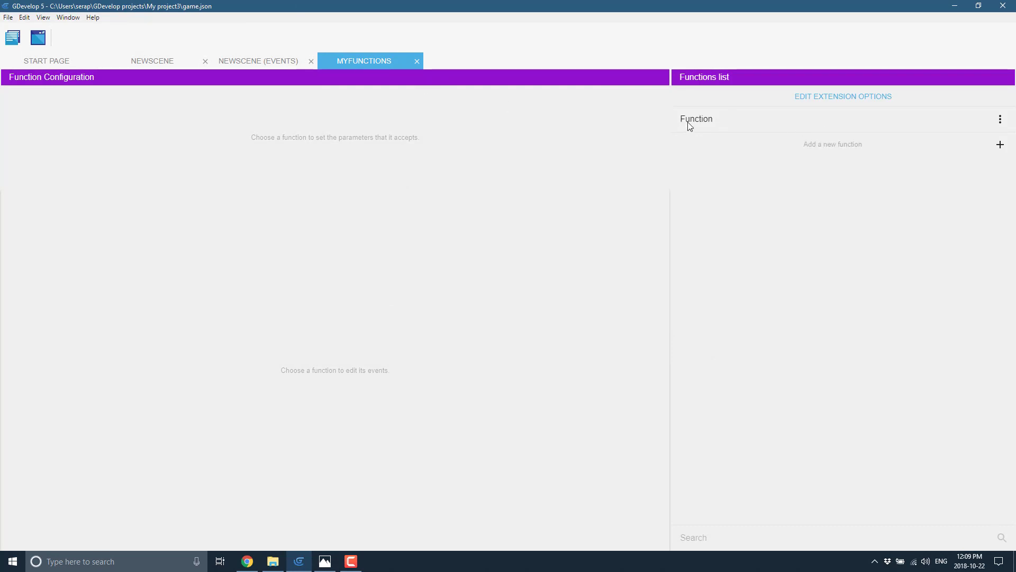
{"action": "left_click", "coordinate": [1000, 119]}
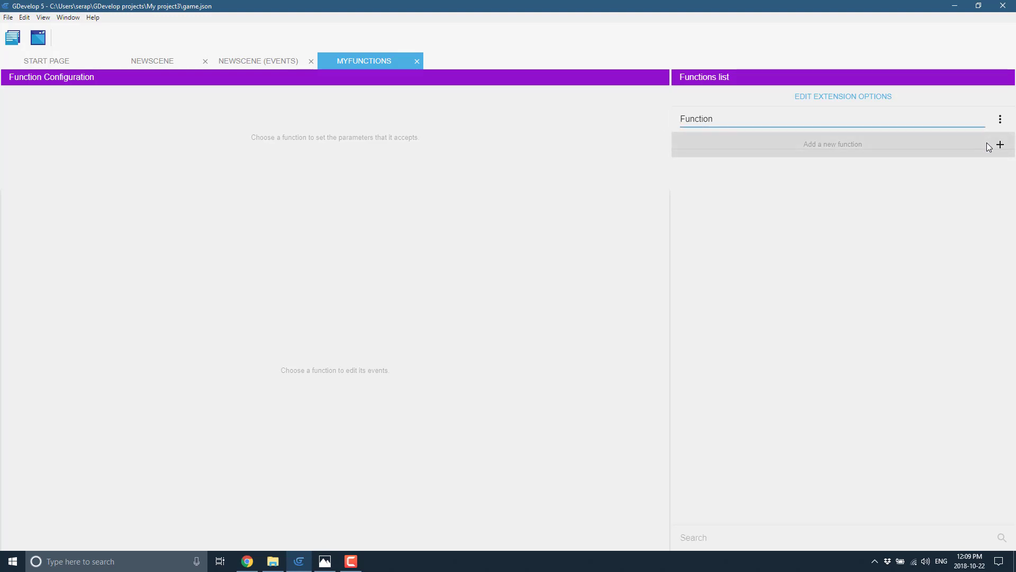
{"action": "type", "text": "Center"}
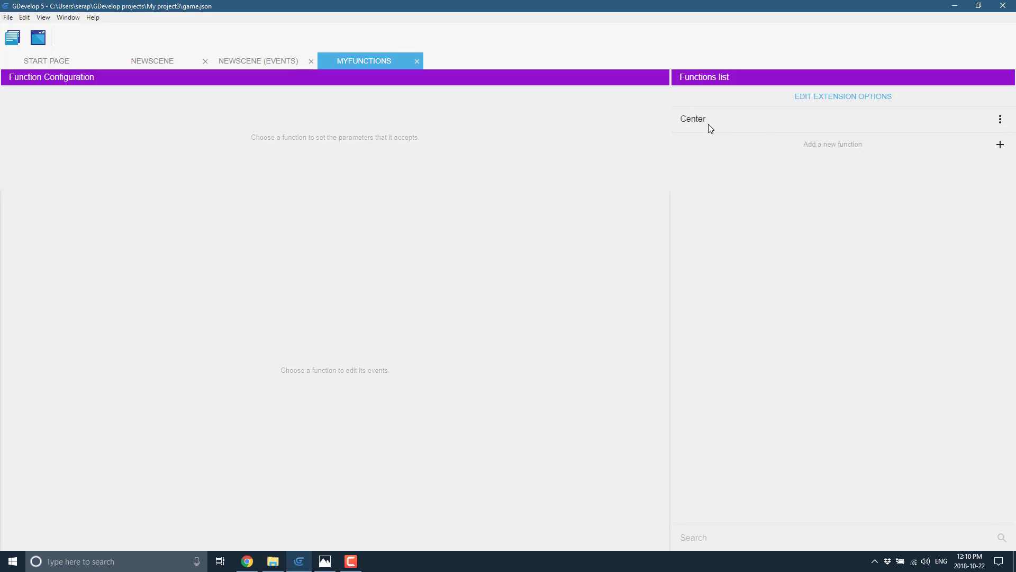
{"action": "left_click", "coordinate": [693, 119]}
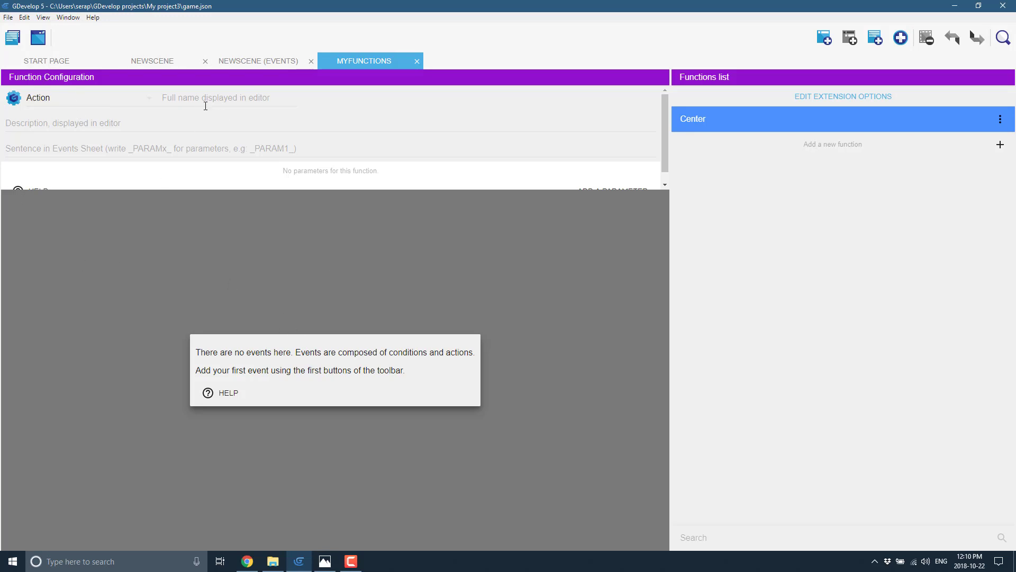
Set the function's full name to 'Center selected Sprite' and begin its description.
{"action": "left_click", "coordinate": [227, 98]}
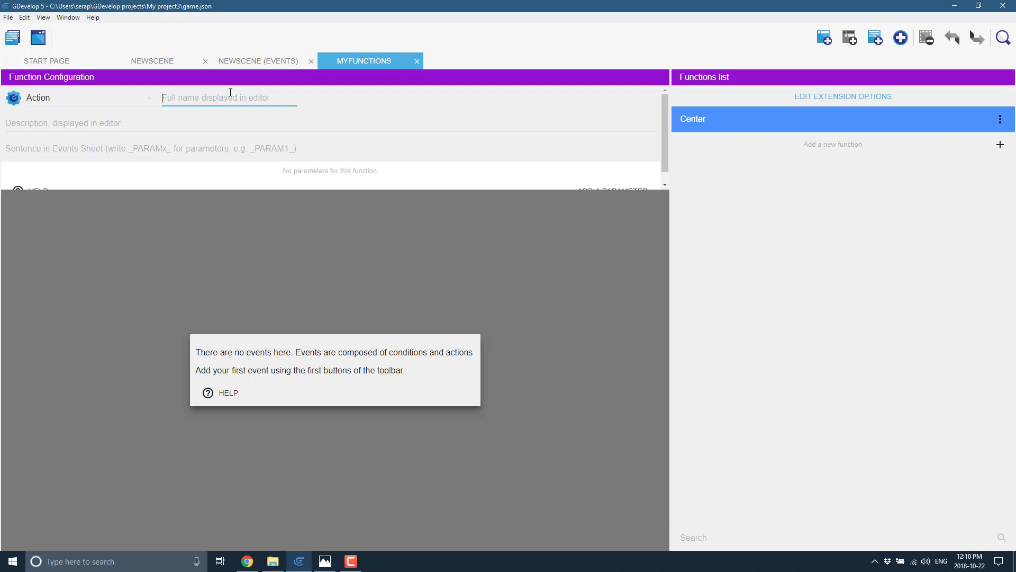
{"action": "type", "text": "Center selected"}
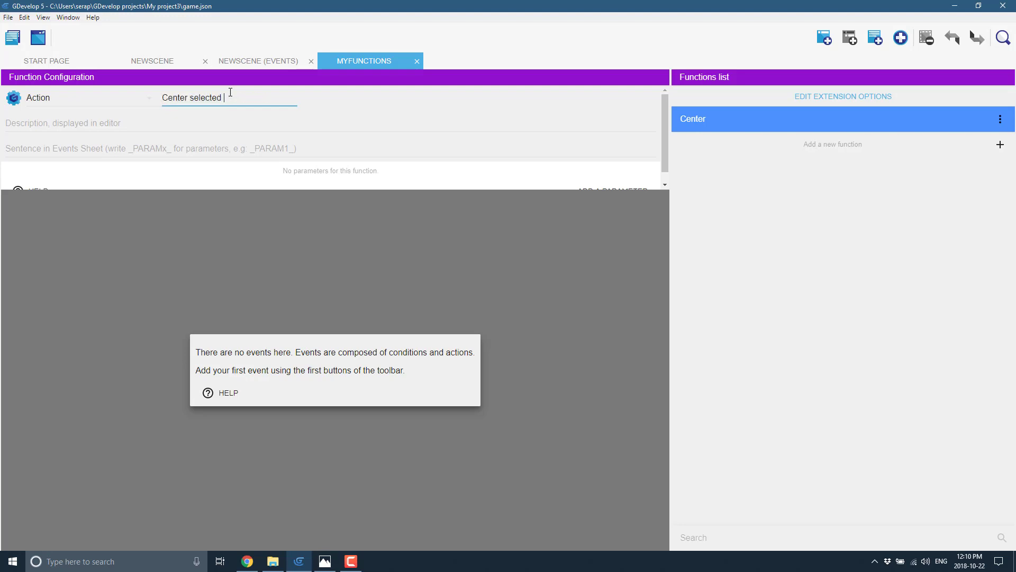
{"action": "type", "text": "Sprite"}
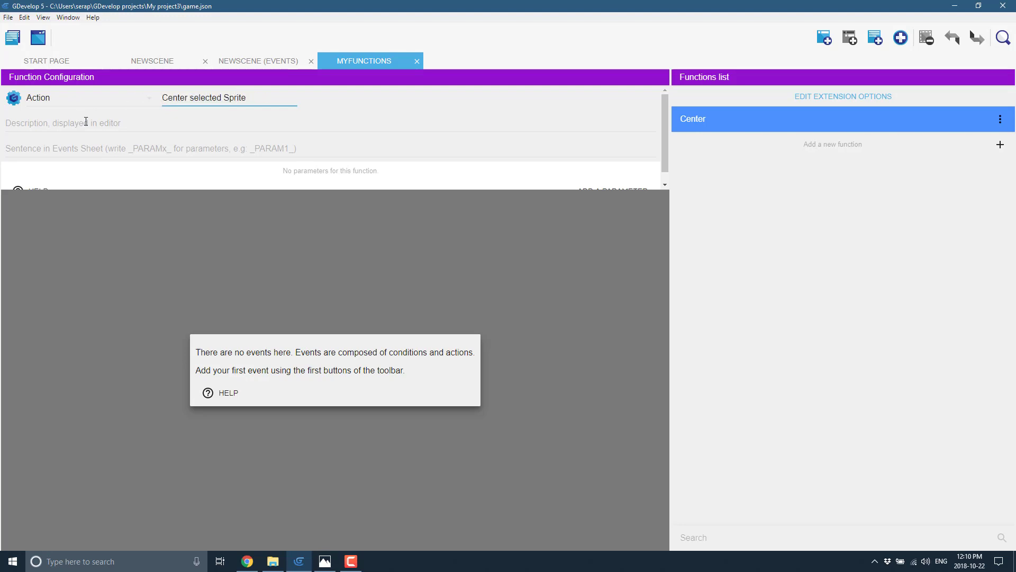
{"action": "type", "text": "Center selected sprite"}
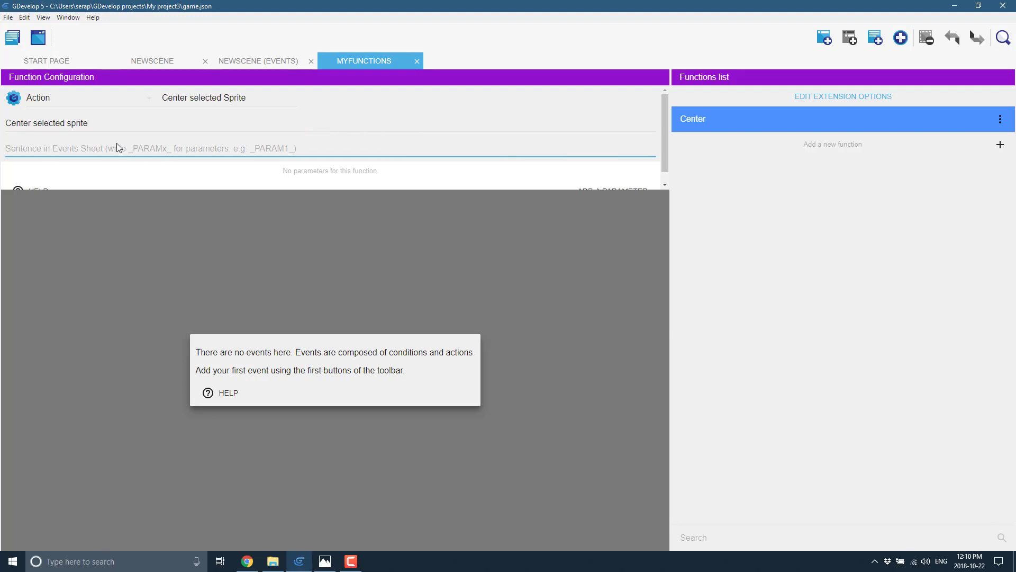
{"action": "mouse_move", "coordinate": [119, 116]}
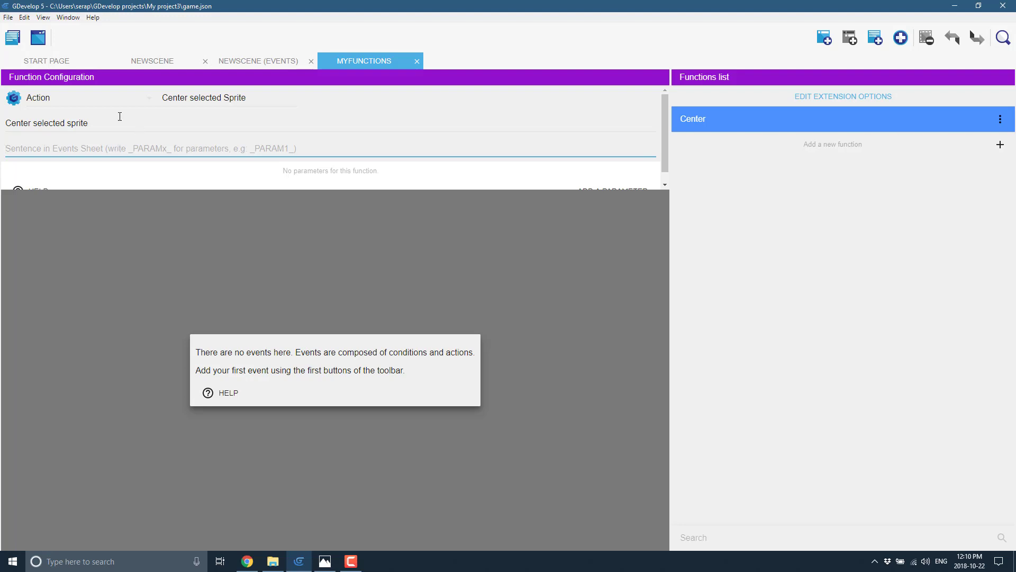
{"action": "mouse_move", "coordinate": [351, 184]}
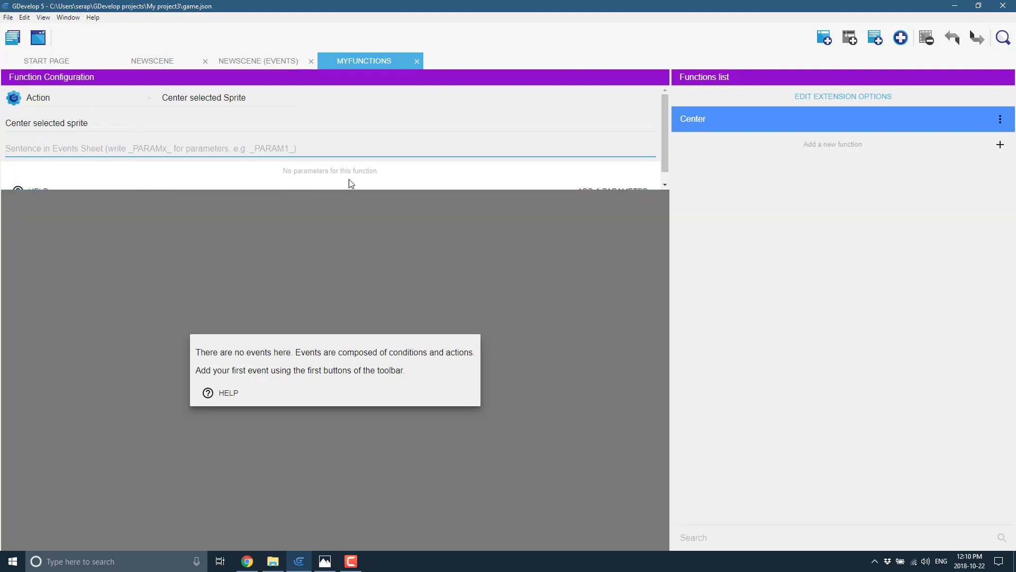
{"action": "mouse_move", "coordinate": [318, 173]}
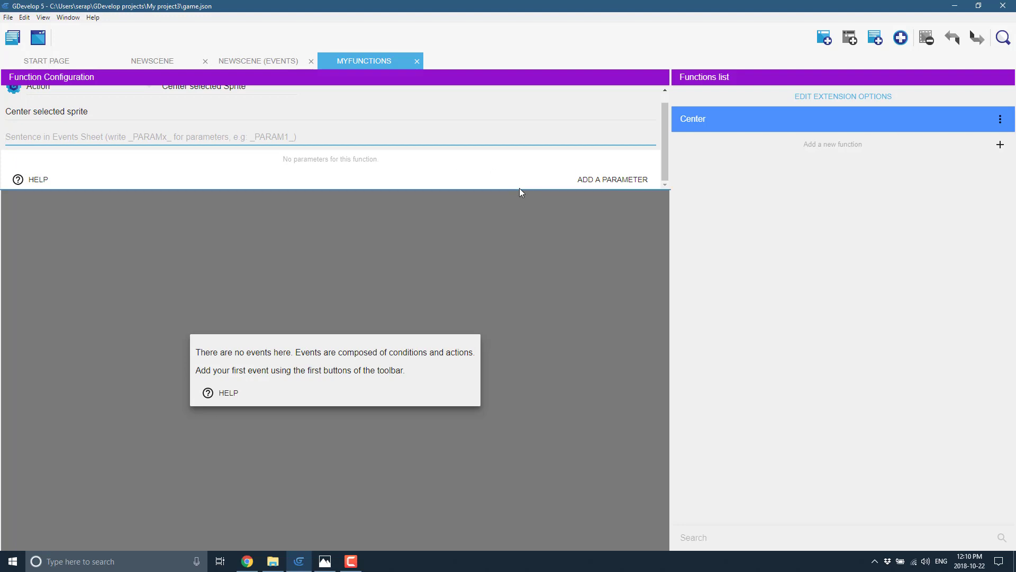
Add a Sprite-object parameter SpriteToCenter described 'Center sprite to screen'.
{"action": "left_click", "coordinate": [611, 179]}
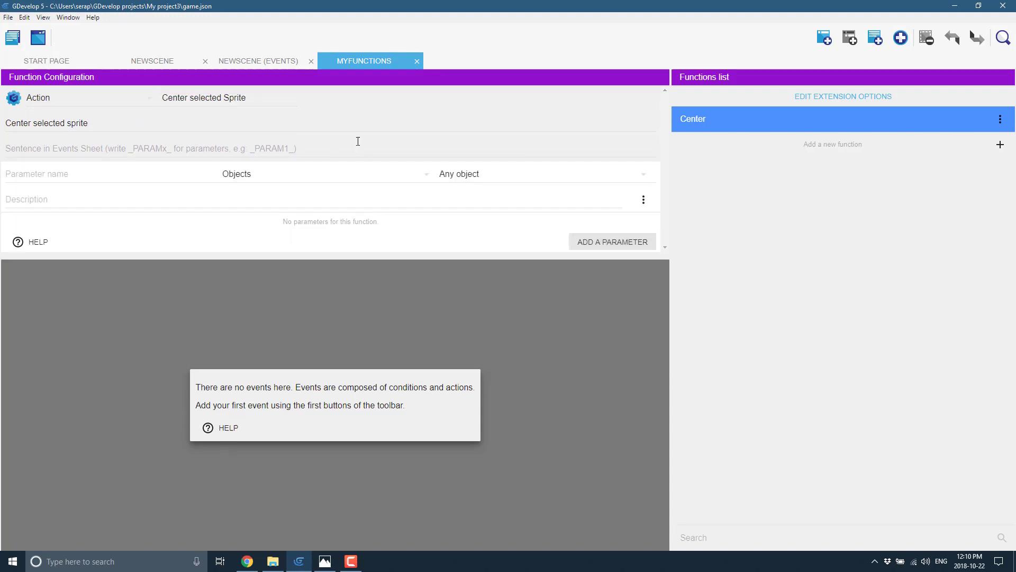
{"action": "left_click", "coordinate": [110, 173]}
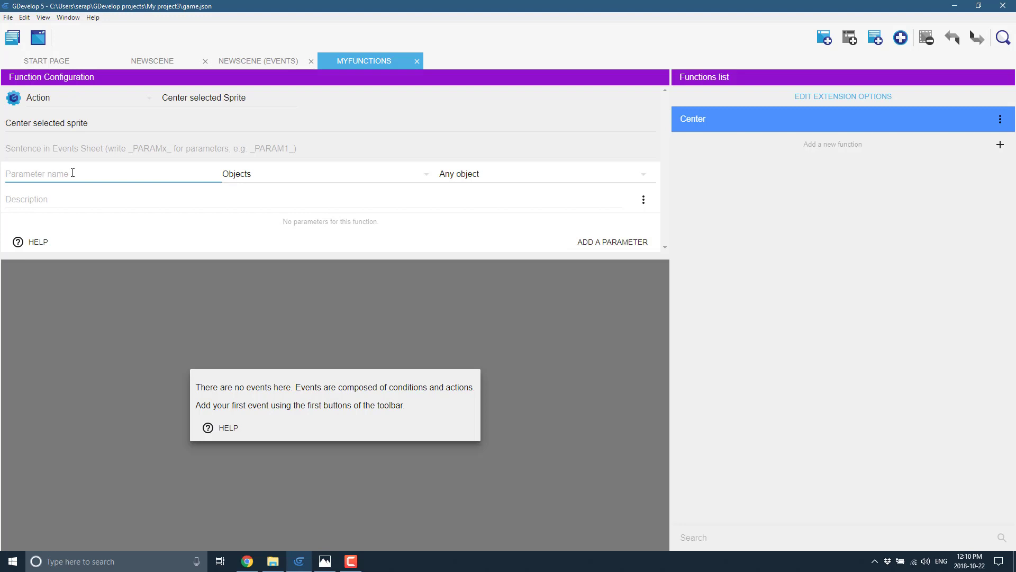
{"action": "type", "text": "SpriteToC"}
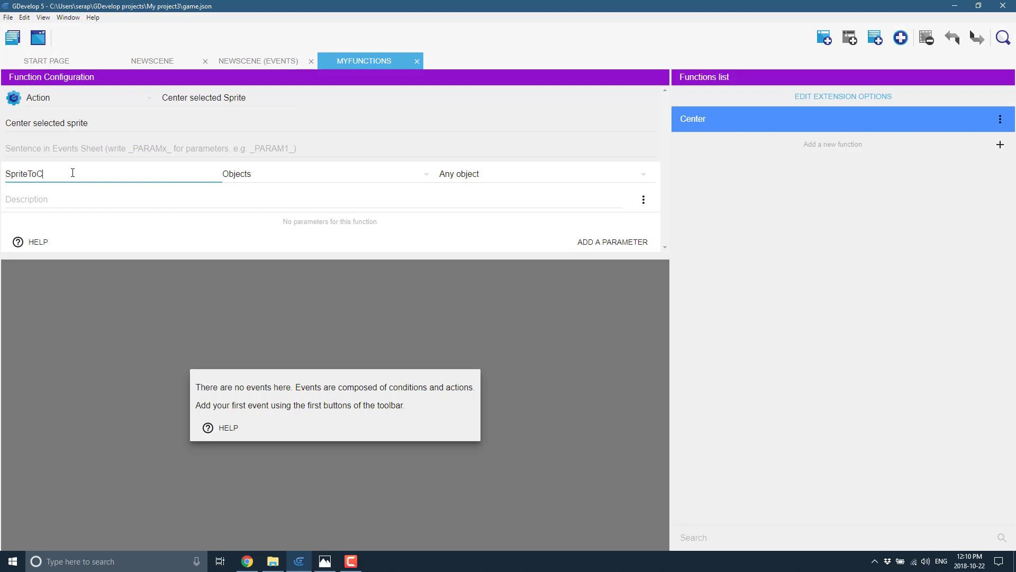
{"action": "type", "text": "enter"}
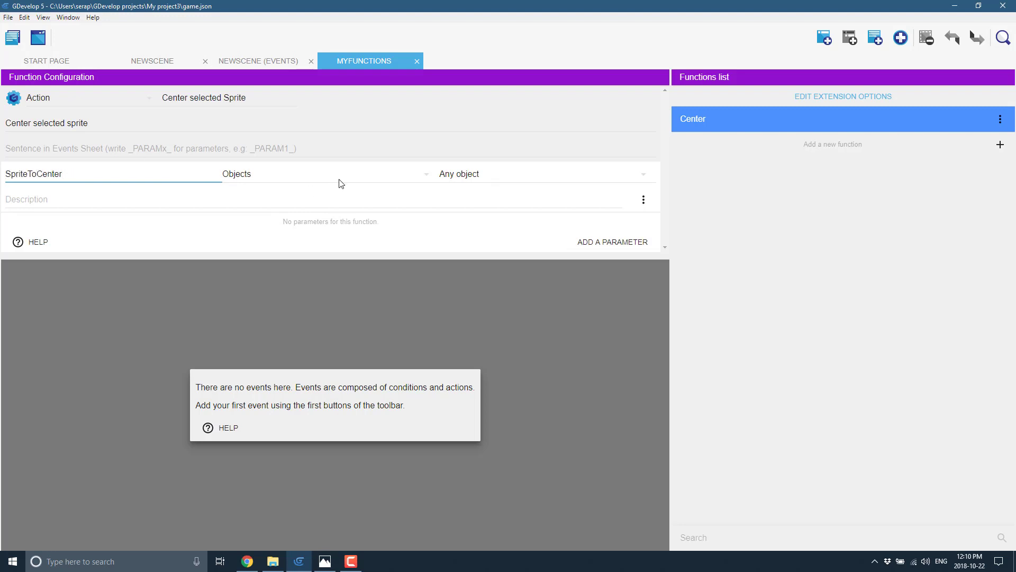
{"action": "left_click", "coordinate": [324, 173]}
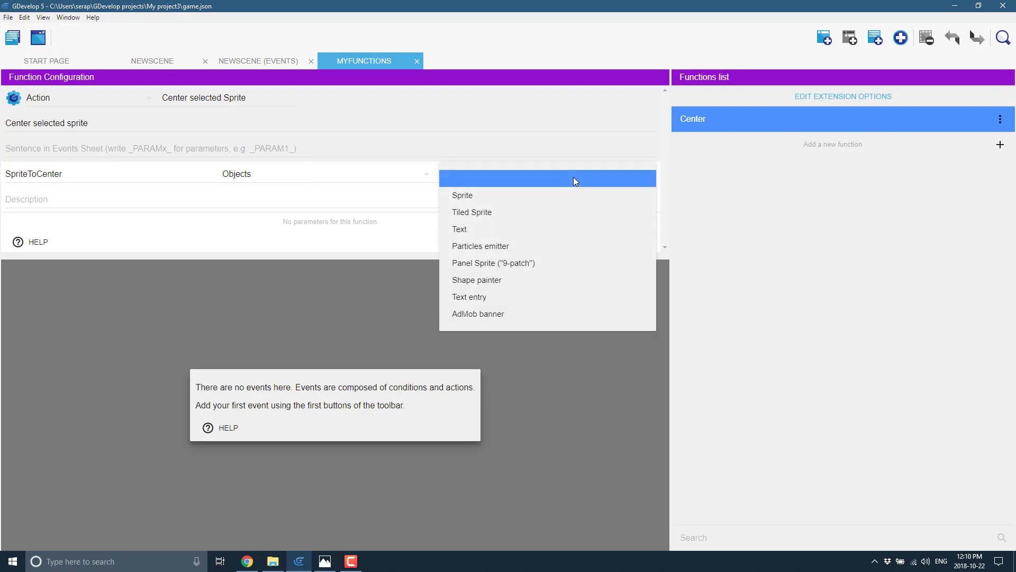
{"action": "left_click", "coordinate": [462, 196]}
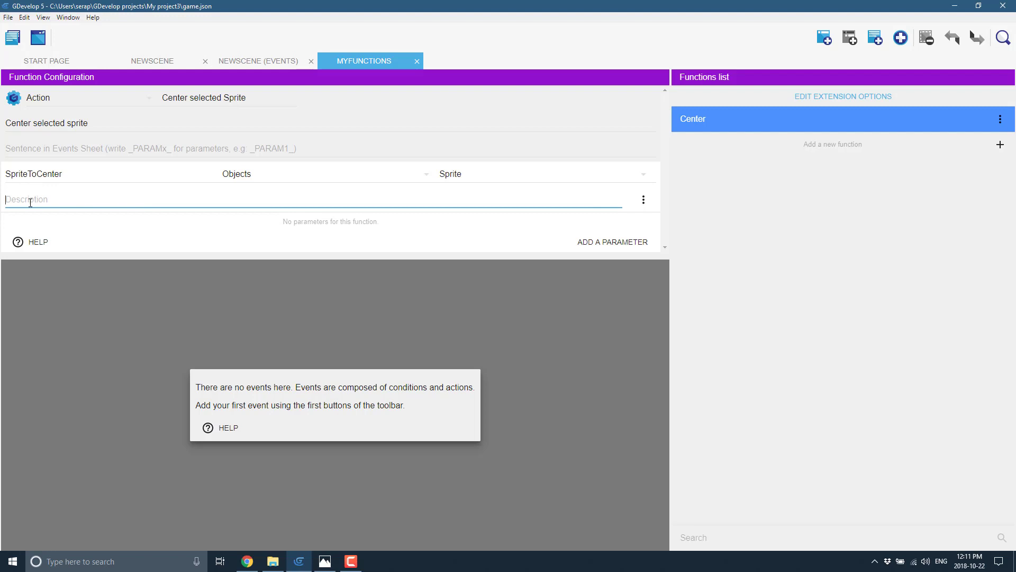
{"action": "type", "text": "Sprite"}
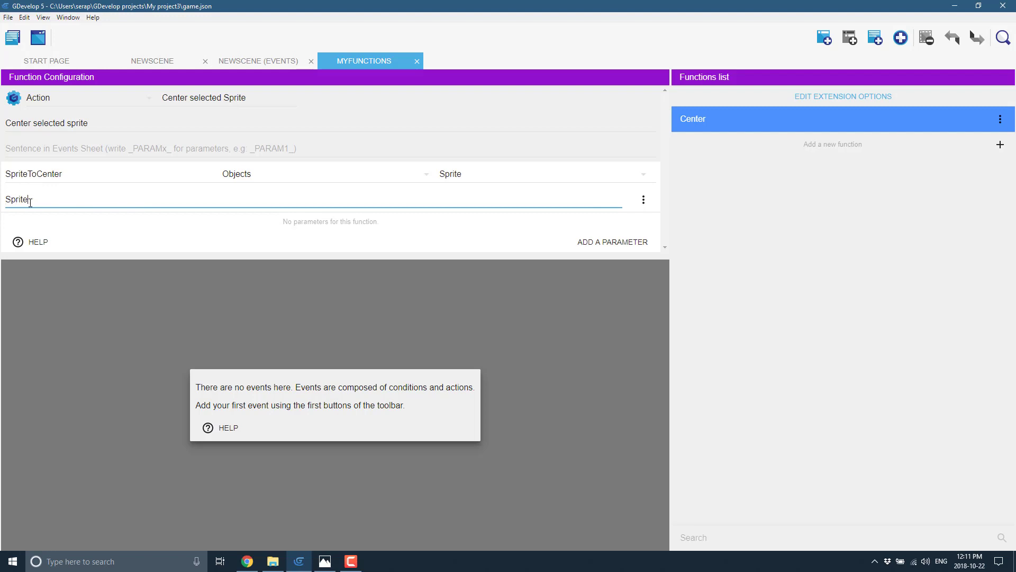
{"action": "key", "text": "BackSpace"}
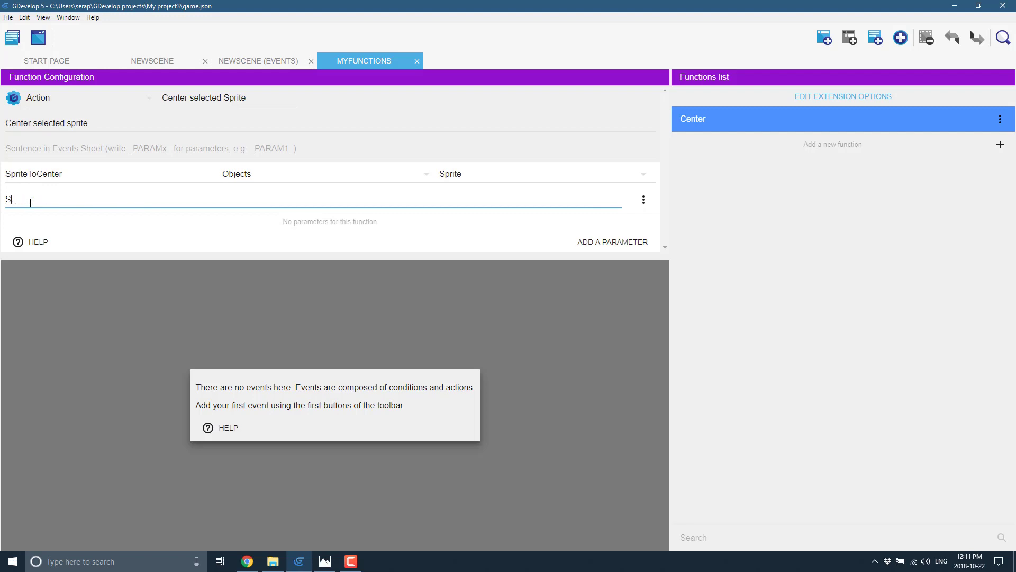
{"action": "type", "text": "enter sprtie"}
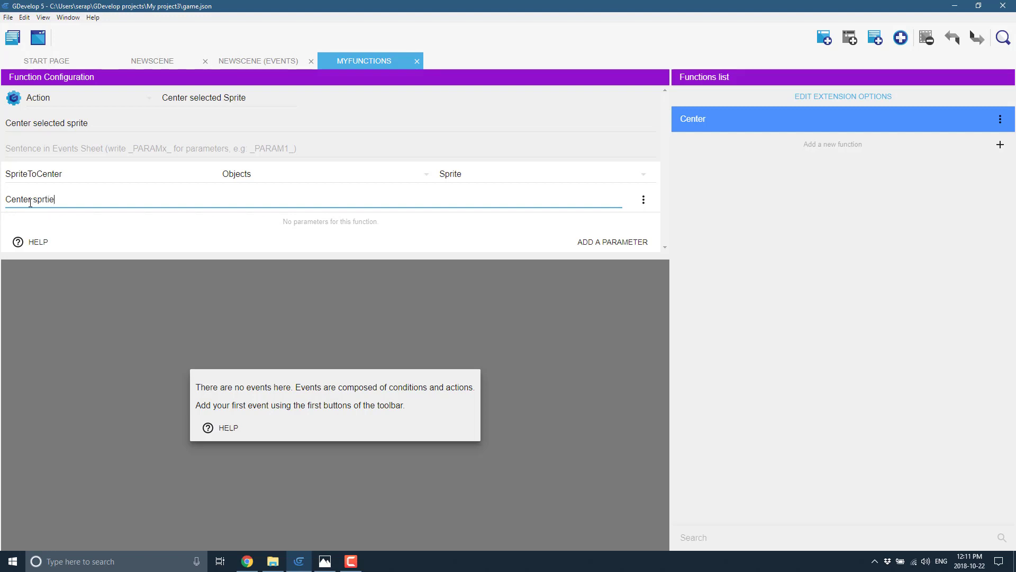
{"action": "key", "text": "Backspace"}
{"action": "type", "text": "ite to screen"}
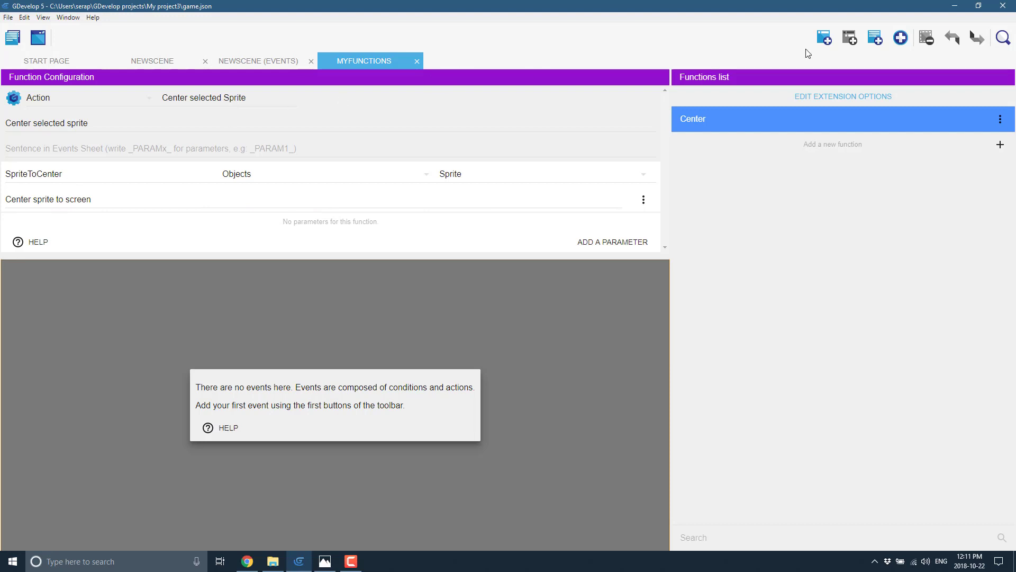
{"action": "mouse_move", "coordinate": [825, 37]}
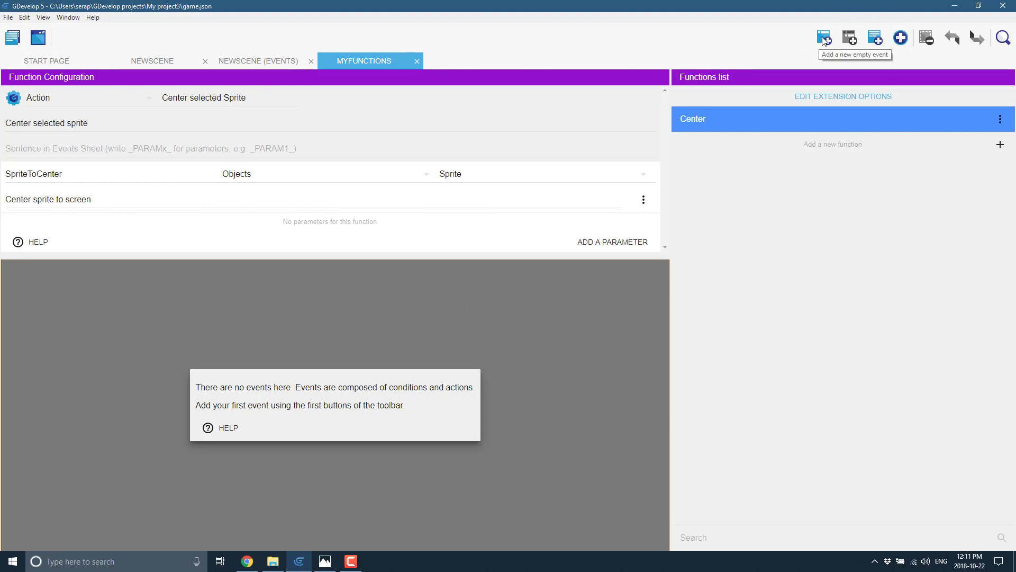
Add a Position action moving SpriteToCenter to SceneWindowWidth()/2, SceneWindowHeight()/2.
{"action": "left_click", "coordinate": [823, 37]}
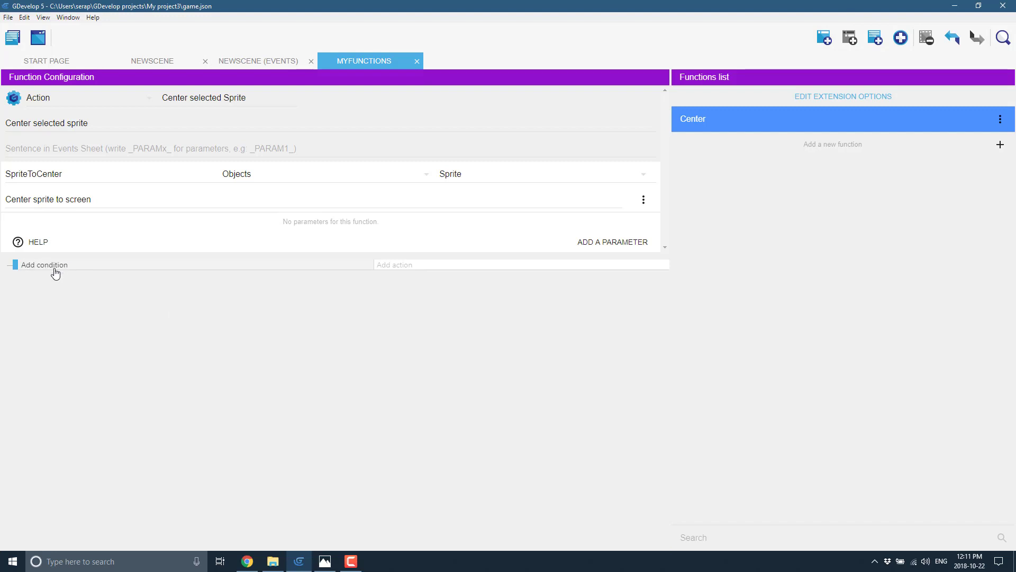
{"action": "mouse_move", "coordinate": [362, 289]}
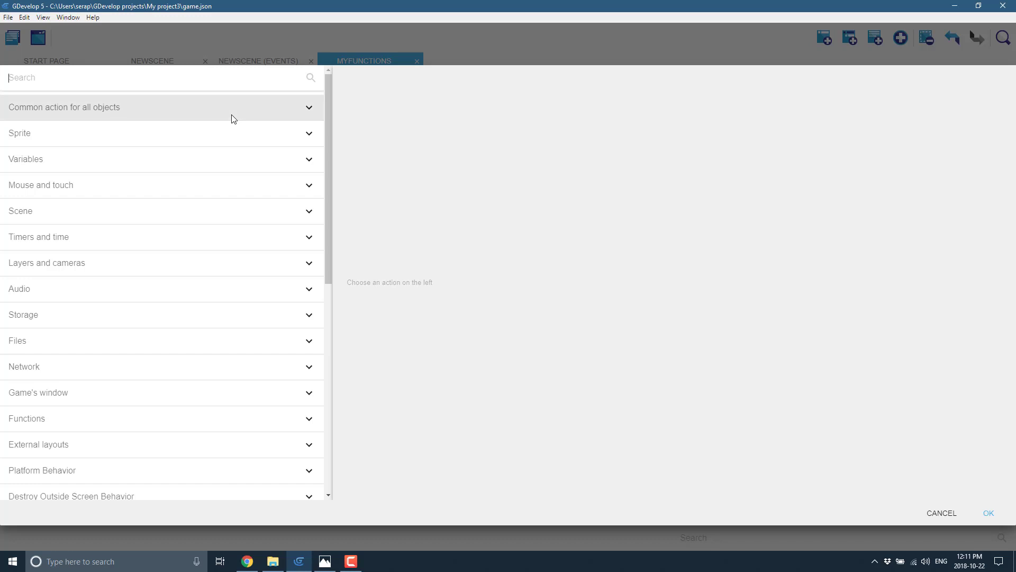
{"action": "type", "text": "position"}
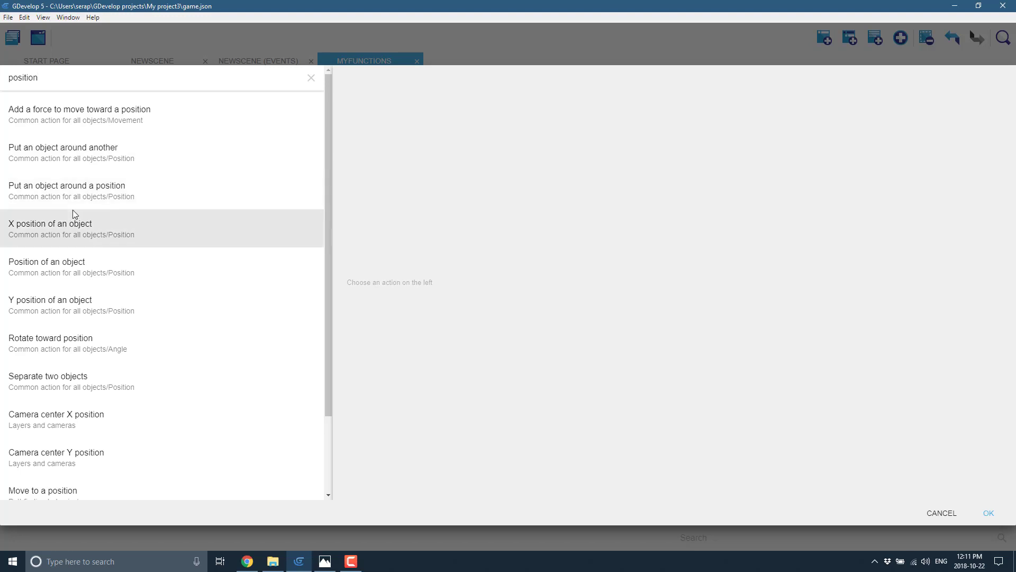
{"action": "left_click", "coordinate": [71, 265]}
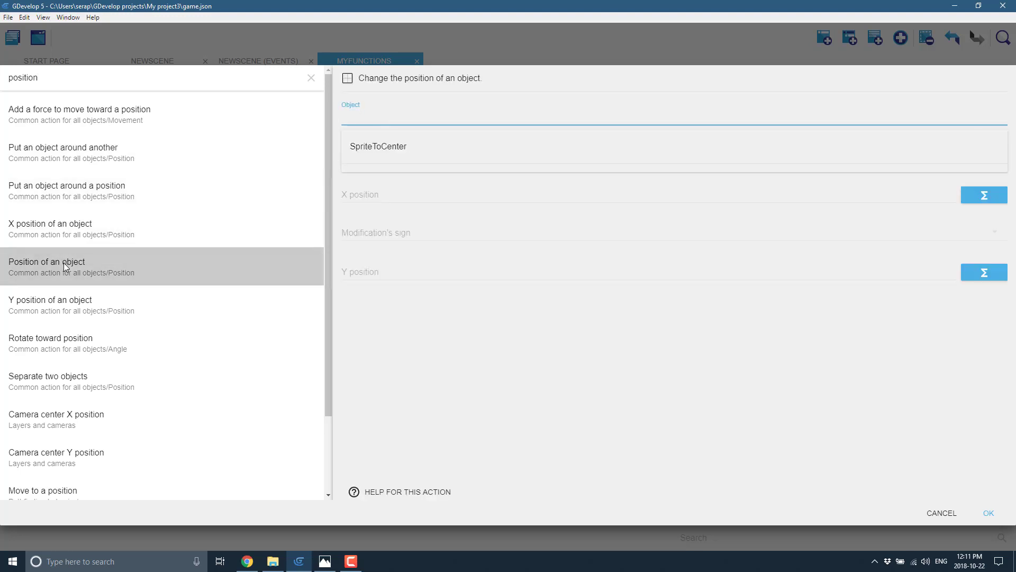
{"action": "left_click", "coordinate": [395, 146]}
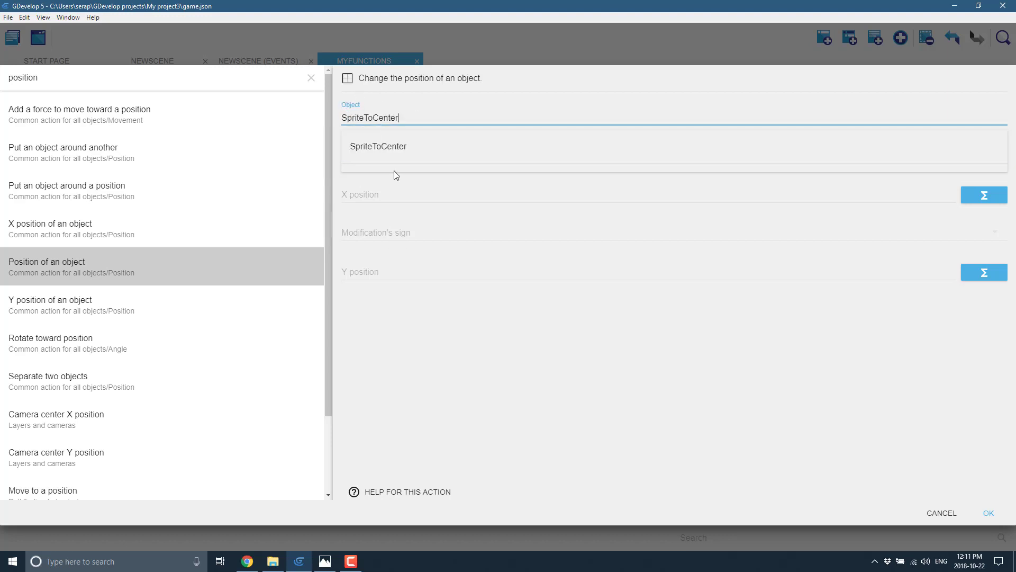
{"action": "left_click", "coordinate": [378, 146]}
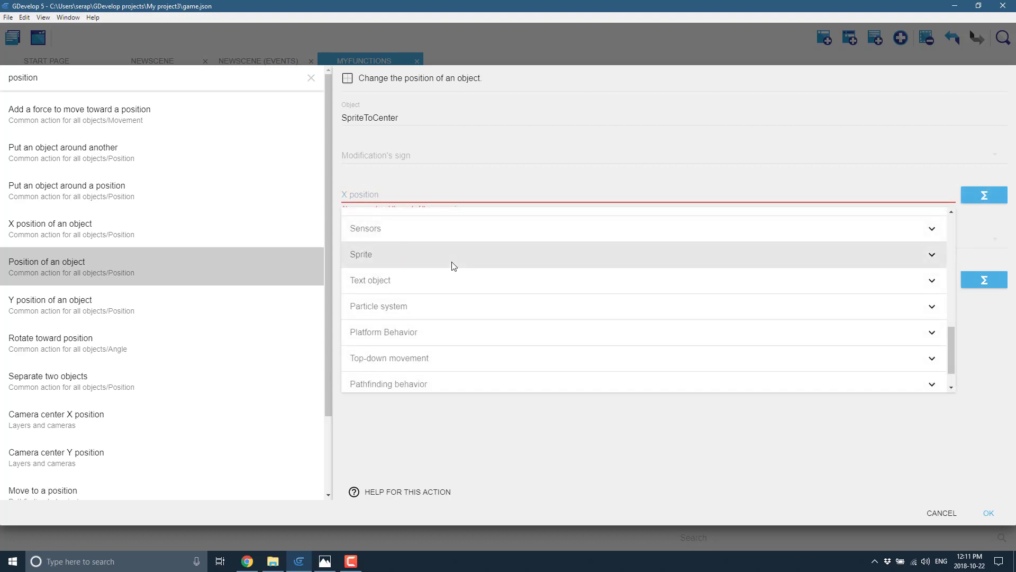
{"action": "type", "text": "scre"}
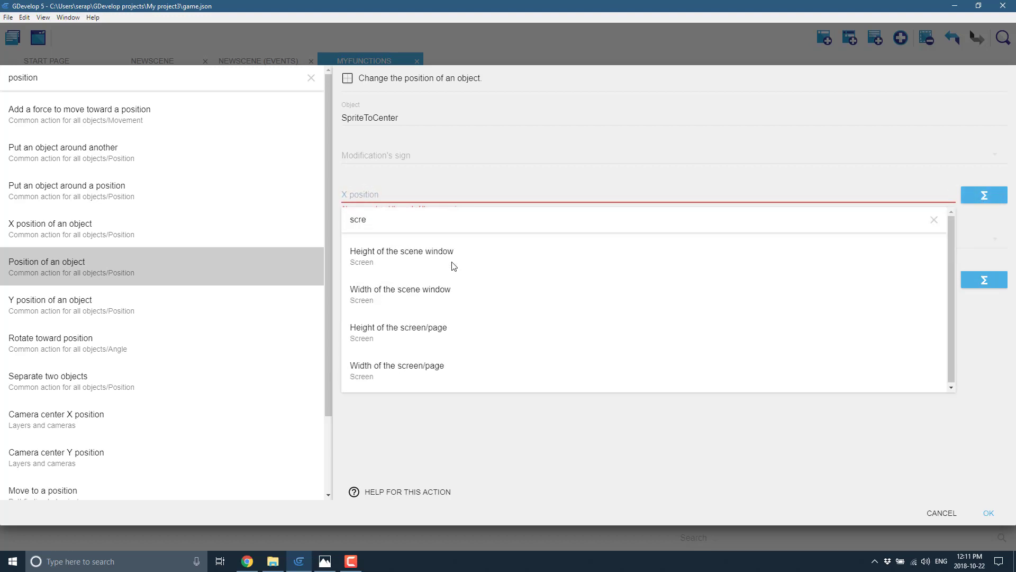
{"action": "mouse_move", "coordinate": [402, 258]}
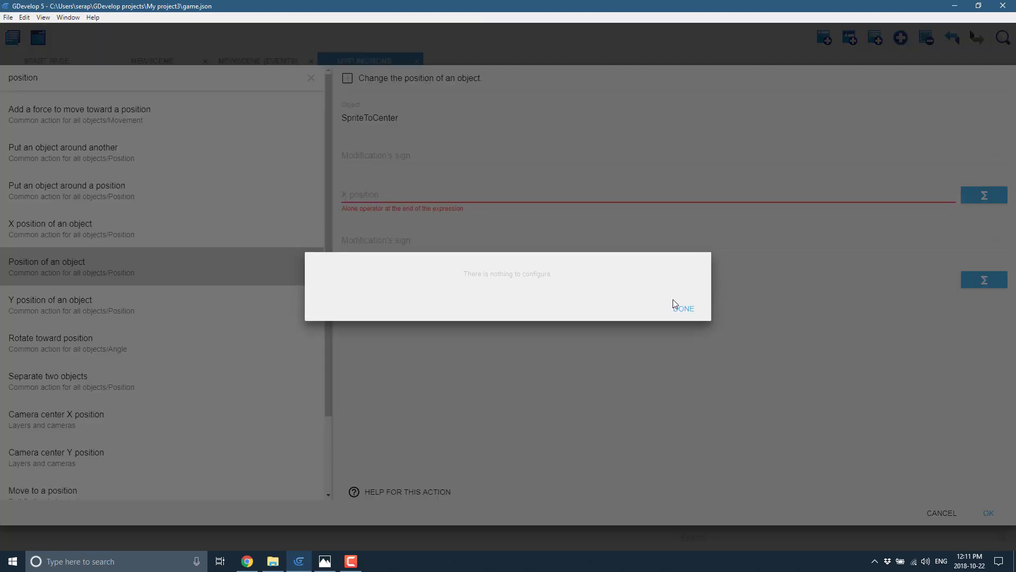
{"action": "left_click", "coordinate": [684, 308]}
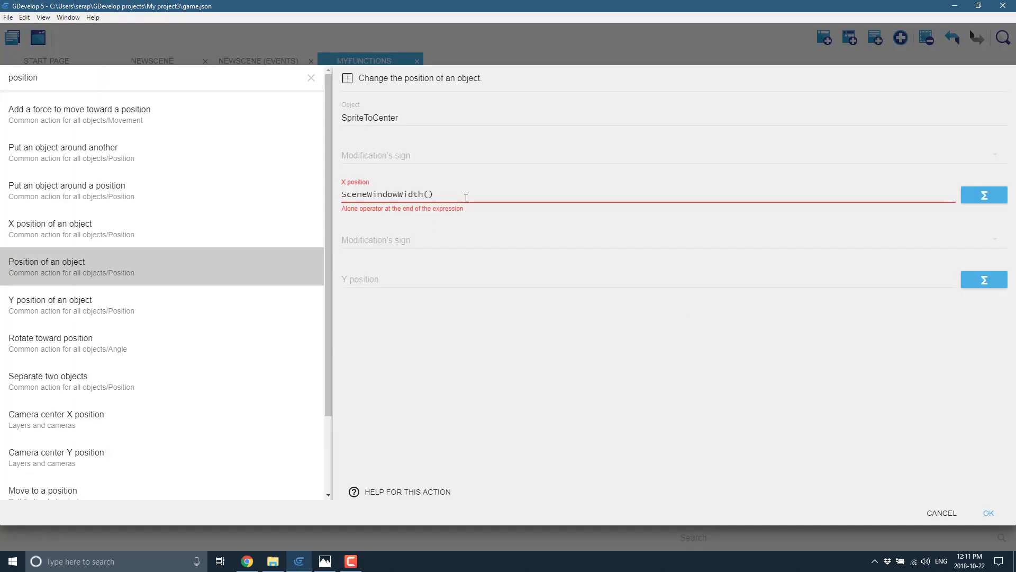
{"action": "type", "text": "/2"}
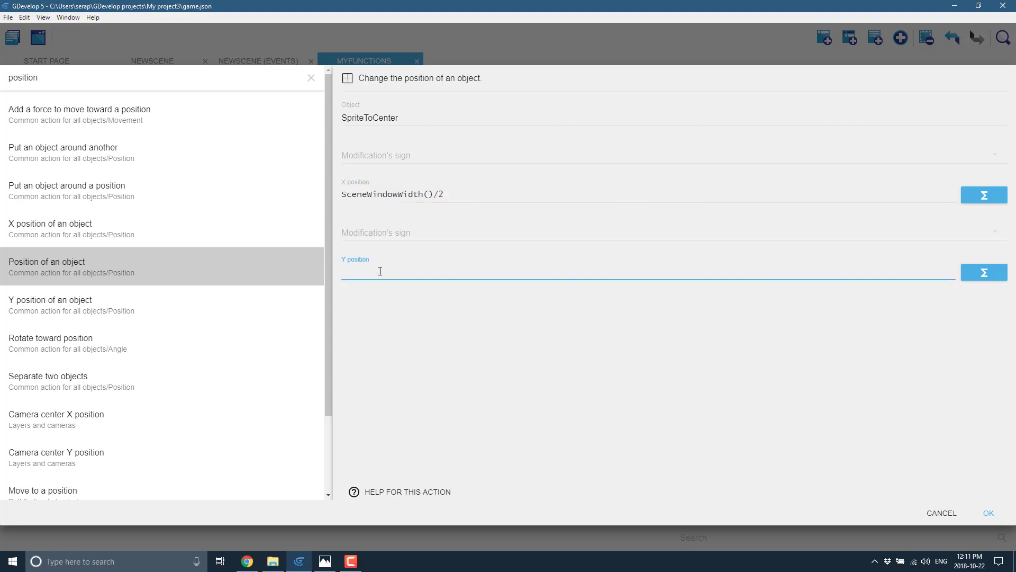
{"action": "type", "text": "SceneWindowWidth()/2"}
{"action": "type", "text": "SceneWindowHeight()/2"}
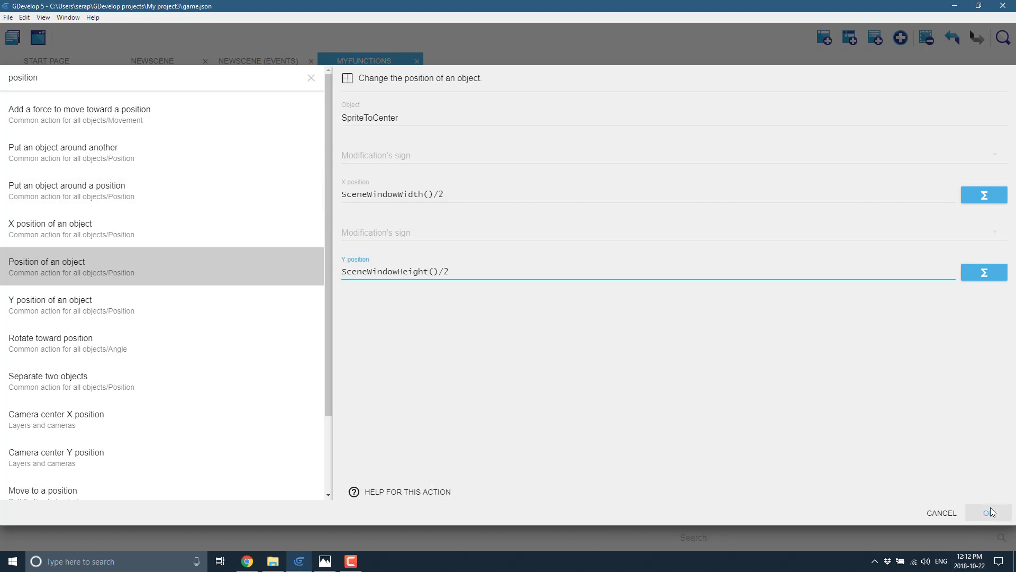
{"action": "left_click", "coordinate": [985, 511]}
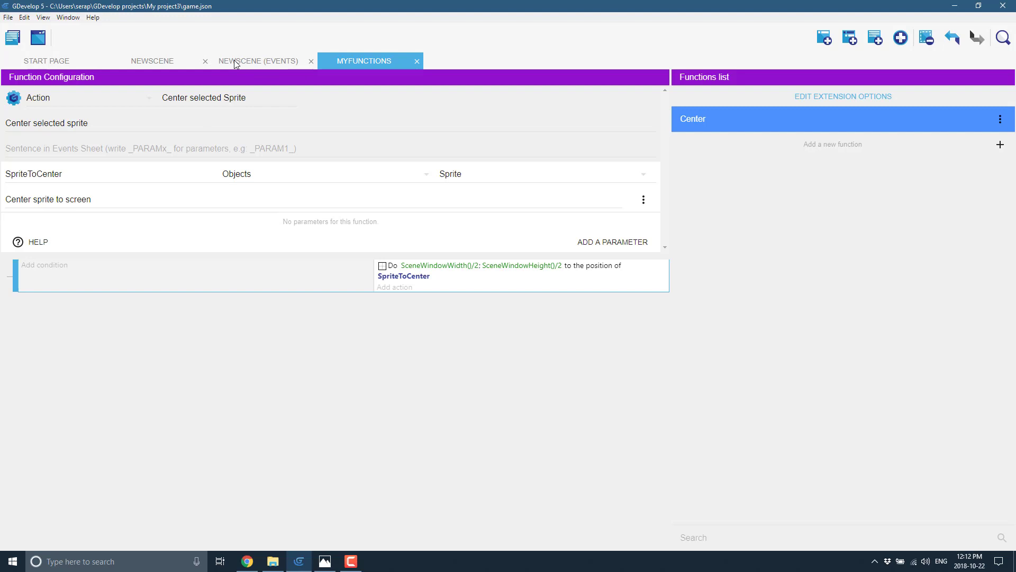
Add a NewScene event with the 'At the beginning of the scene' condition.
{"action": "left_click", "coordinate": [257, 61]}
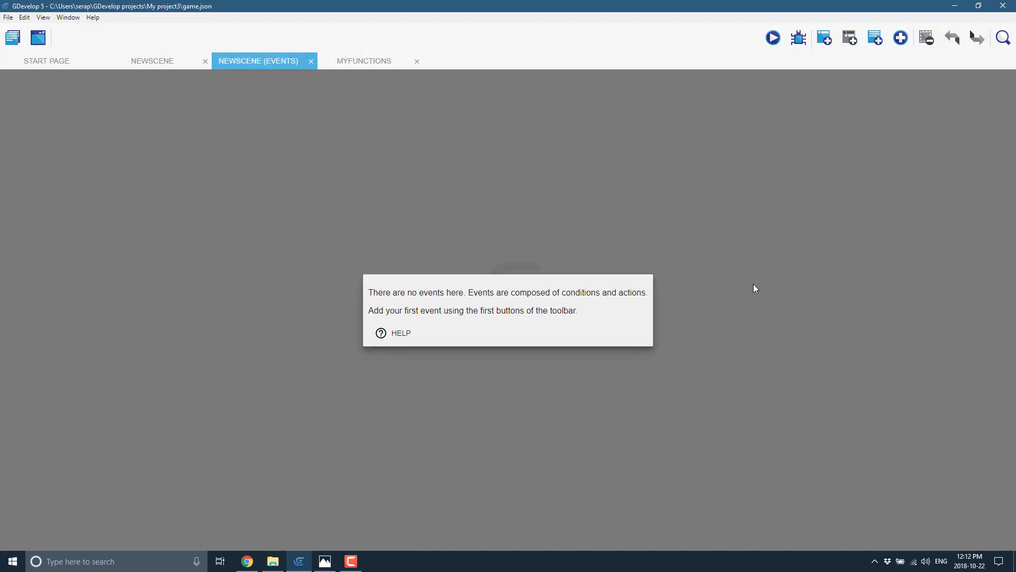
{"action": "mouse_move", "coordinate": [823, 37]}
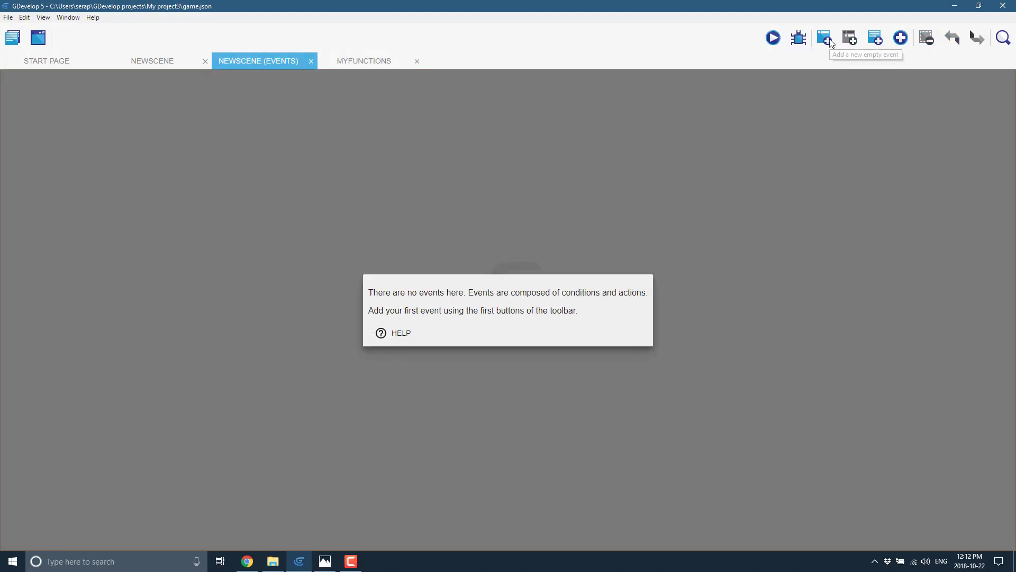
{"action": "left_click", "coordinate": [824, 37]}
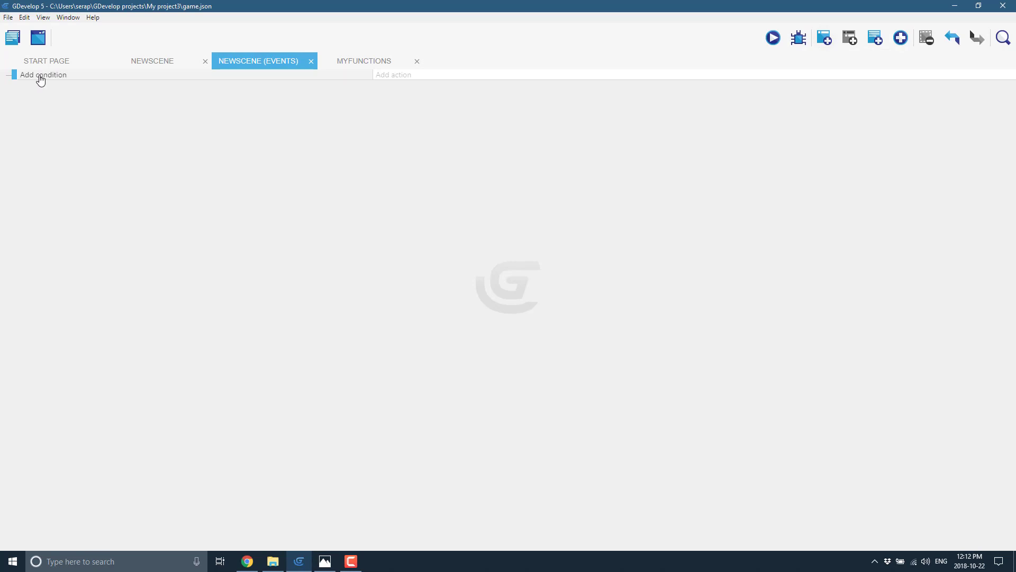
{"action": "left_click", "coordinate": [43, 74]}
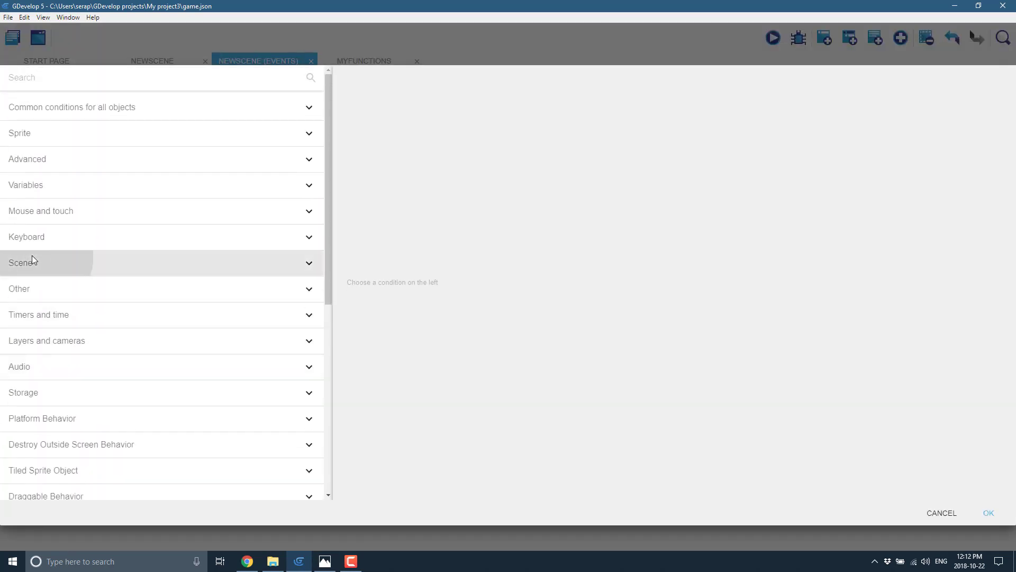
{"action": "left_click", "coordinate": [20, 262]}
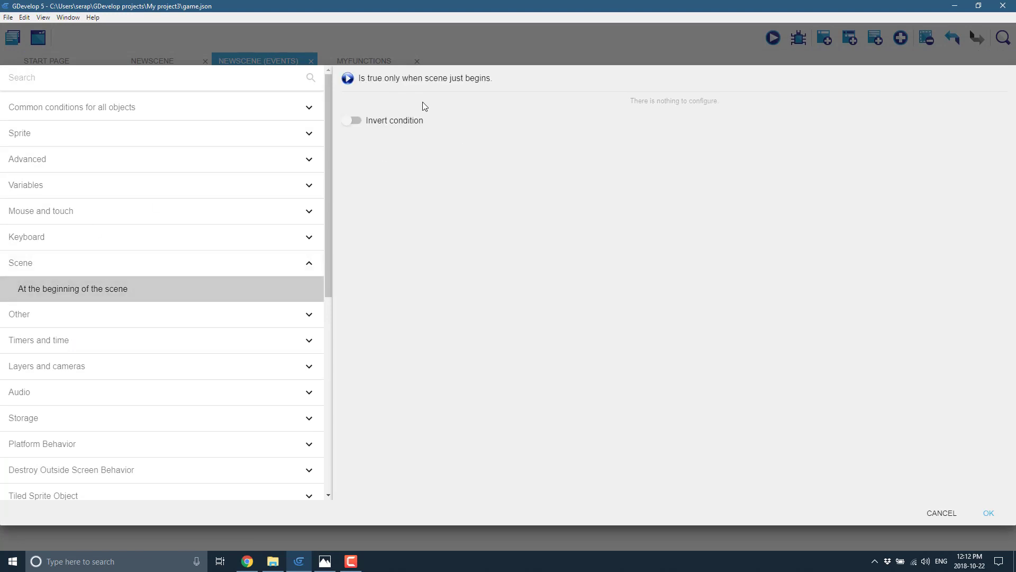
{"action": "left_click", "coordinate": [987, 513]}
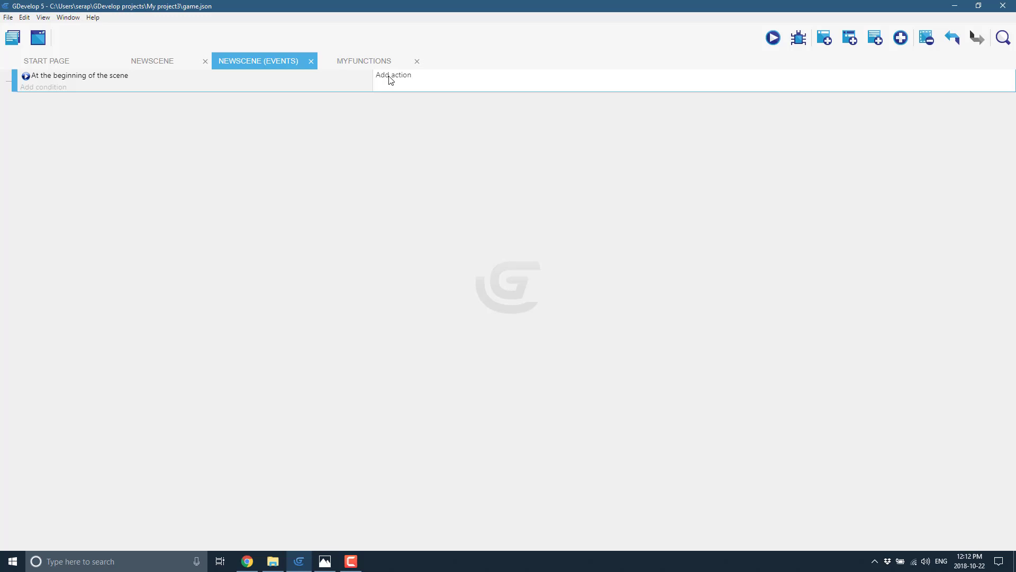
Add the MyFunctions 'Center selected Sprite' action on NewObject to that event.
{"action": "left_click", "coordinate": [393, 74]}
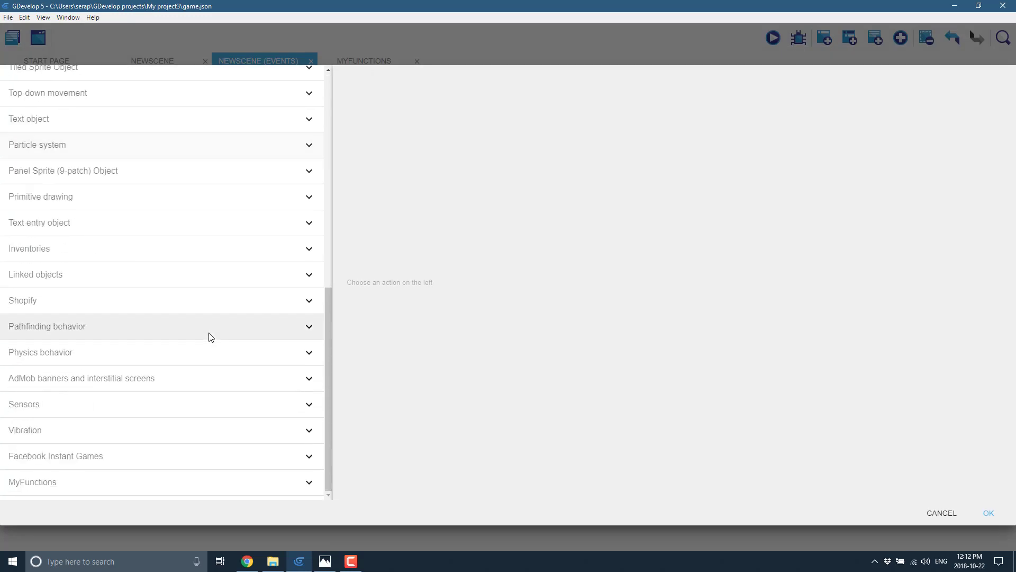
{"action": "mouse_move", "coordinate": [43, 478]}
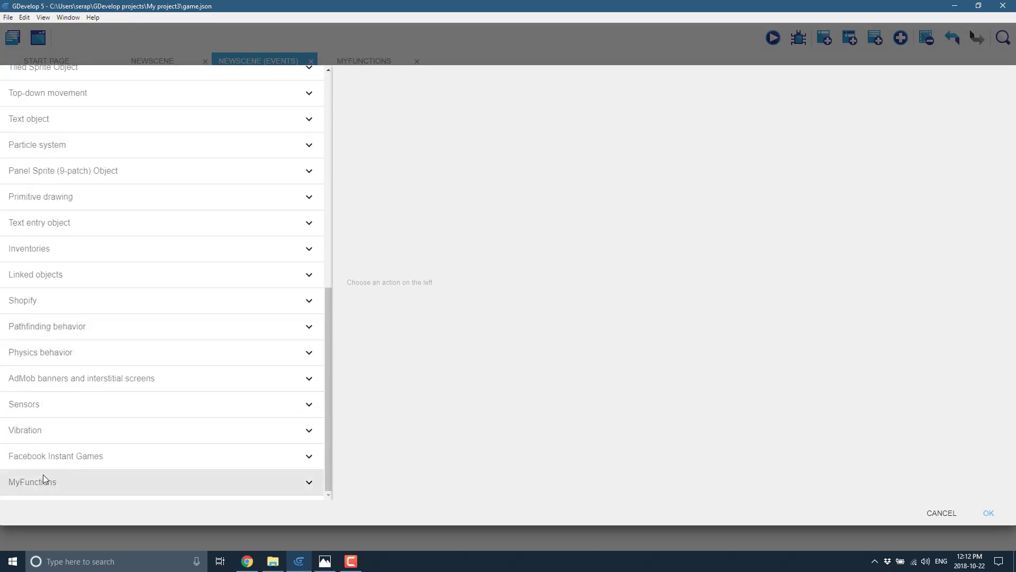
{"action": "left_click", "coordinate": [32, 481]}
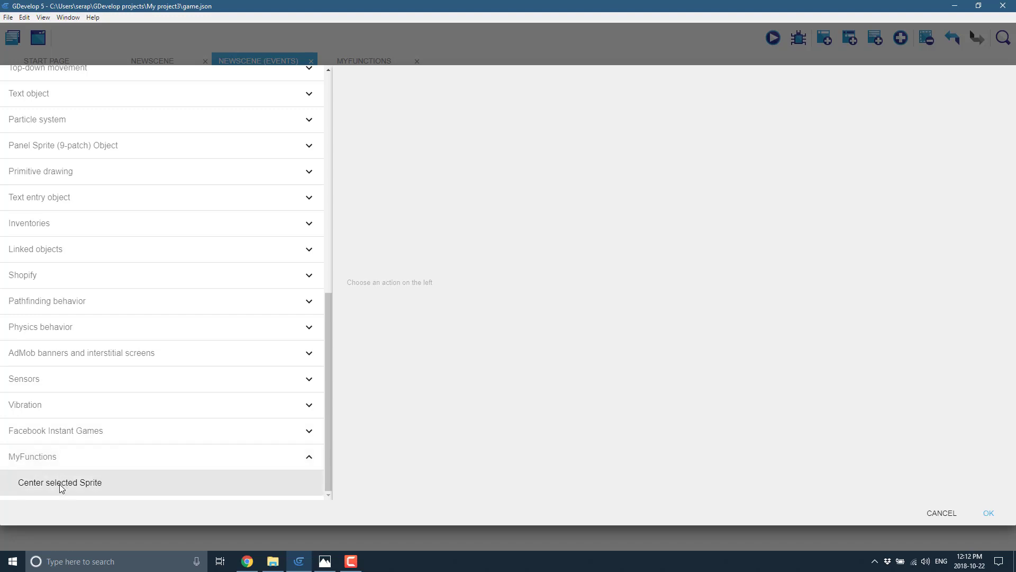
{"action": "mouse_move", "coordinate": [47, 483]}
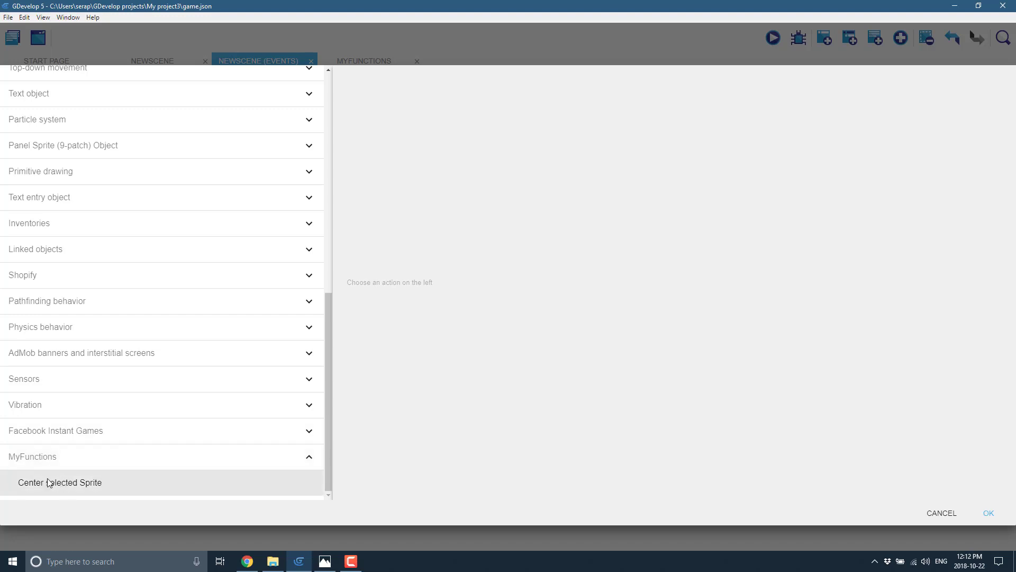
{"action": "left_click", "coordinate": [60, 482]}
{"action": "type", "text": "NewObject"}
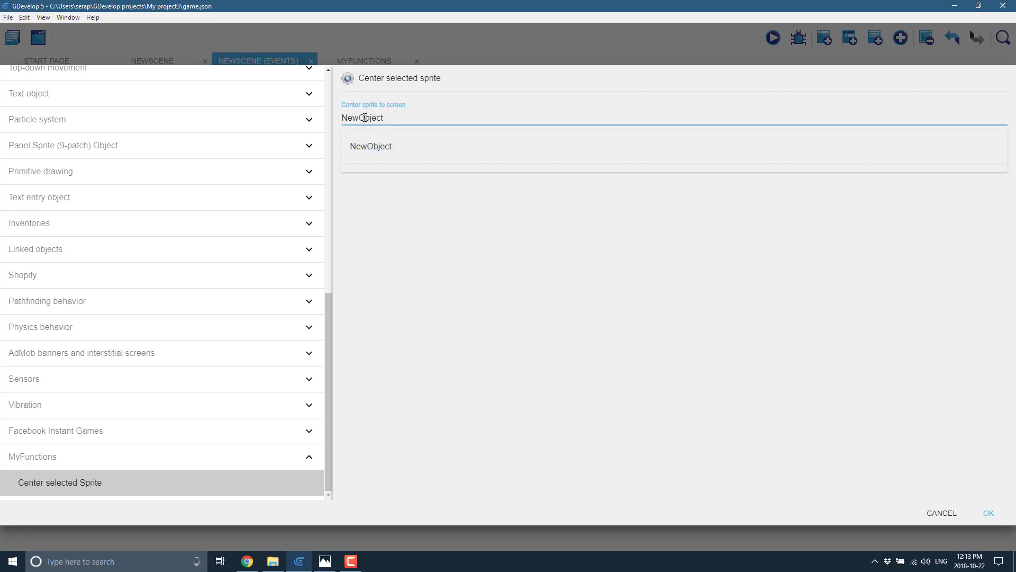
{"action": "left_click", "coordinate": [940, 512]}
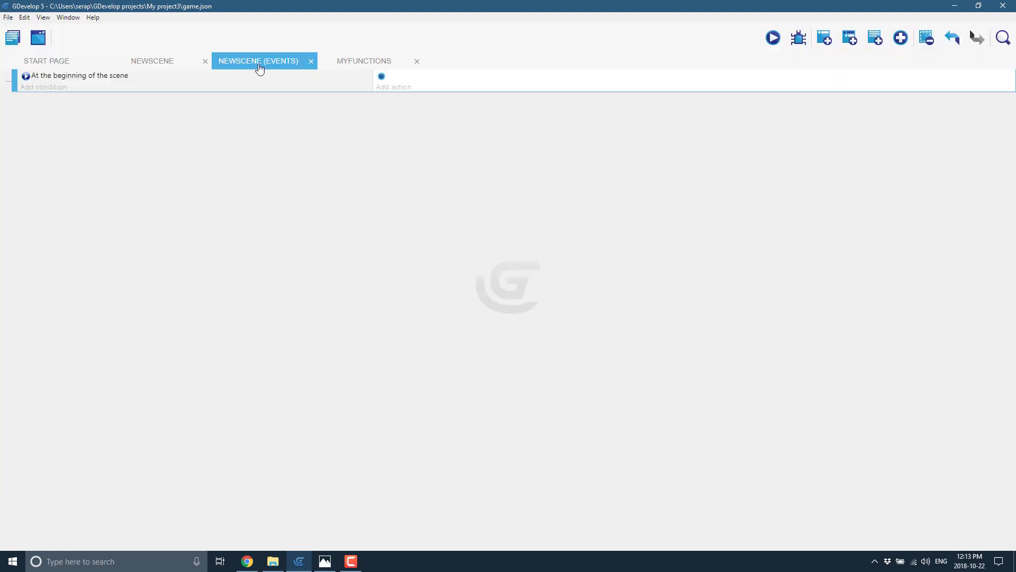
{"action": "left_click", "coordinate": [152, 60]}
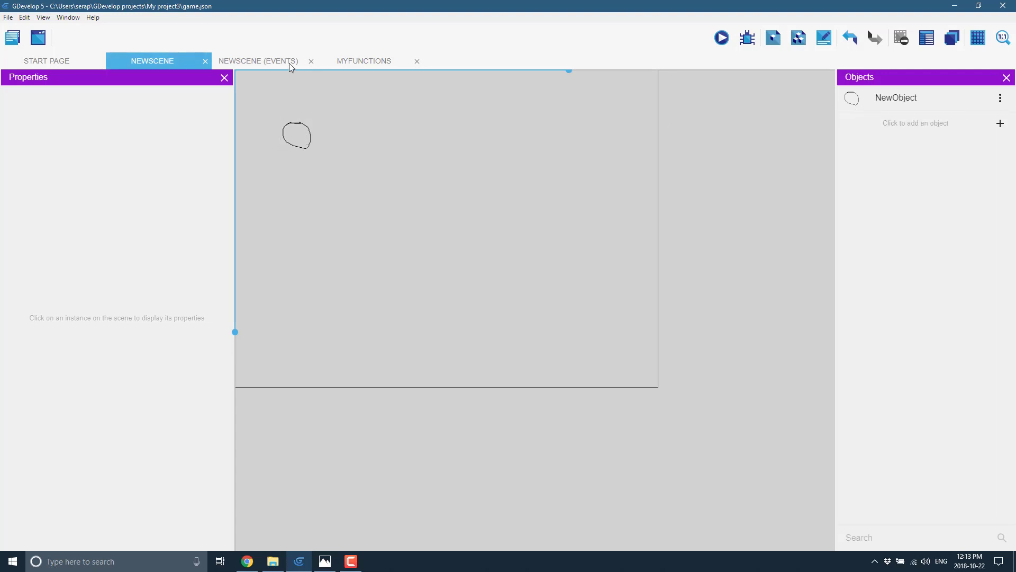
{"action": "mouse_move", "coordinate": [263, 70]}
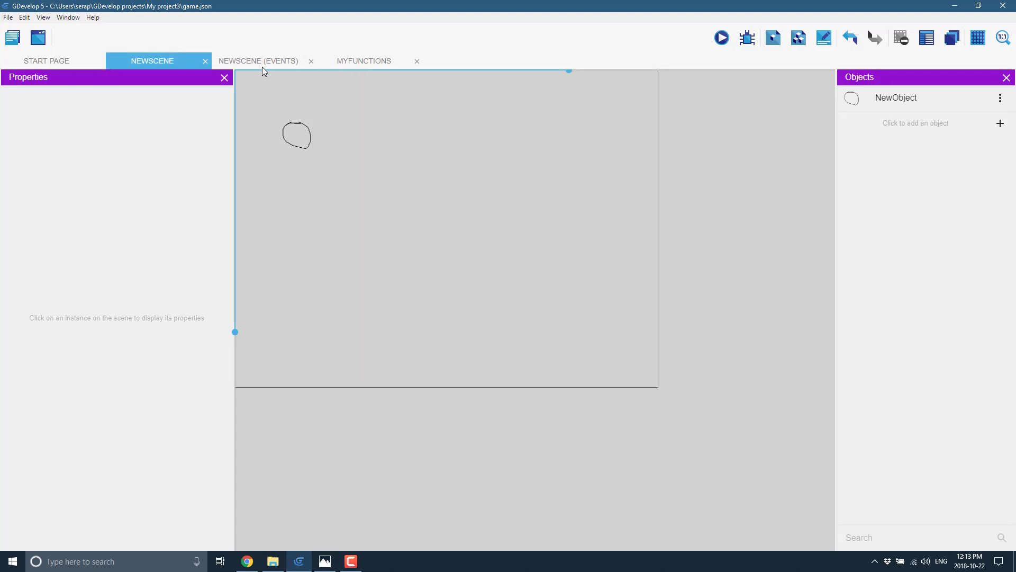
{"action": "left_click", "coordinate": [258, 61]}
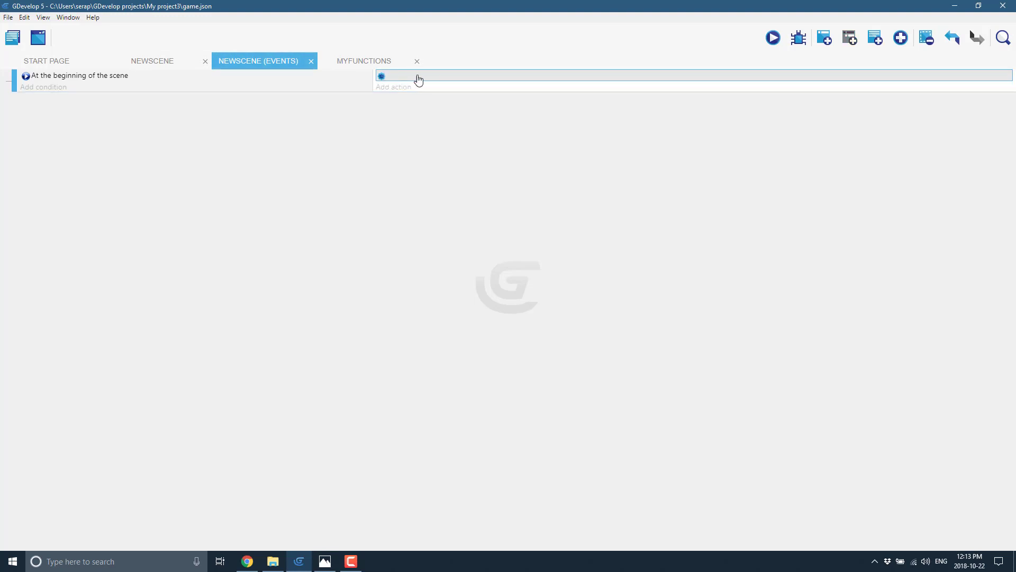
{"action": "left_click", "coordinate": [393, 87]}
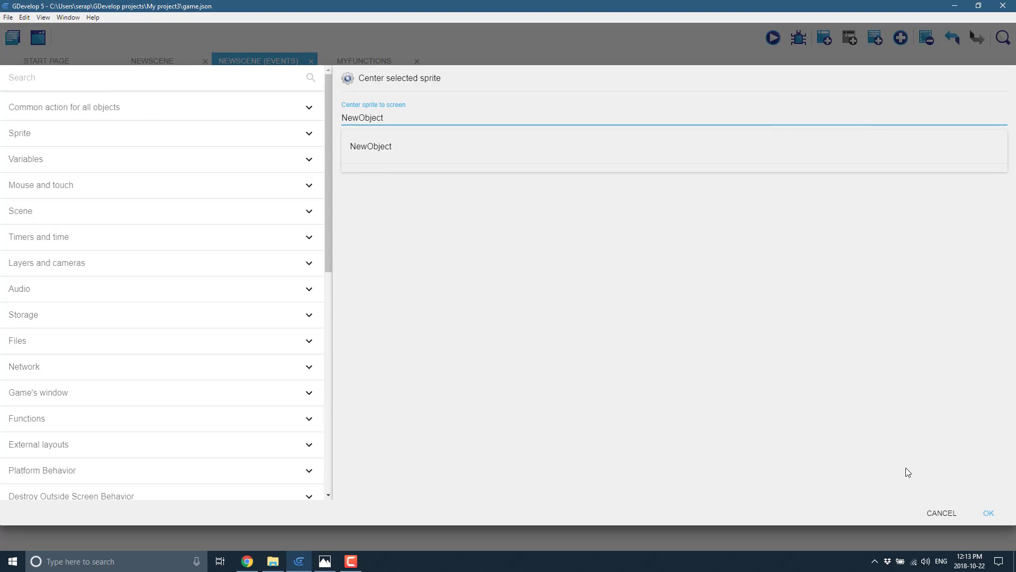
{"action": "left_click", "coordinate": [940, 513]}
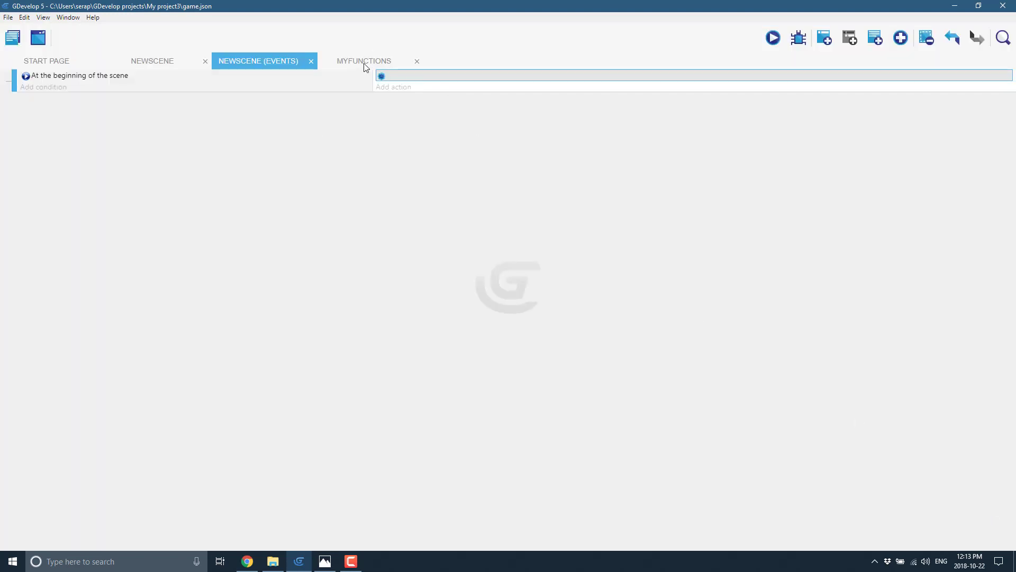
{"action": "left_click", "coordinate": [364, 60]}
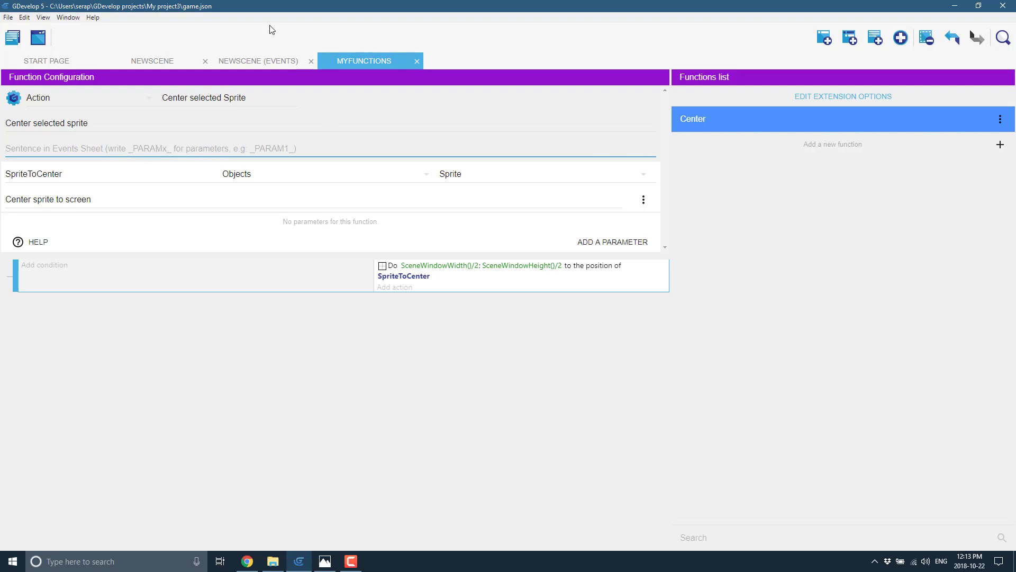
{"action": "left_click", "coordinate": [258, 60]}
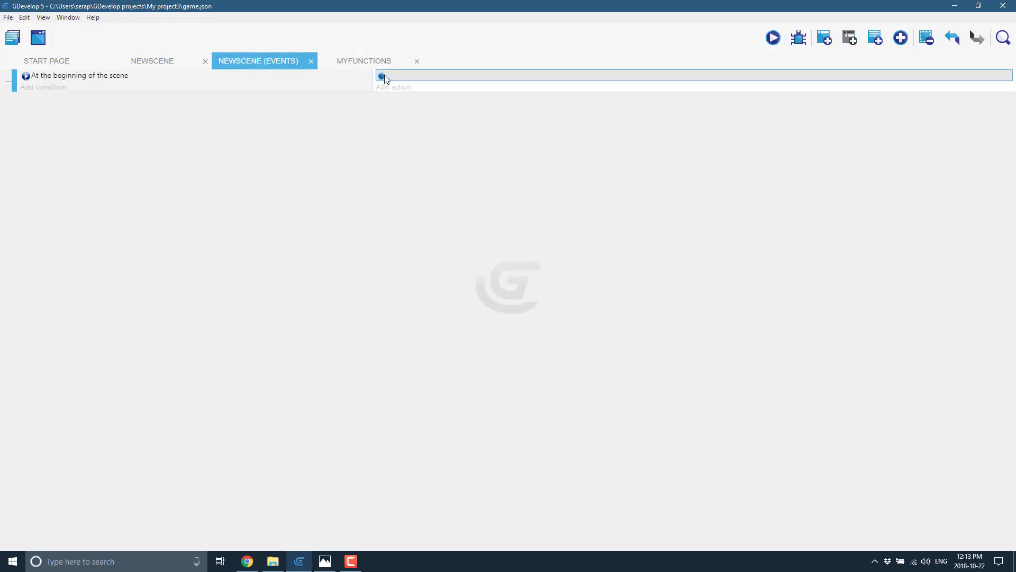
{"action": "left_click", "coordinate": [364, 61]}
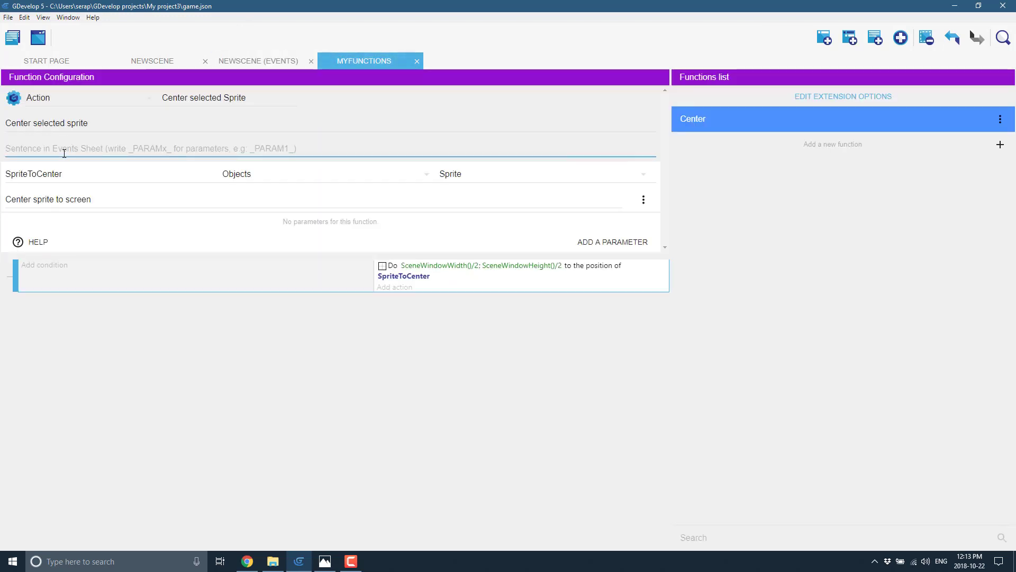
Write the Center sentence 'Center sprite _param… to screen' and preview it in scene events.
{"action": "type", "text": "Cetner"}
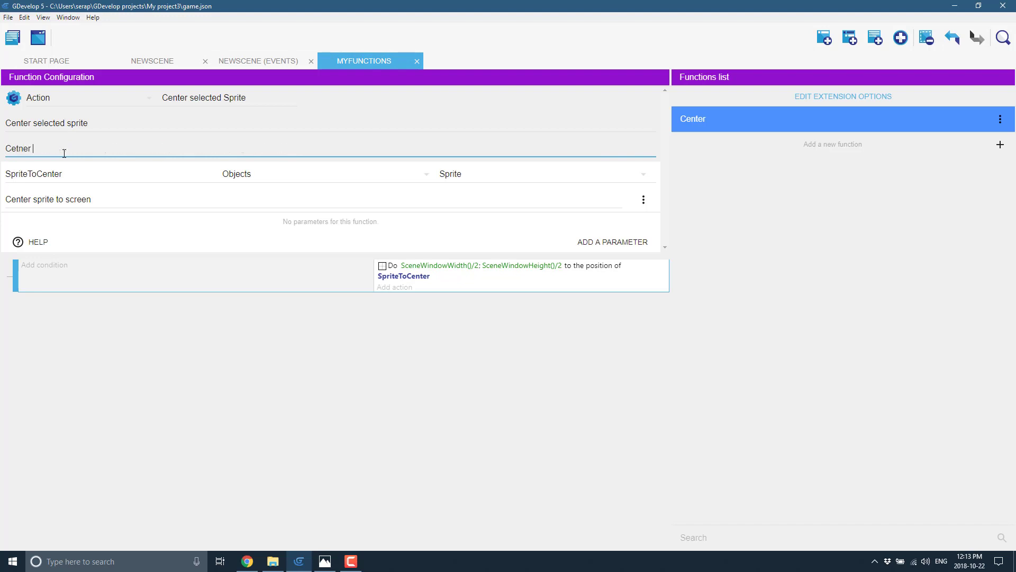
{"action": "type", "text": "Center sprite to screen"}
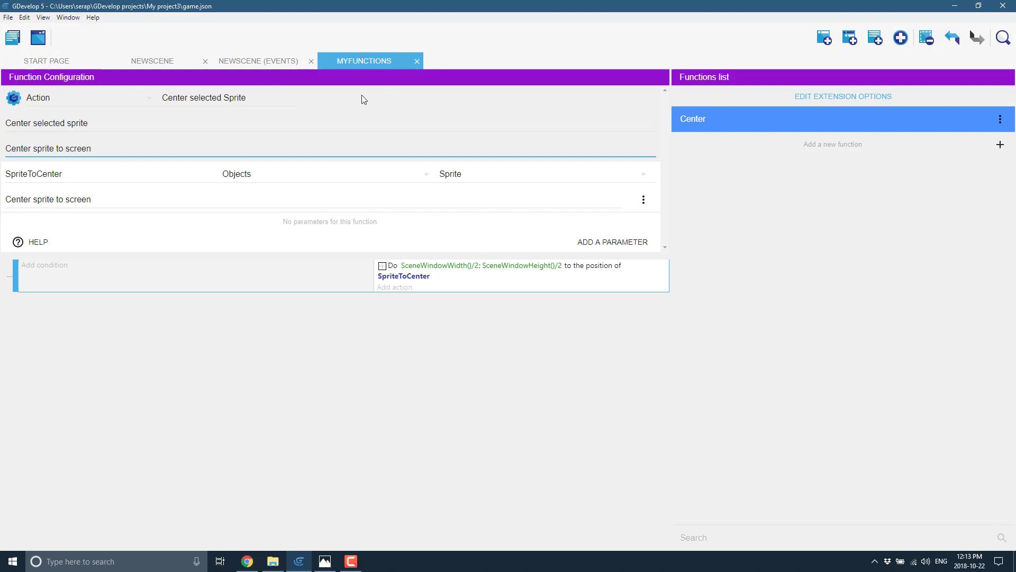
{"action": "left_click", "coordinate": [258, 60]}
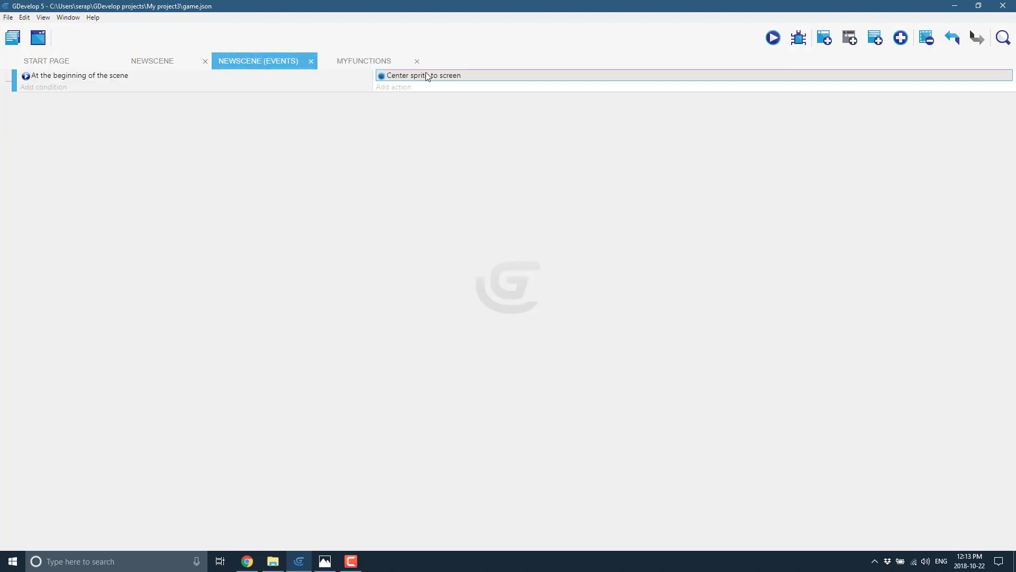
{"action": "left_click", "coordinate": [364, 60]}
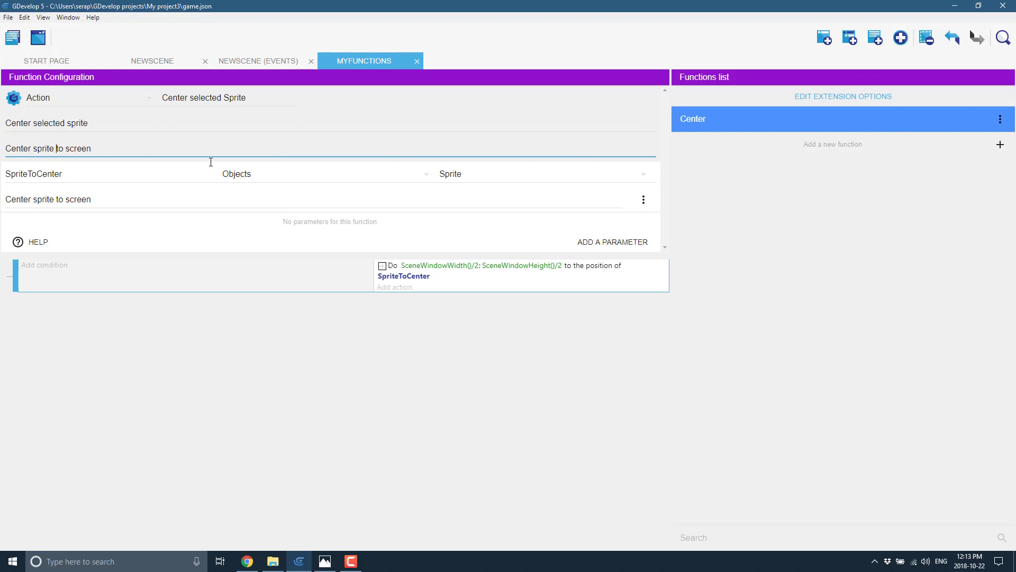
{"action": "type", "text": "_param1_"}
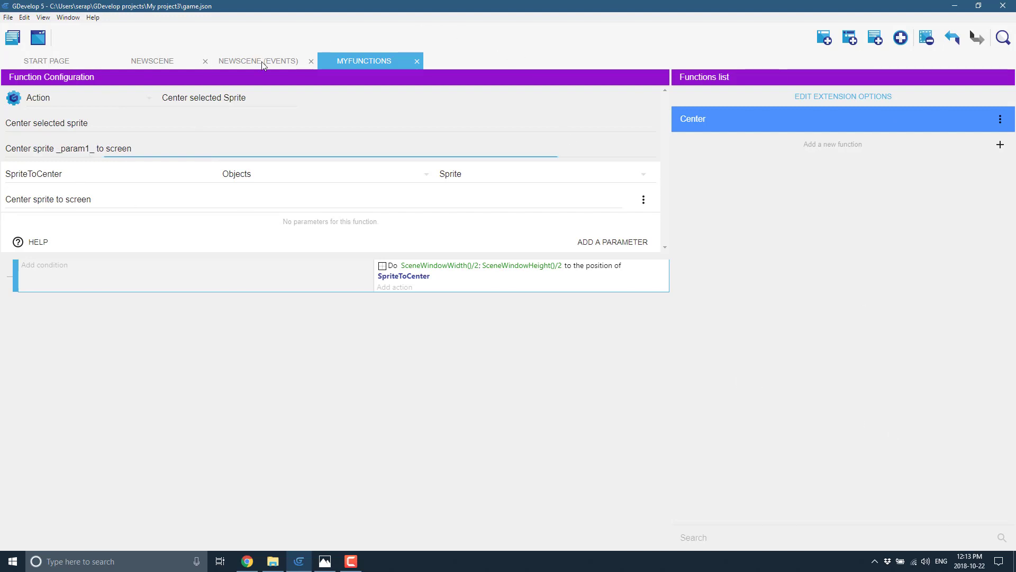
{"action": "left_click", "coordinate": [258, 60]}
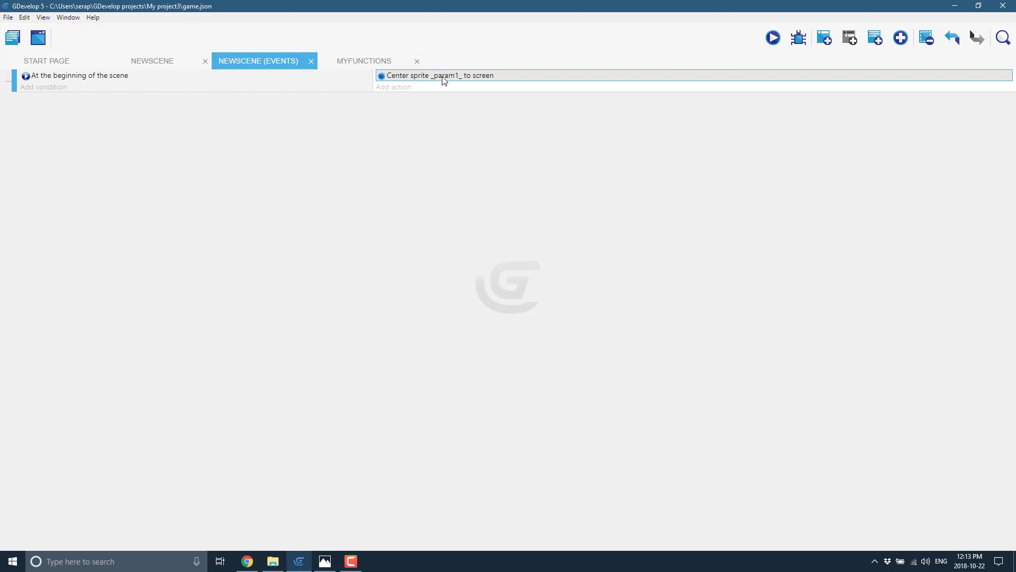
{"action": "left_click", "coordinate": [364, 60]}
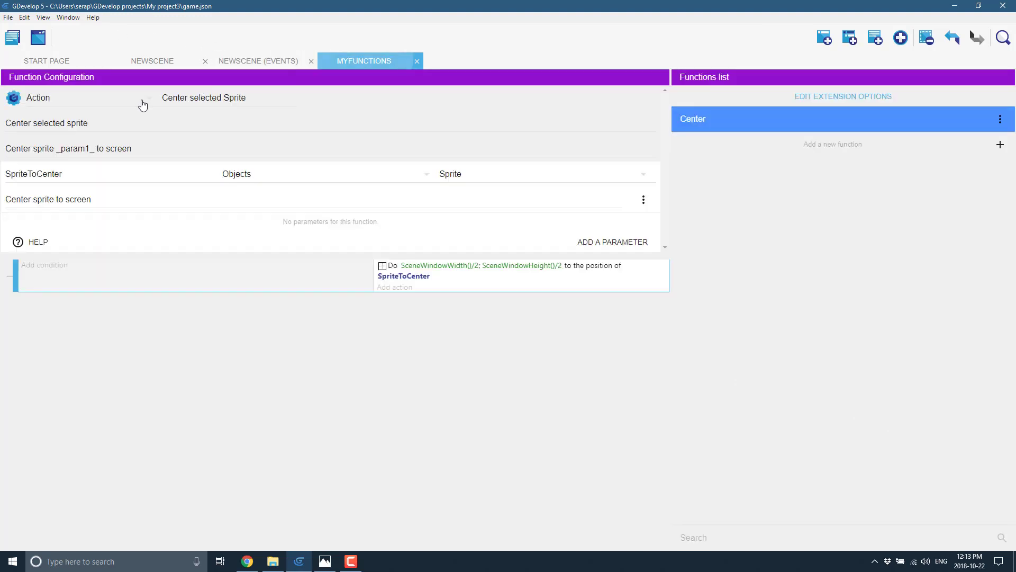
Fix the placeholder to _PARAM1_ so the event reads 'Center sprite NewObject to screen'.
{"action": "left_click", "coordinate": [95, 148]}
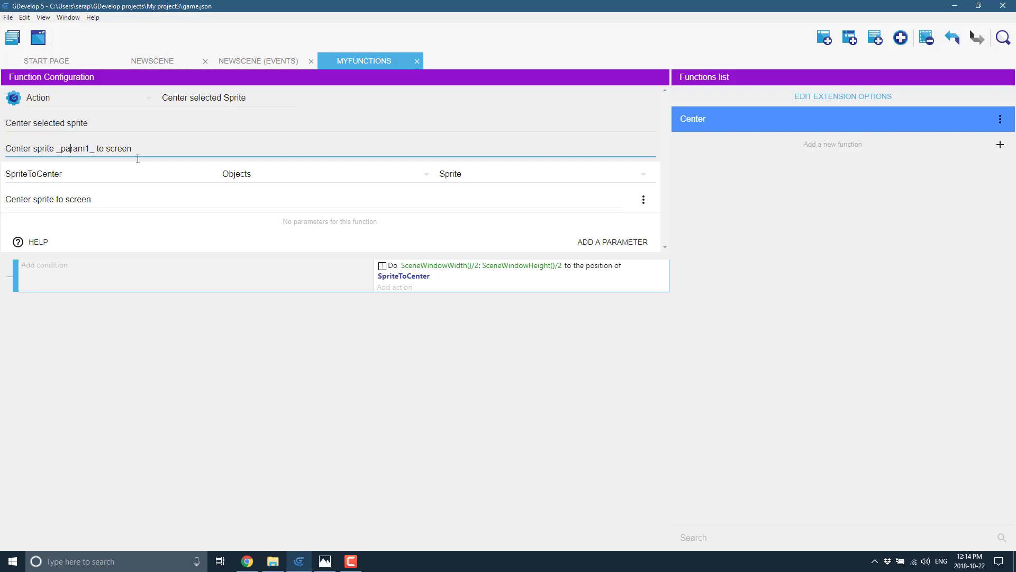
{"action": "type", "text": "s"}
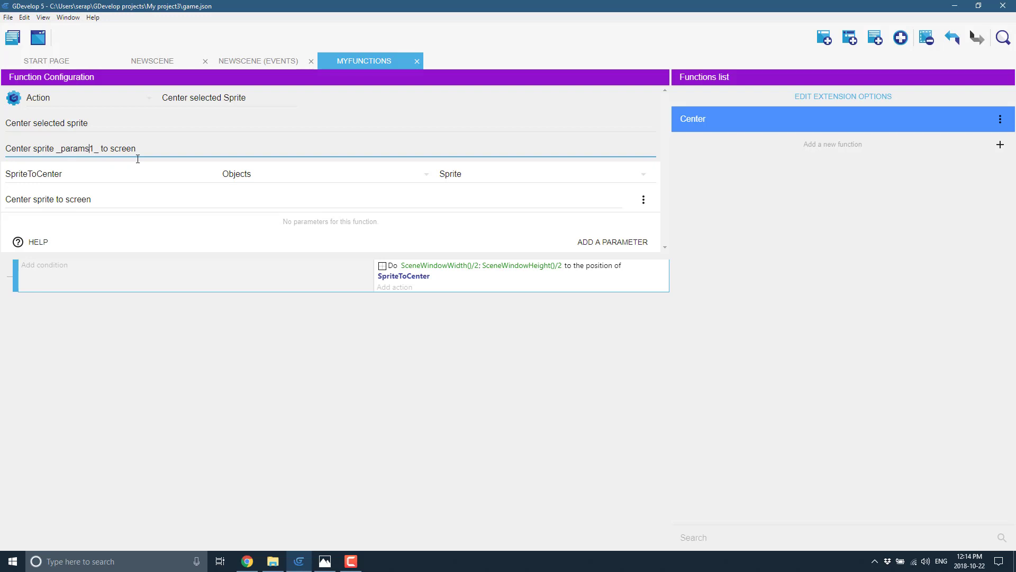
{"action": "left_click", "coordinate": [257, 60]}
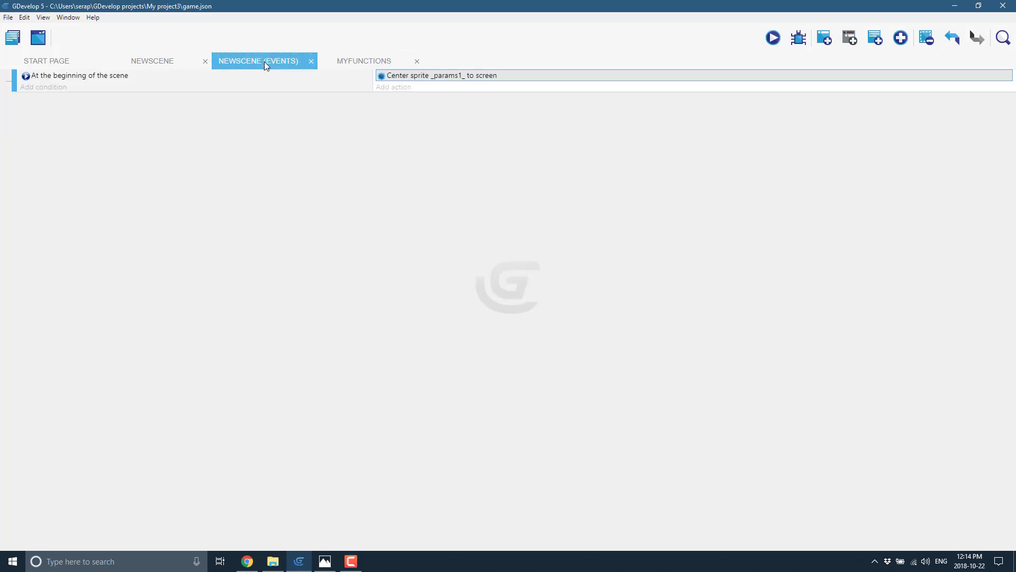
{"action": "left_click", "coordinate": [363, 61]}
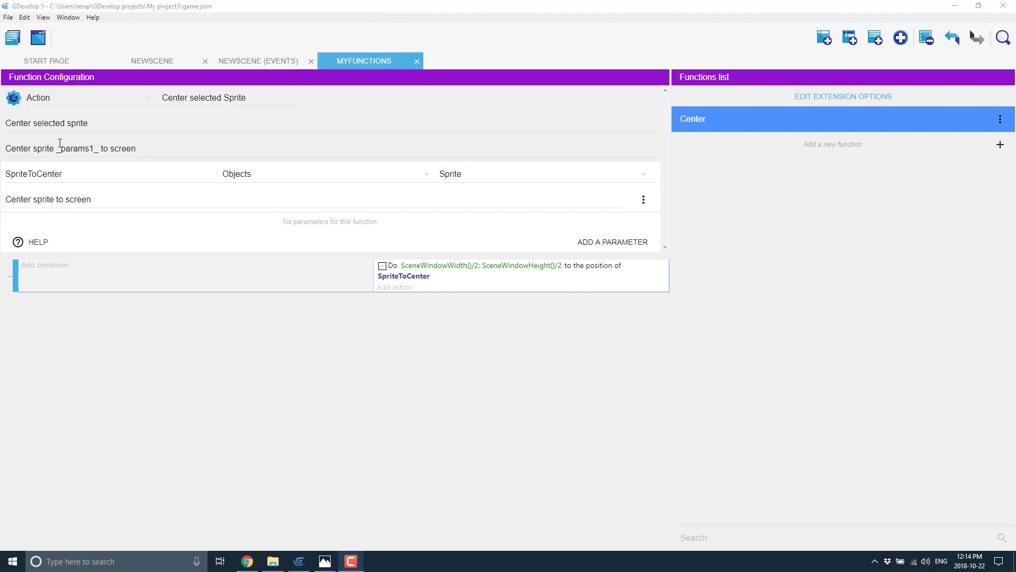
{"action": "double_click", "coordinate": [71, 148]}
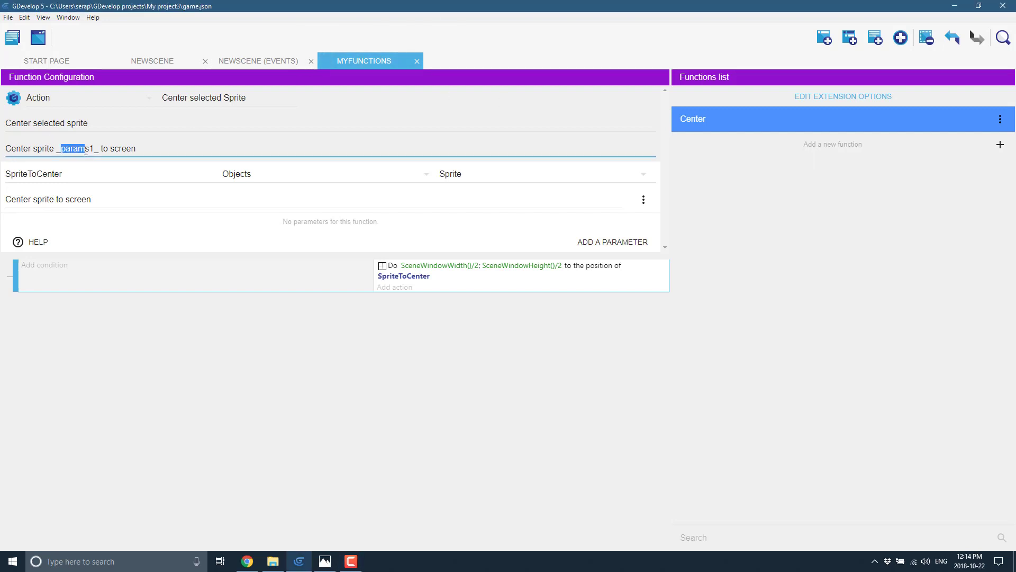
{"action": "type", "text": "P1"}
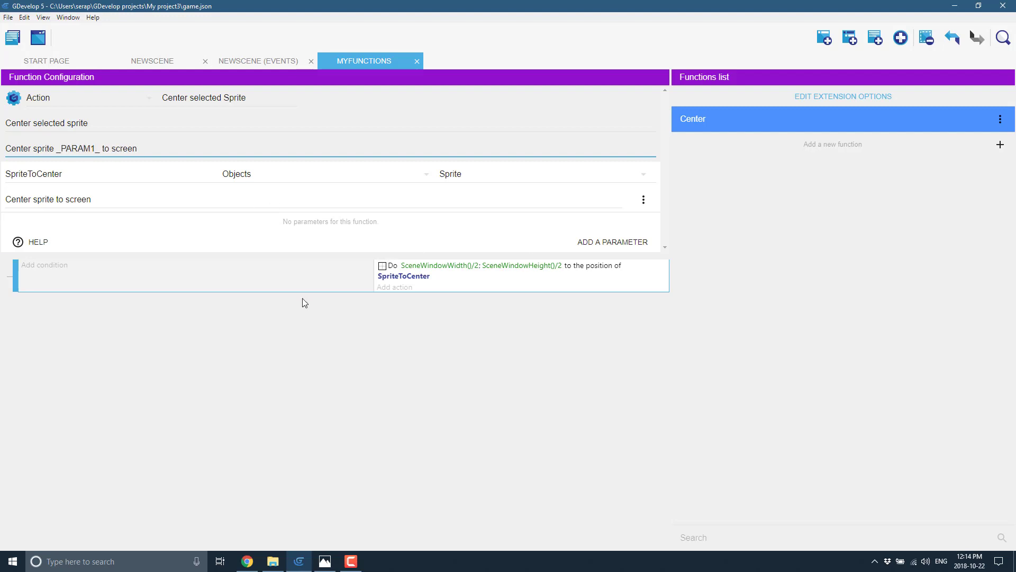
{"action": "left_click", "coordinate": [257, 61]}
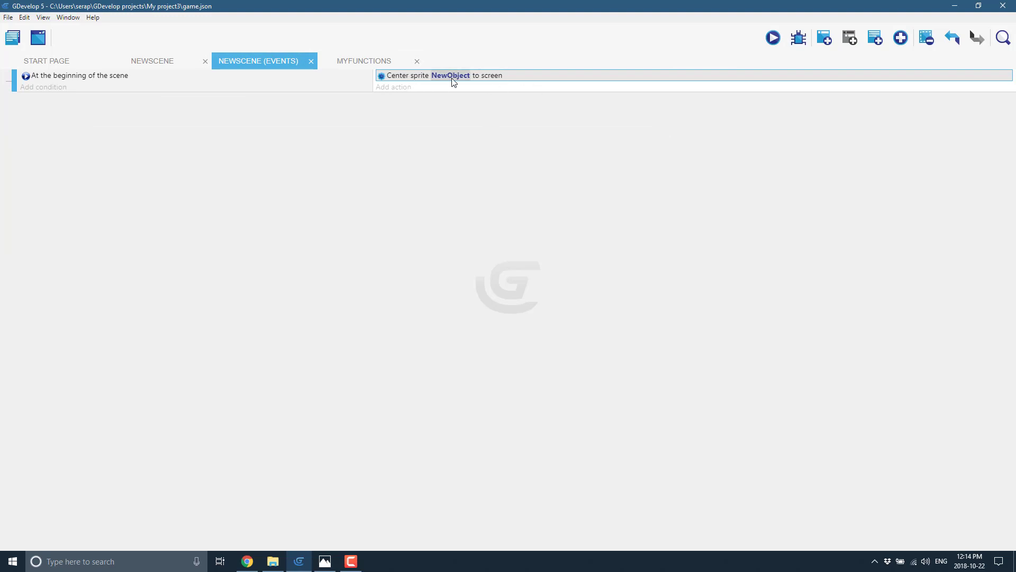
{"action": "mouse_move", "coordinate": [576, 127]}
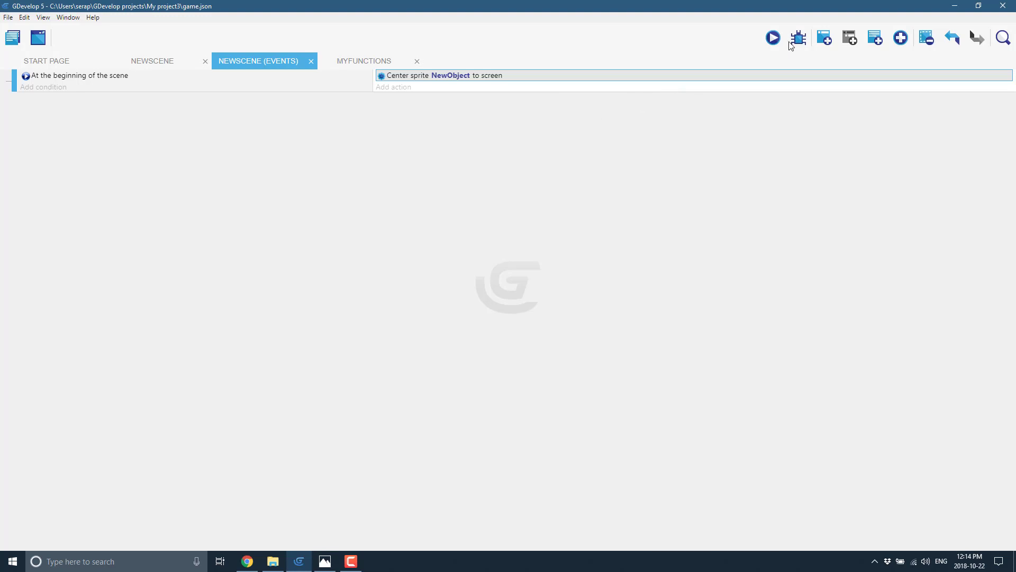
{"action": "left_click", "coordinate": [772, 37]}
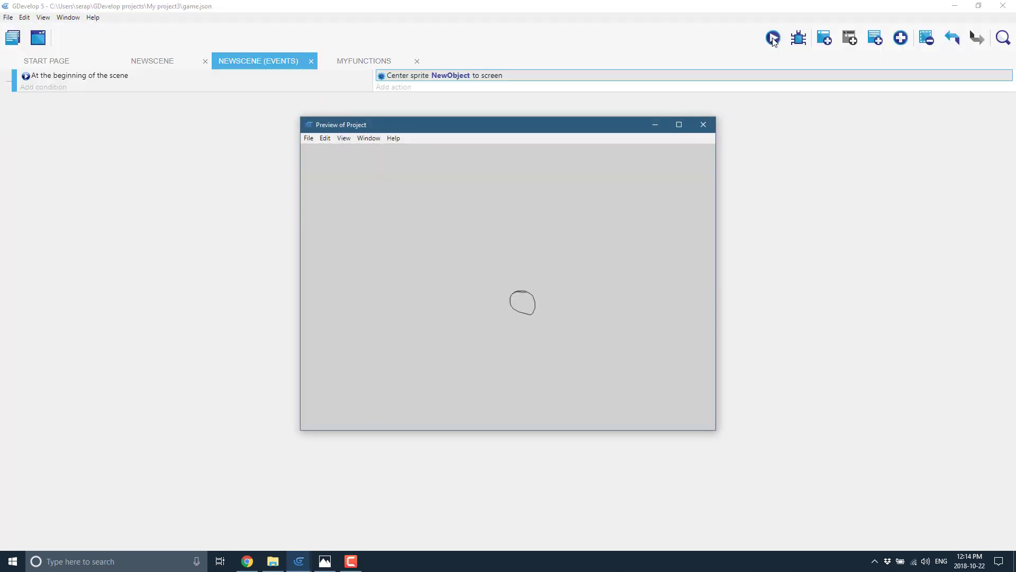
{"action": "mouse_move", "coordinate": [522, 292]}
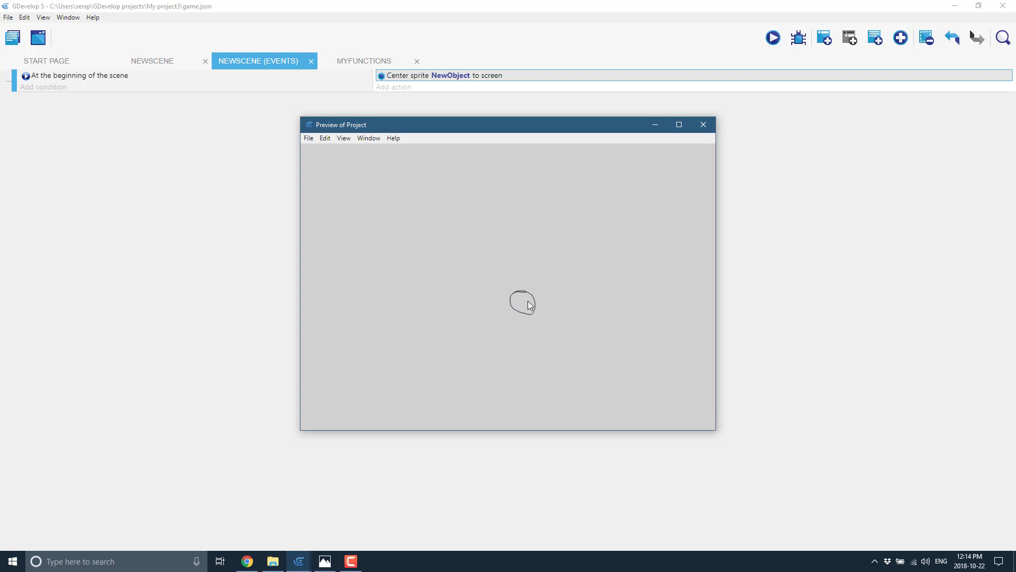
{"action": "mouse_move", "coordinate": [703, 124]}
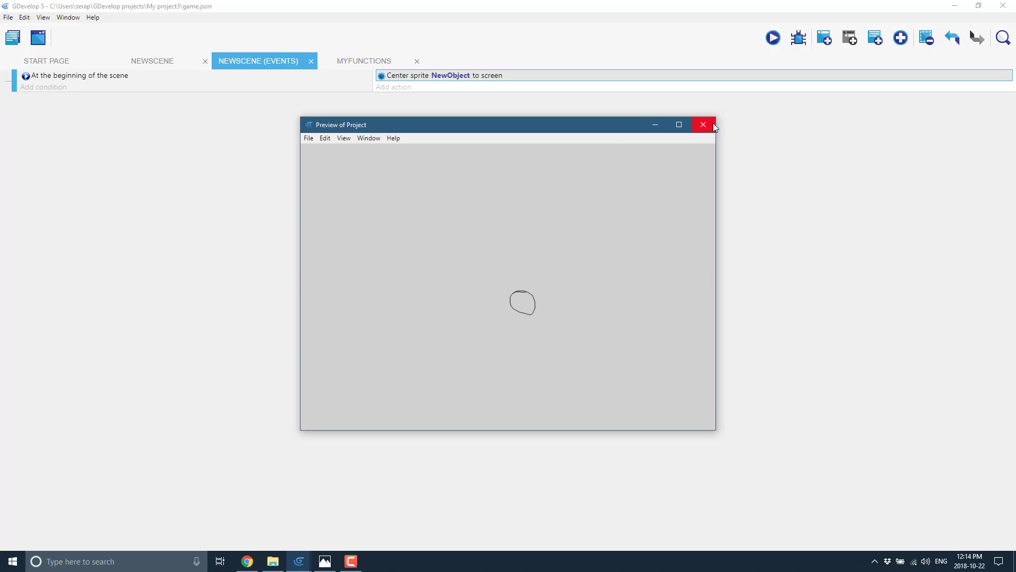
{"action": "left_click", "coordinate": [703, 124]}
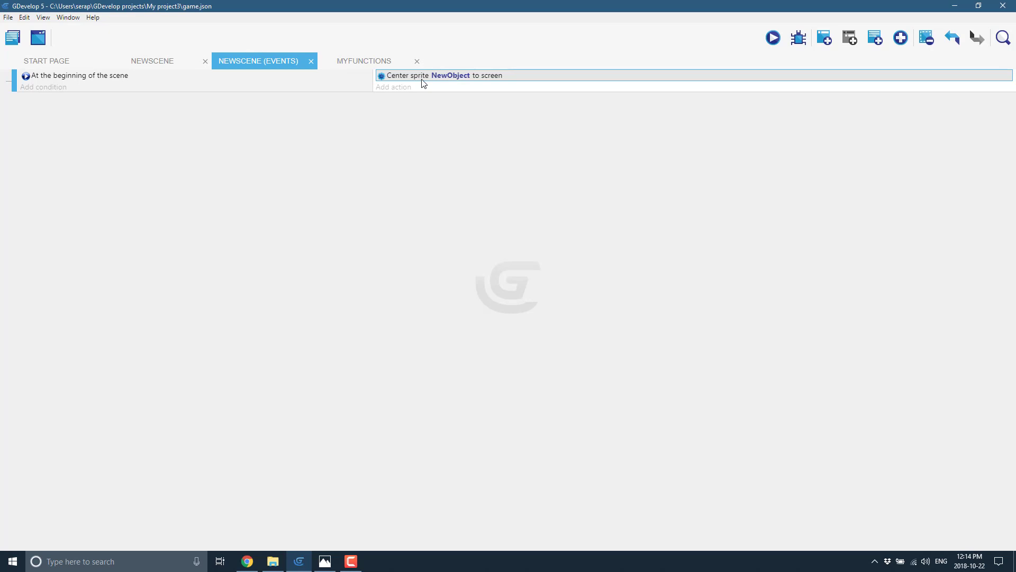
{"action": "mouse_move", "coordinate": [413, 84]}
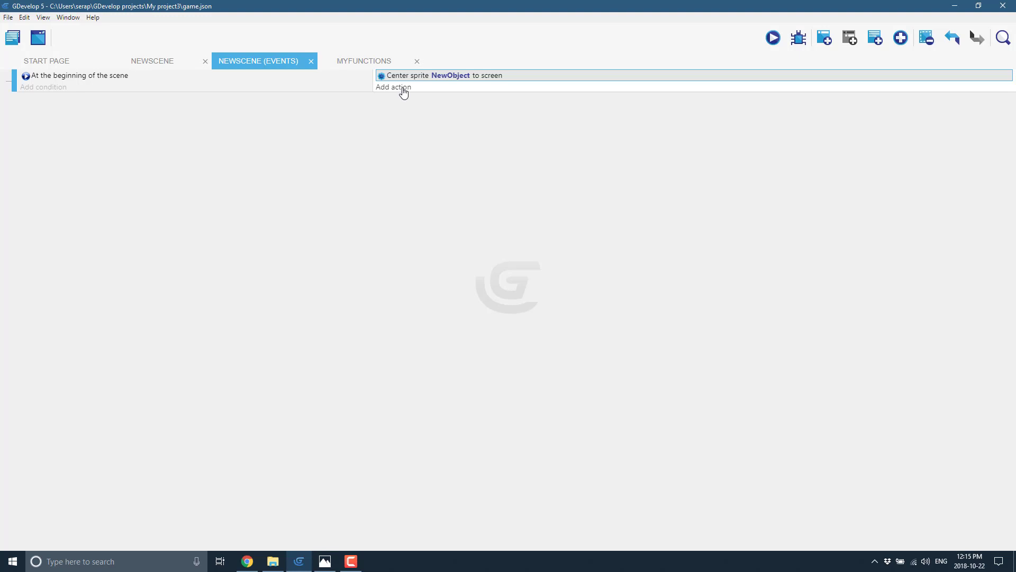
Add a second action to the scene-start event and choose Audio > Play a sound.
{"action": "left_click", "coordinate": [393, 87]}
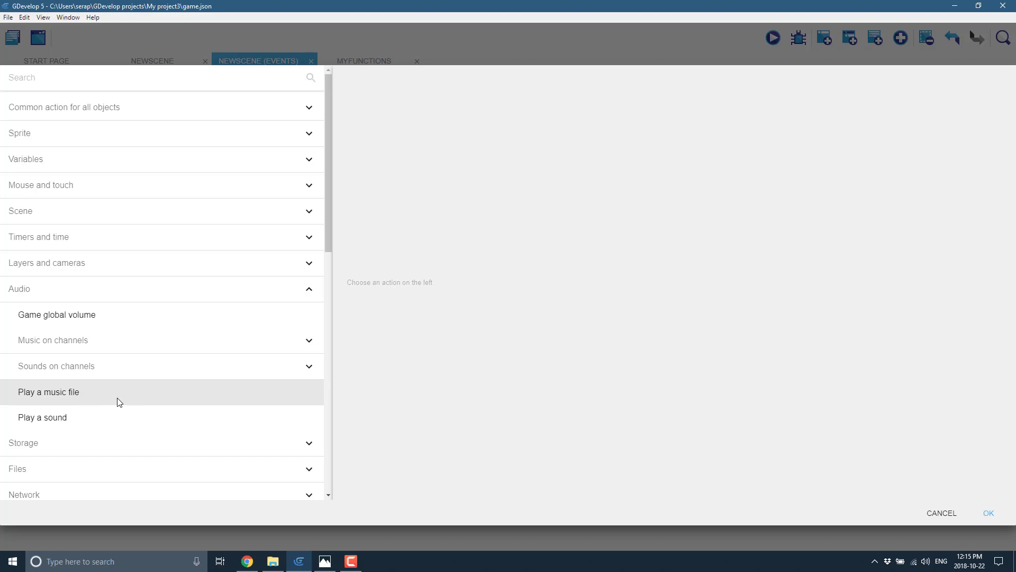
{"action": "left_click", "coordinate": [43, 416]}
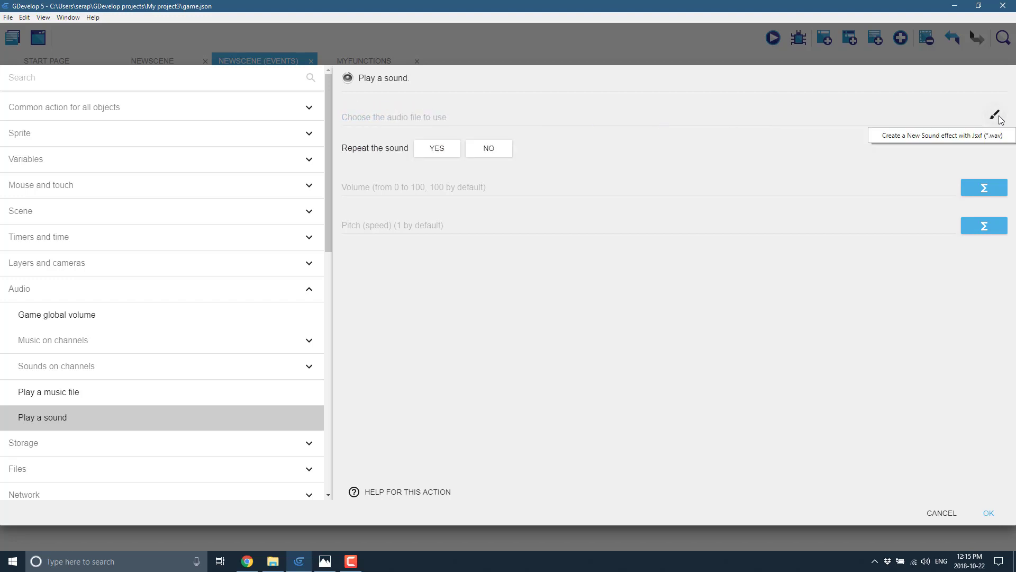
{"action": "mouse_move", "coordinate": [914, 144]}
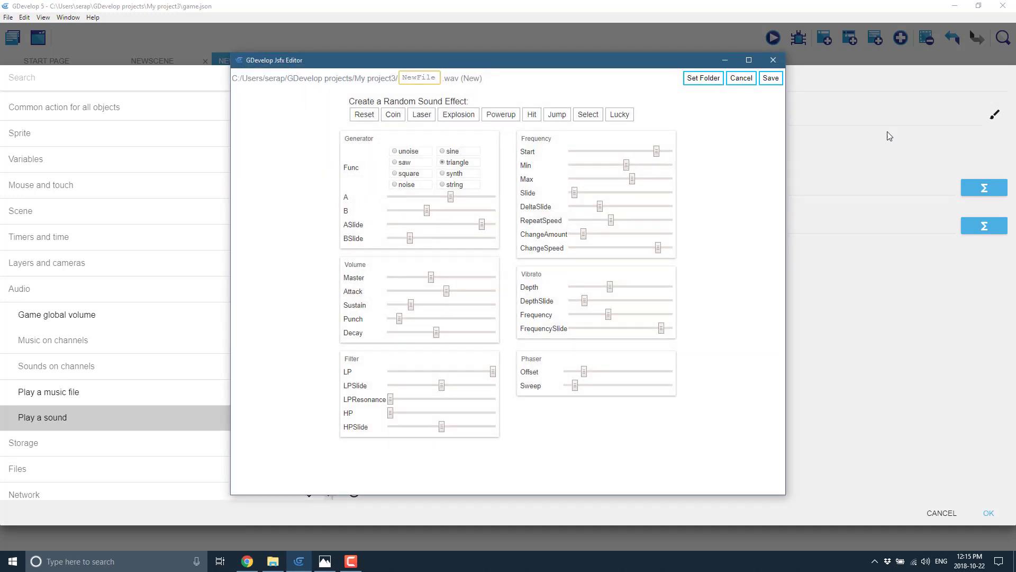
{"action": "mouse_move", "coordinate": [682, 95]}
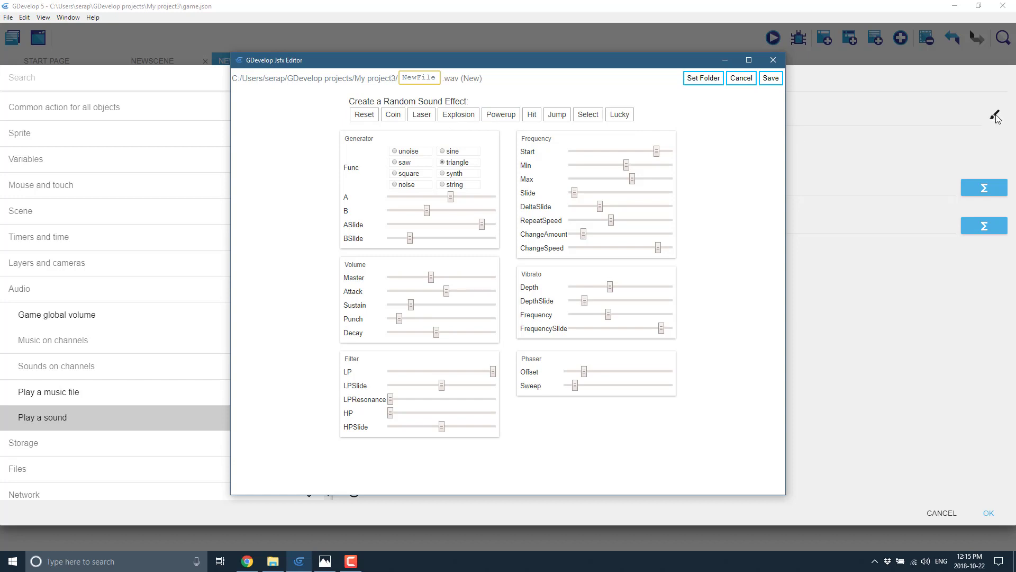
{"action": "mouse_move", "coordinate": [709, 102]}
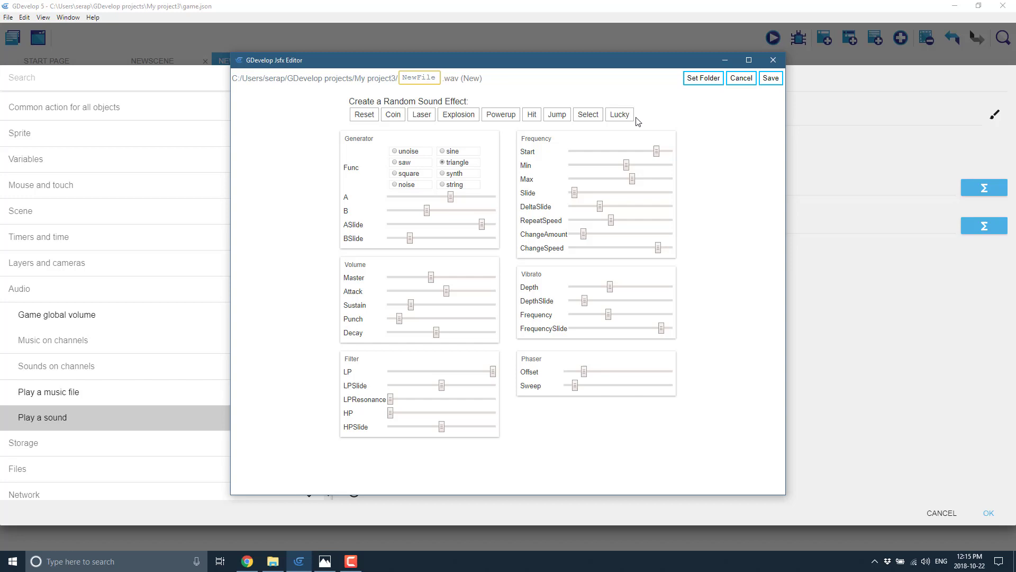
{"action": "mouse_move", "coordinate": [504, 277]}
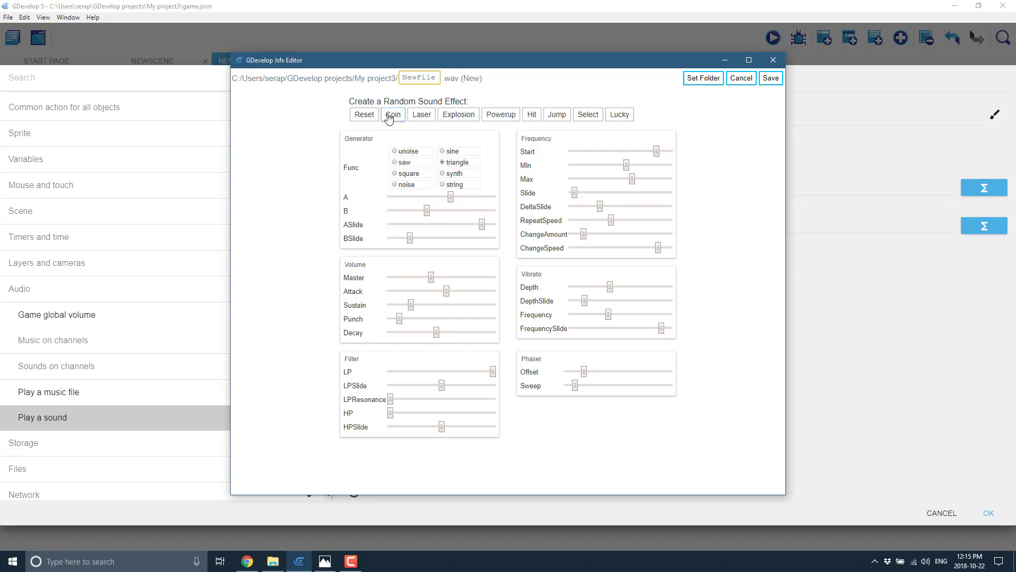
Generate an explosion sound in Jsfx, save it as MySFX.wav, and confirm the Play a sound action.
{"action": "left_click", "coordinate": [457, 114]}
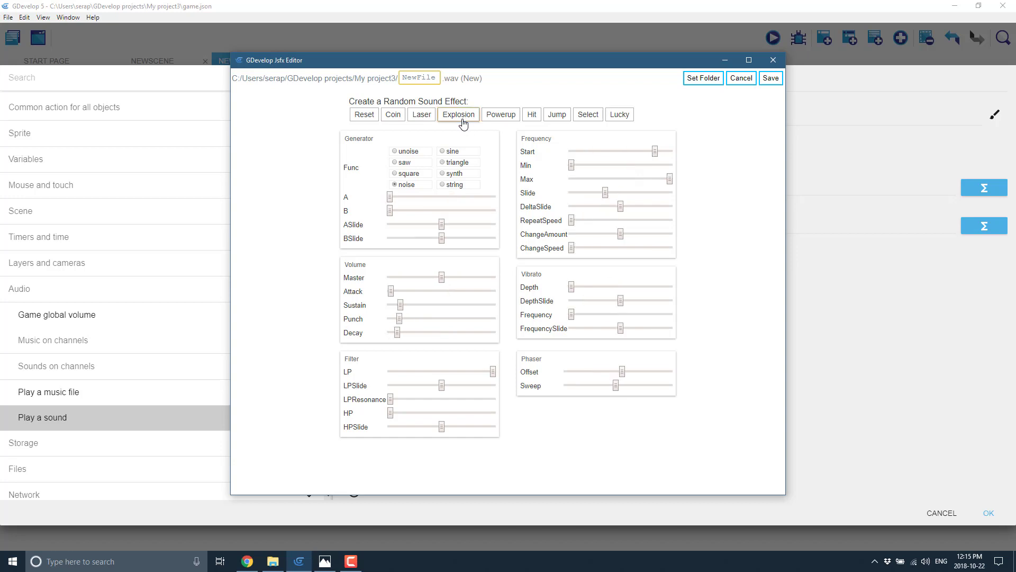
{"action": "left_click", "coordinate": [458, 114]}
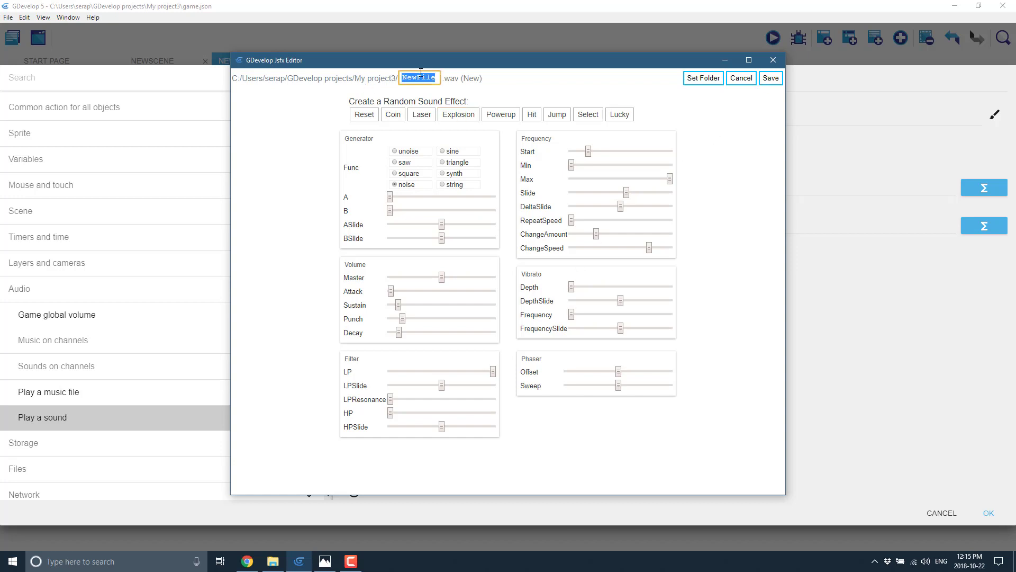
{"action": "type", "text": "MySFX"}
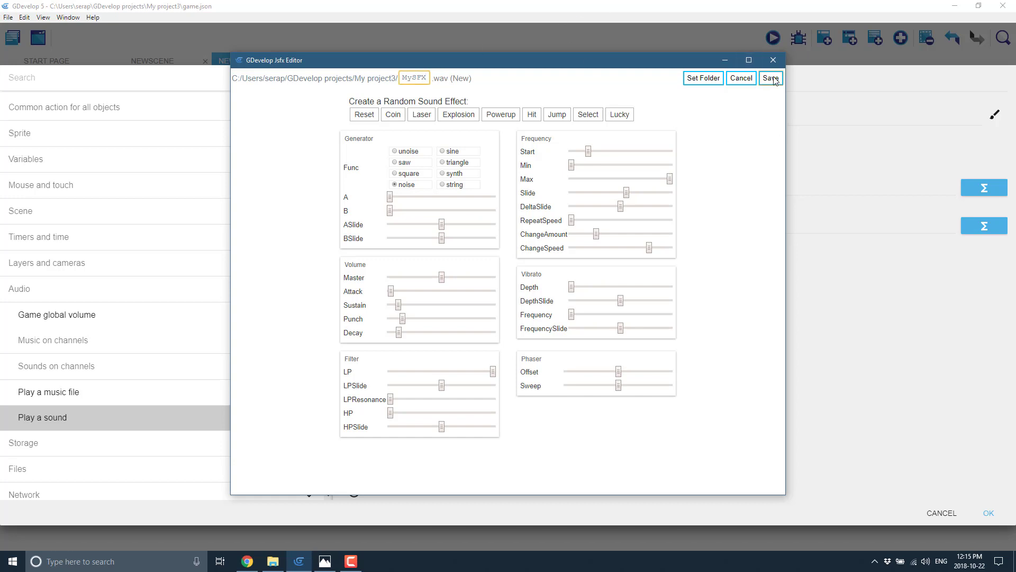
{"action": "left_click", "coordinate": [770, 78]}
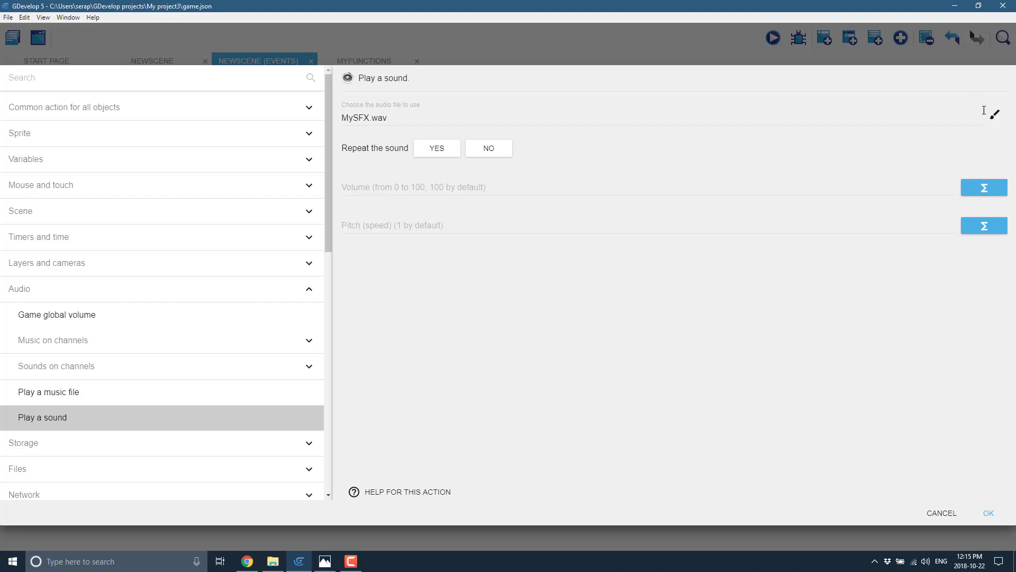
{"action": "left_click", "coordinate": [987, 513]}
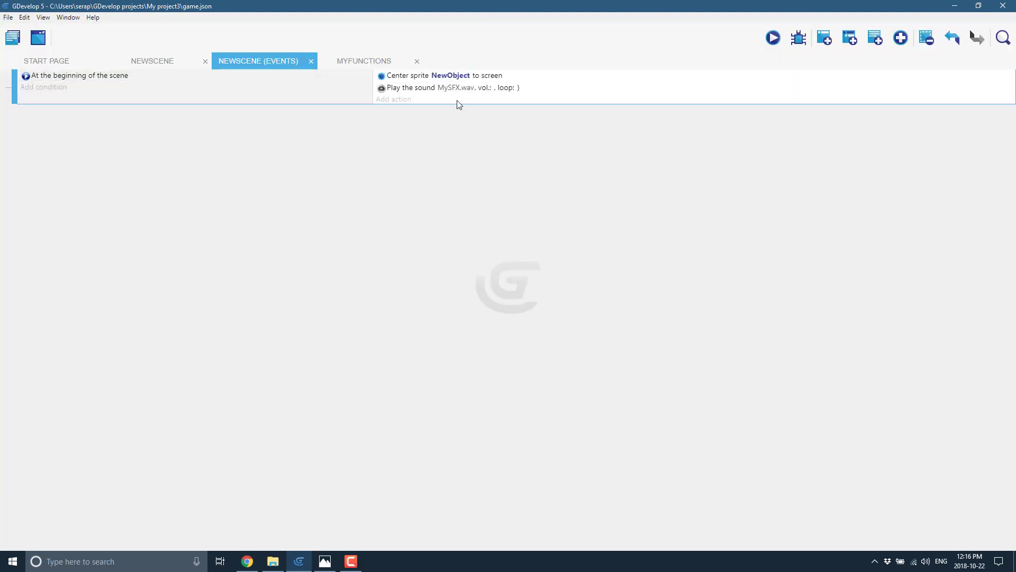
{"action": "mouse_move", "coordinate": [445, 98]}
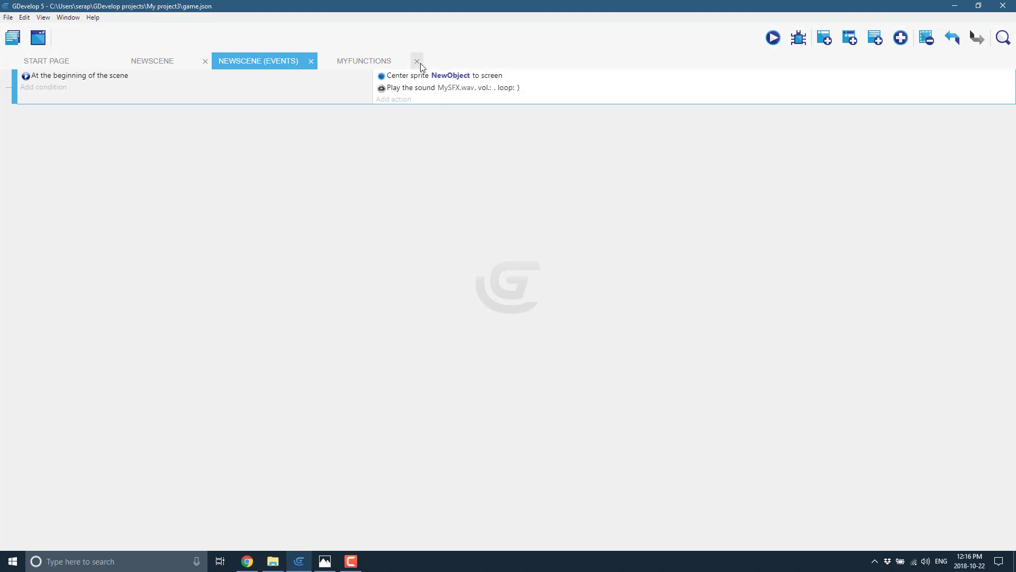
{"action": "key", "text": "alt+tab"}
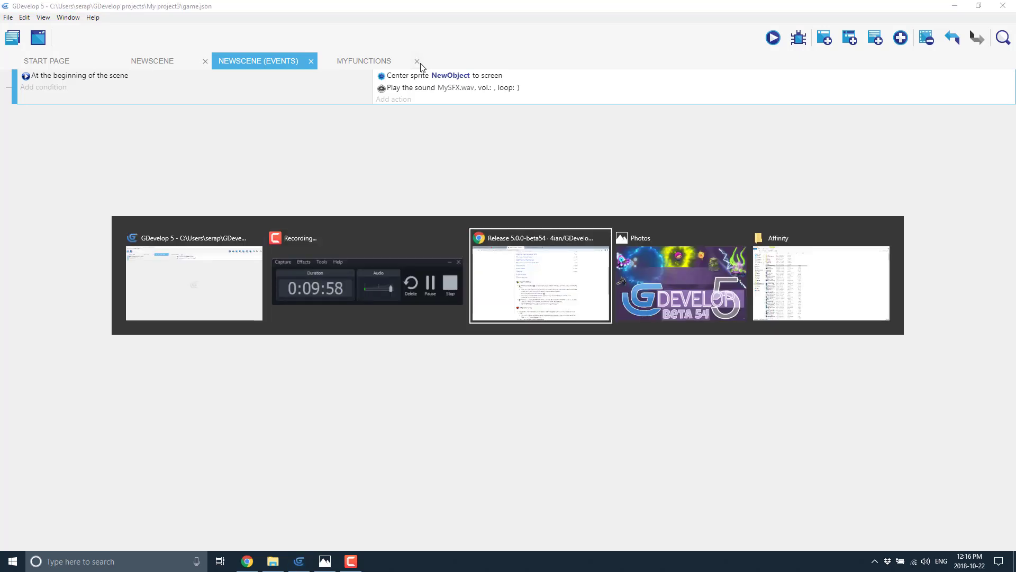
Switch to Chrome and read the 5.0.0-beta54 release notes, highlighting the Functions feature description.
{"action": "left_click", "coordinate": [539, 283]}
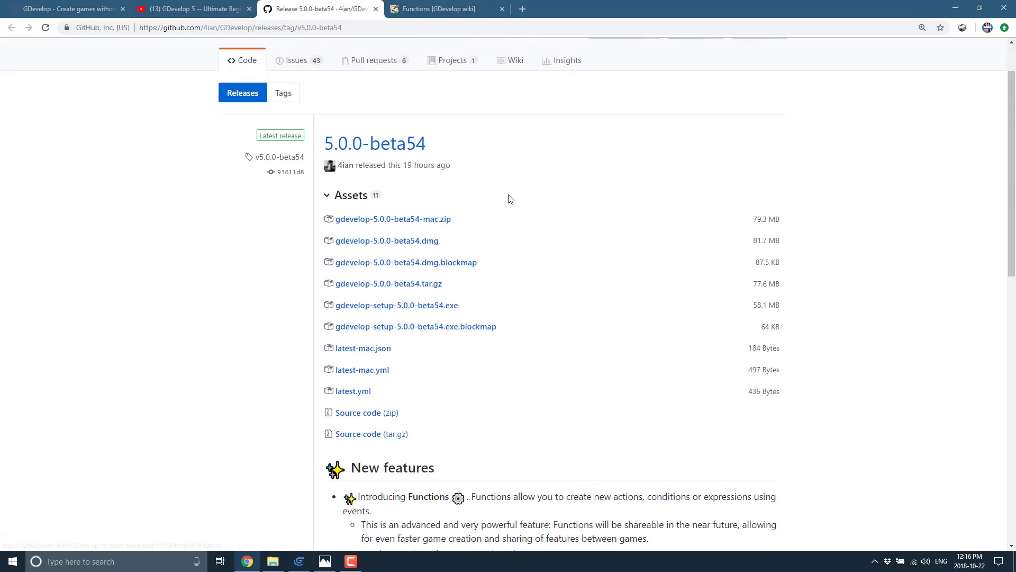
{"action": "scroll", "scroll_direction": "down", "scroll_amount": 3}
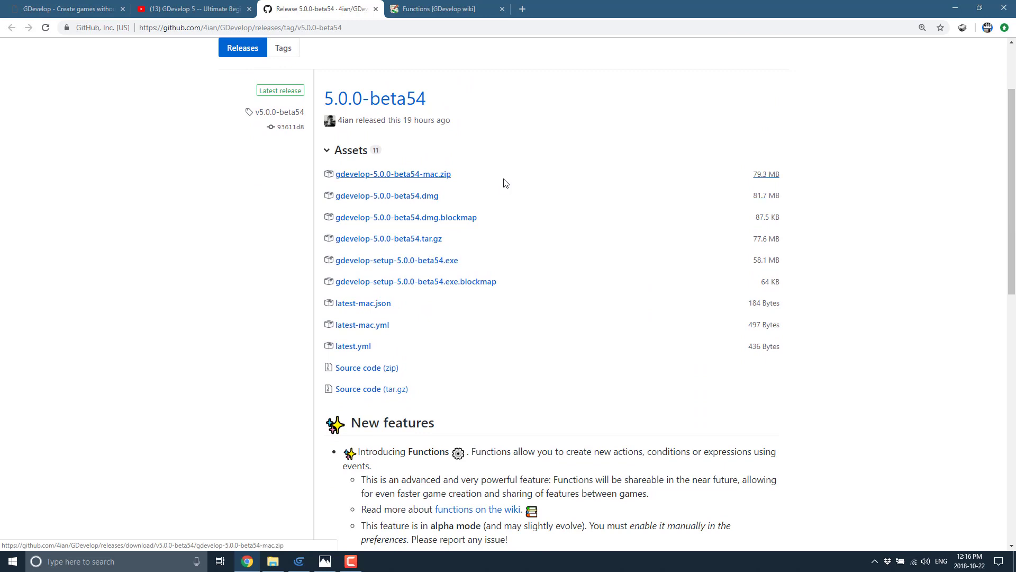
{"action": "scroll", "scroll_direction": "down", "scroll_amount": 3}
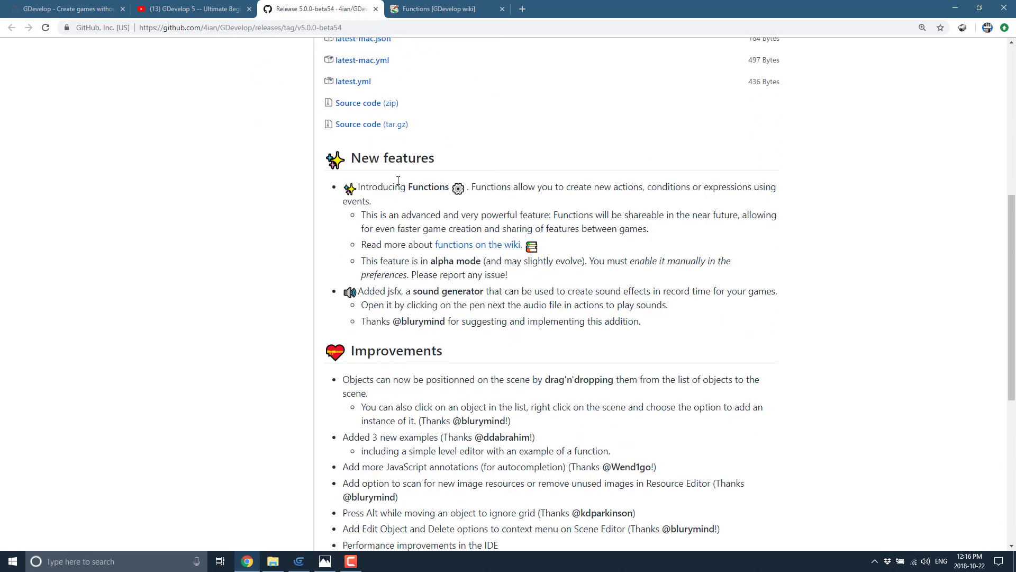
{"action": "left_click_drag", "start_coordinate": [418, 187], "coordinate": [638, 261]}
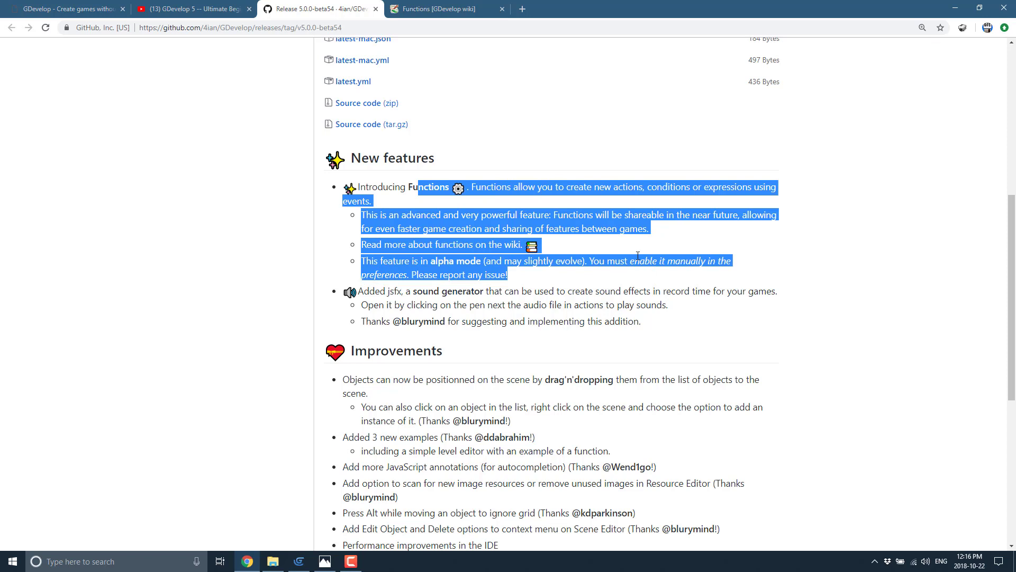
{"action": "scroll", "scroll_direction": "down", "scroll_amount": 3}
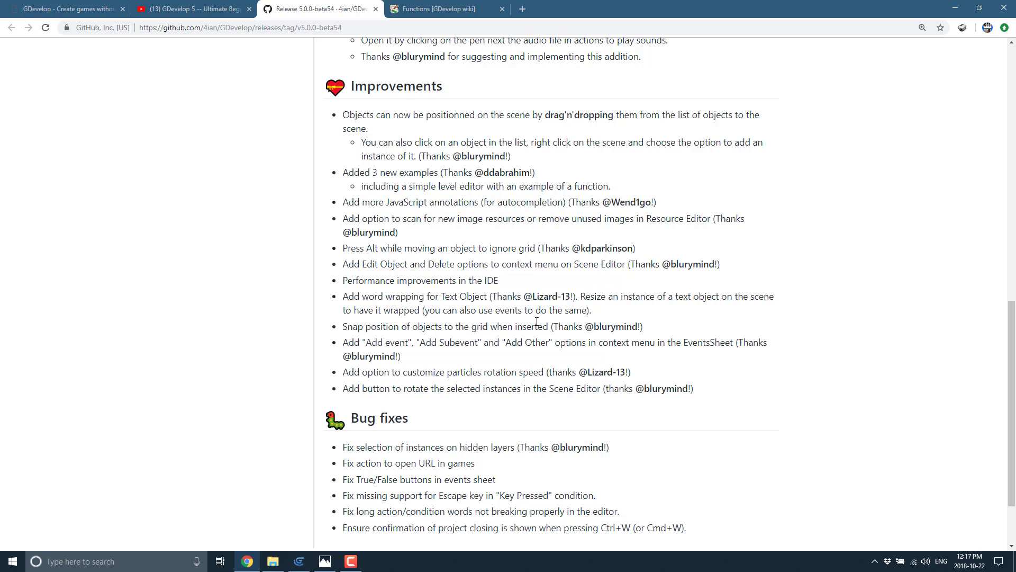
{"action": "scroll", "scroll_direction": "up", "scroll_amount": 3}
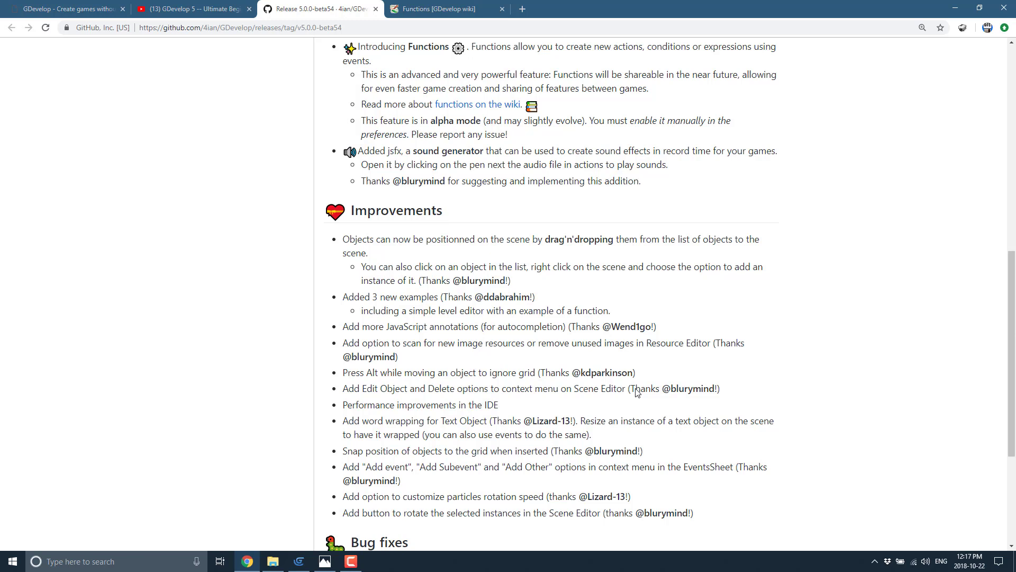
{"action": "left_click", "coordinate": [444, 8]}
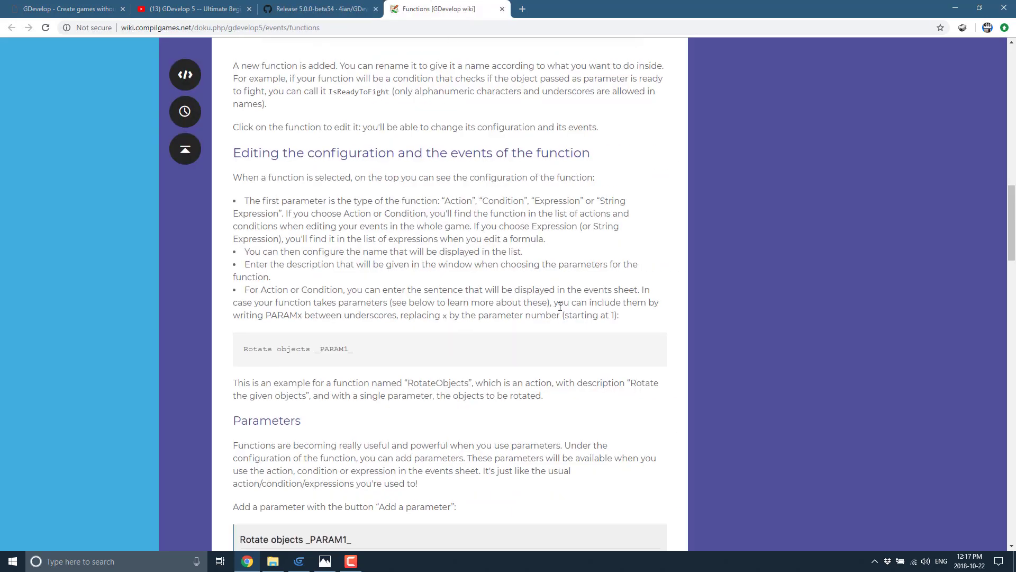
{"action": "scroll", "scroll_direction": "up", "scroll_amount": 3}
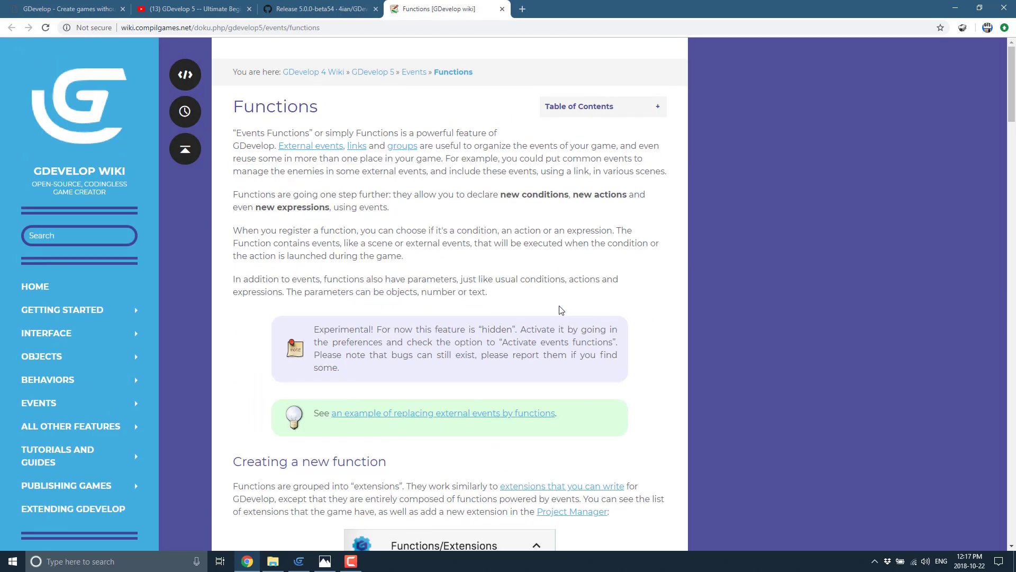
{"action": "scroll", "scroll_direction": "down", "scroll_amount": 3}
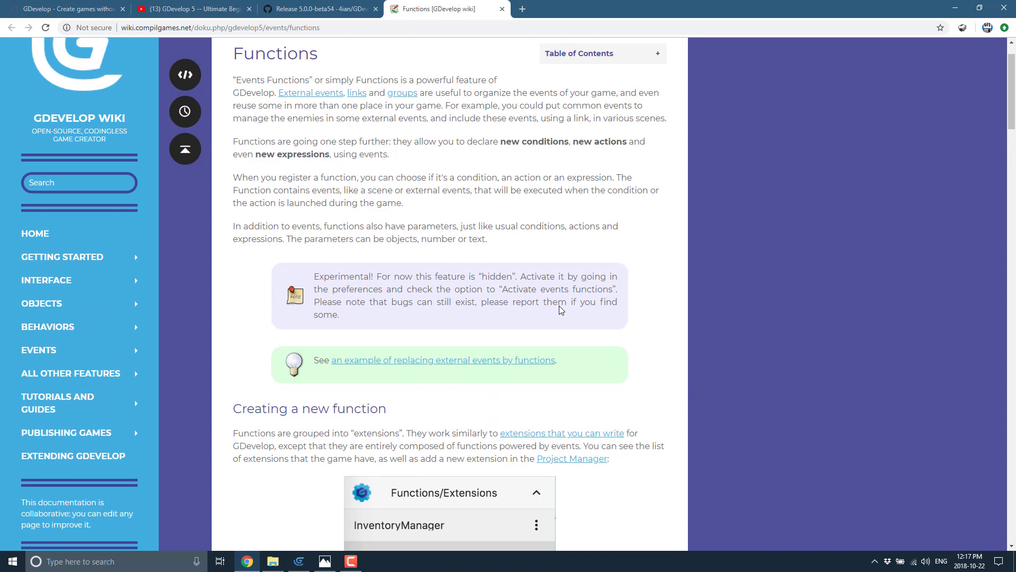
{"action": "mouse_move", "coordinate": [507, 253]}
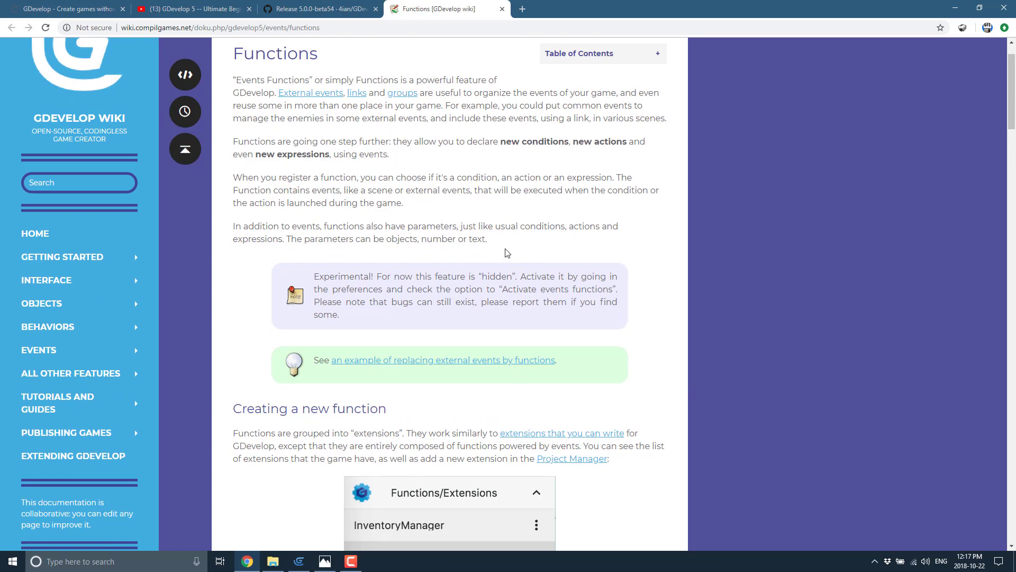
{"action": "scroll", "scroll_direction": "down", "scroll_amount": 3}
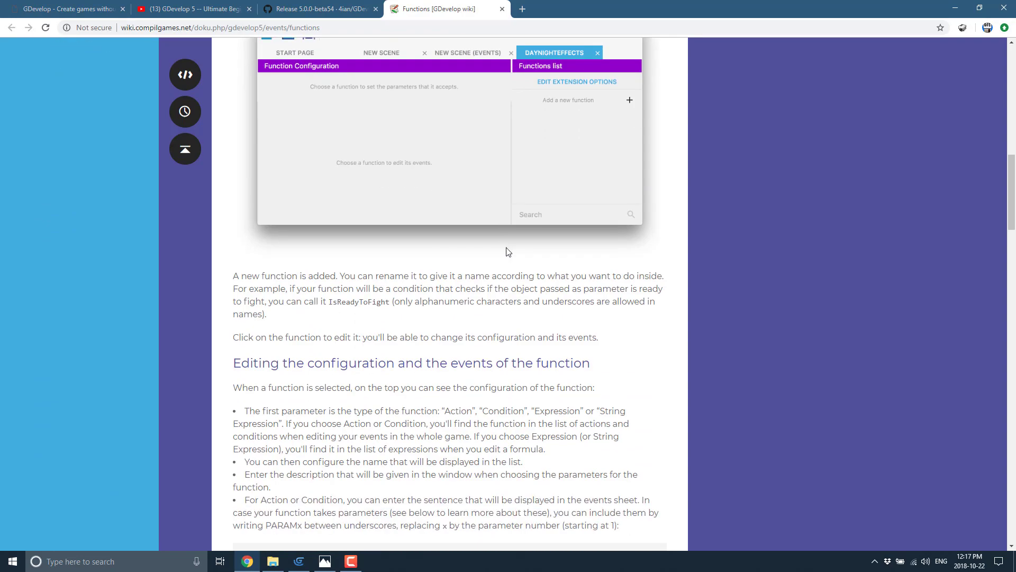
{"action": "scroll", "scroll_direction": "down", "scroll_amount": 3}
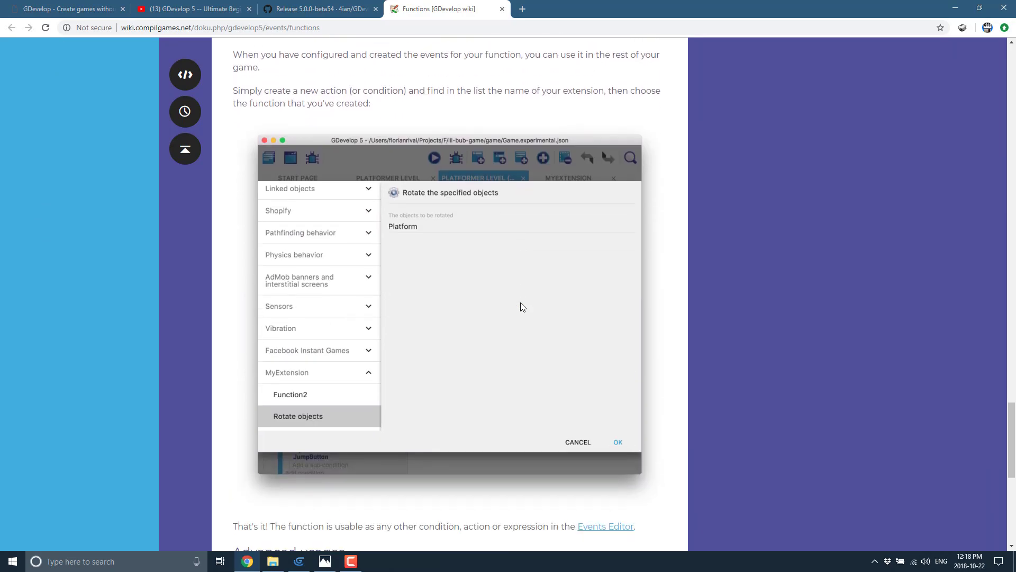
{"action": "scroll", "scroll_direction": "down", "scroll_amount": 3}
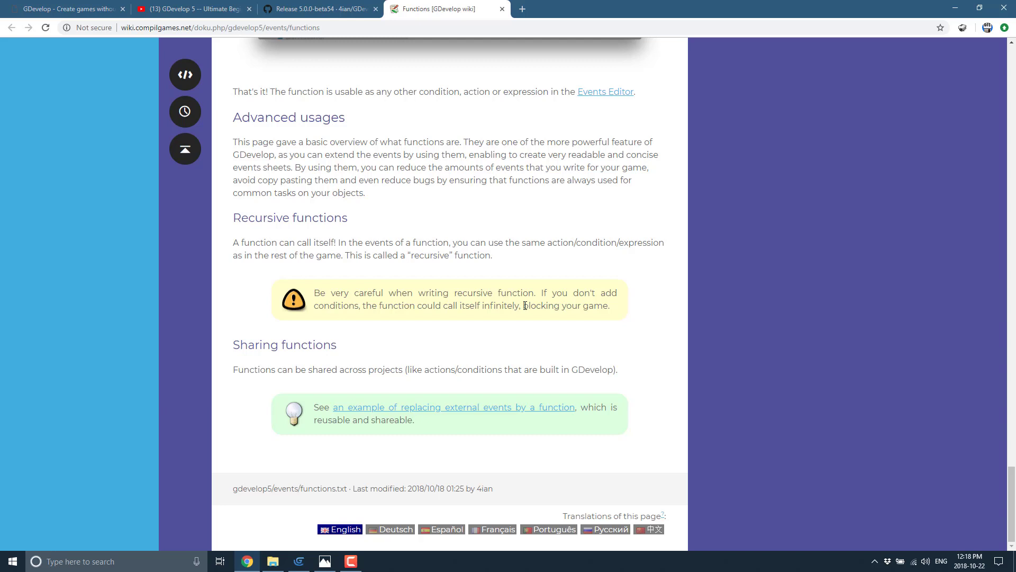
{"action": "left_click", "coordinate": [317, 8]}
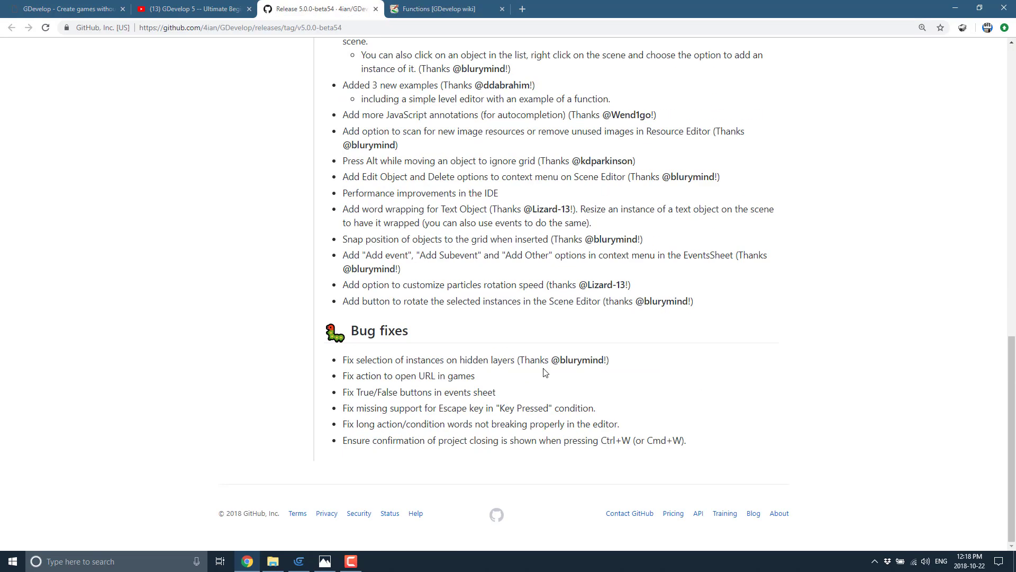
Open GDevelop's GitHub Releases list and scroll through the beta52 and beta51 notes.
{"action": "scroll", "scroll_direction": "up", "scroll_amount": 3}
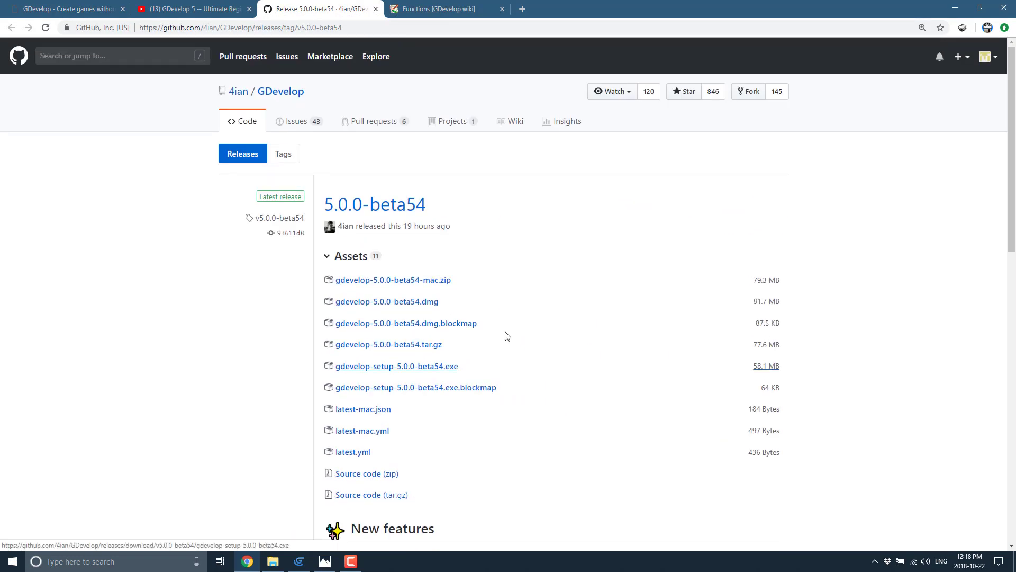
{"action": "left_click", "coordinate": [242, 154]}
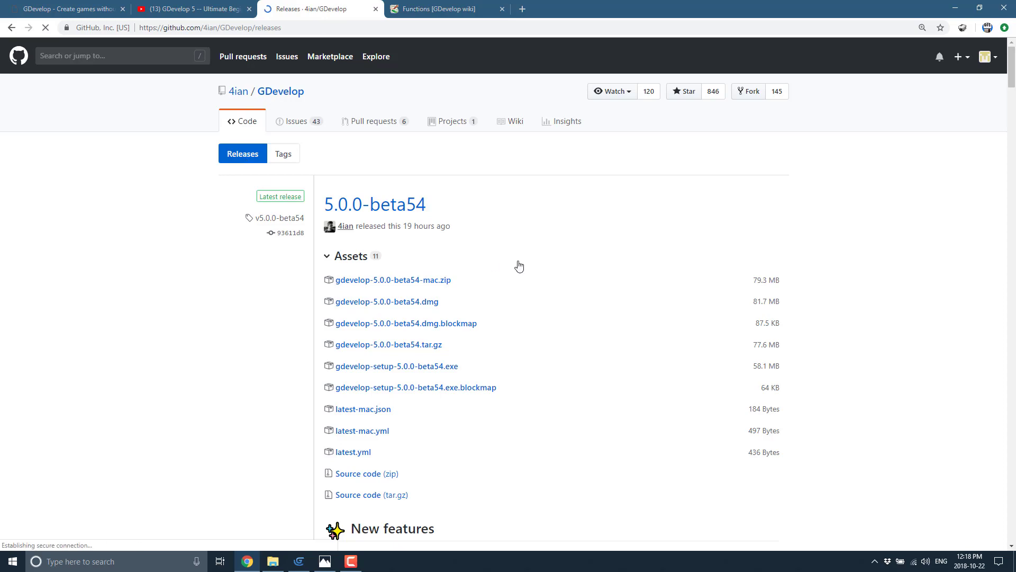
{"action": "scroll", "scroll_direction": "down", "scroll_amount": 3}
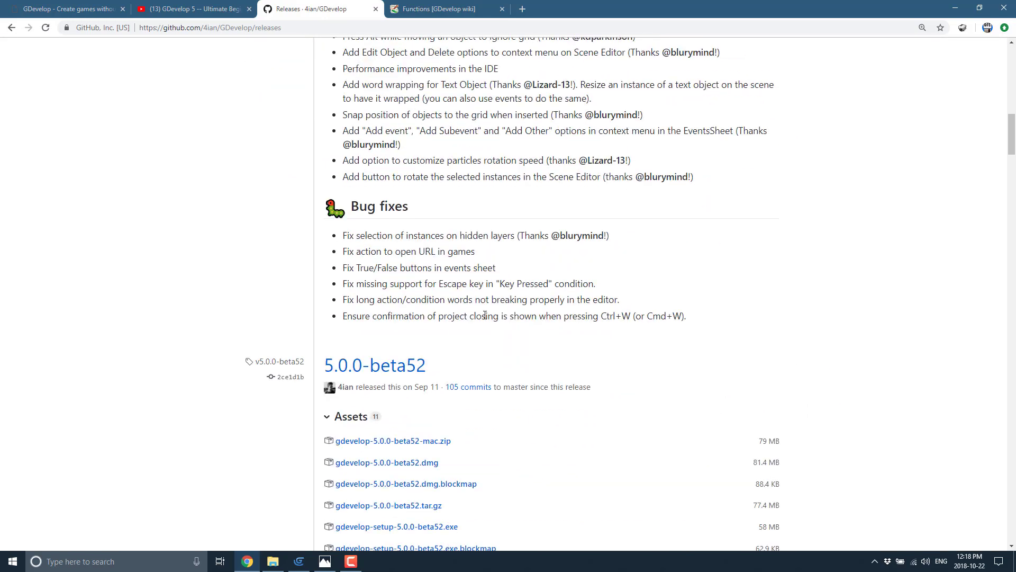
{"action": "scroll", "scroll_direction": "down", "scroll_amount": 3}
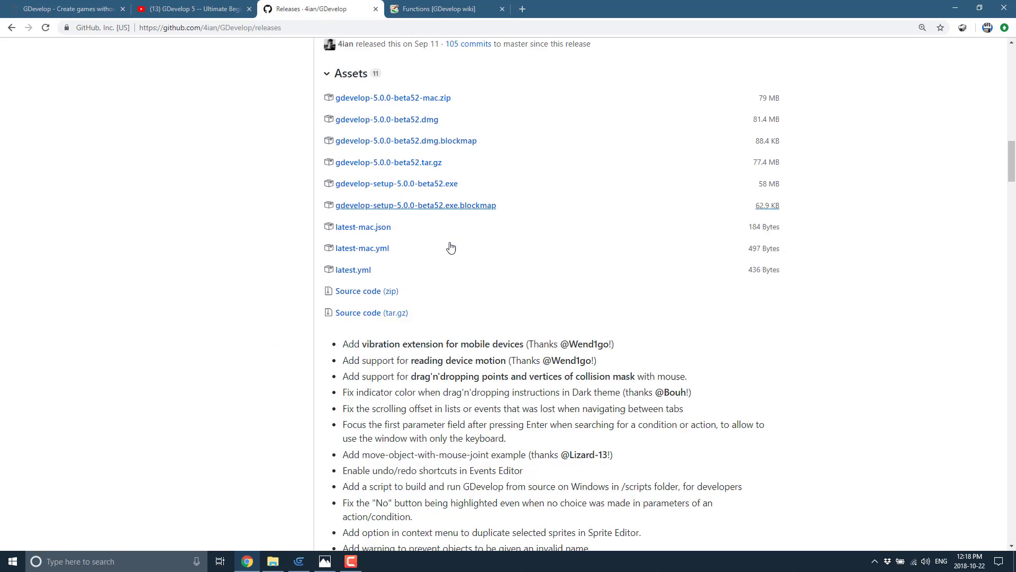
{"action": "scroll", "scroll_direction": "down", "scroll_amount": 3}
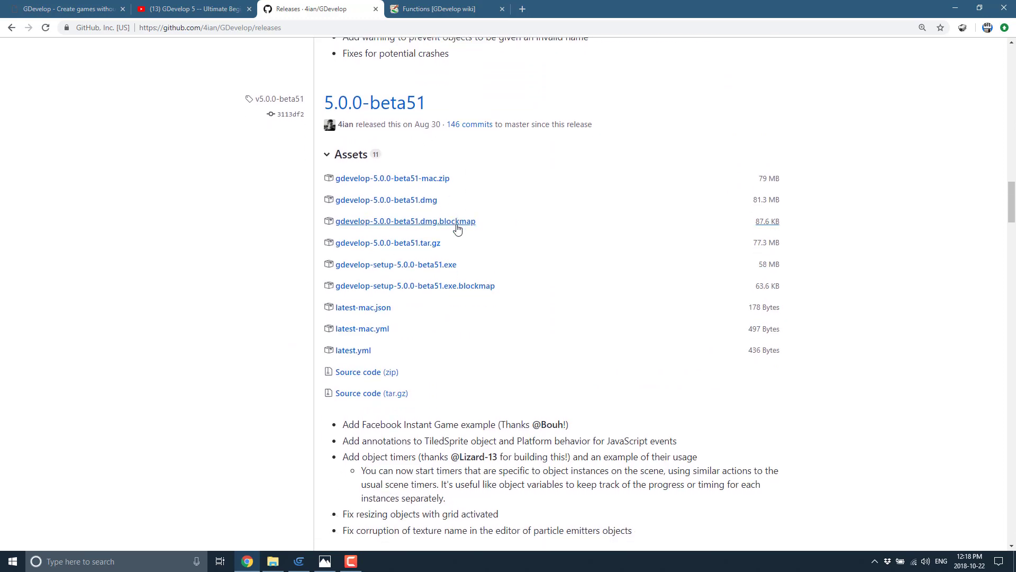
{"action": "scroll", "scroll_direction": "down", "scroll_amount": 3}
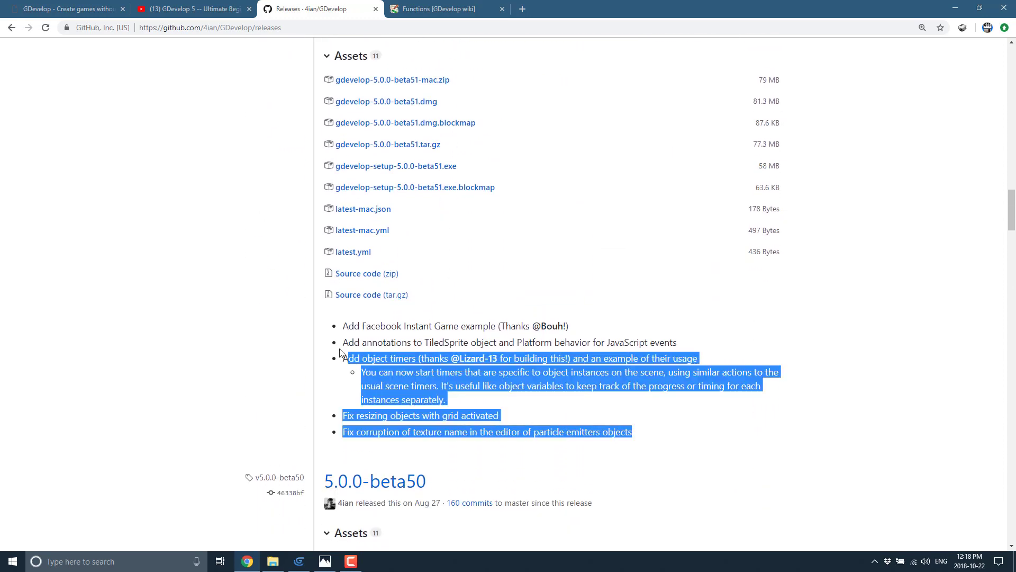
{"action": "scroll", "scroll_direction": "down", "scroll_amount": 3}
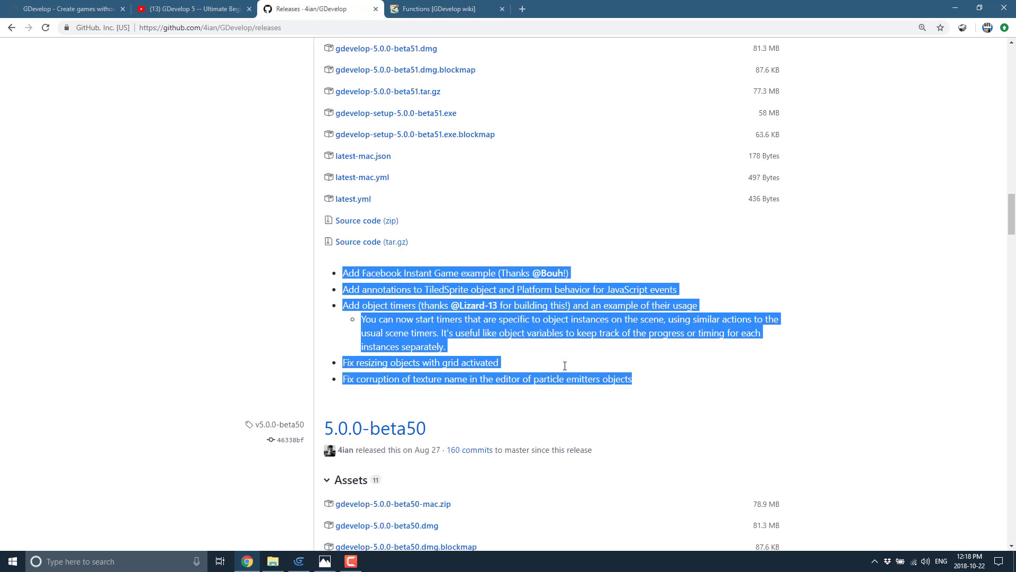